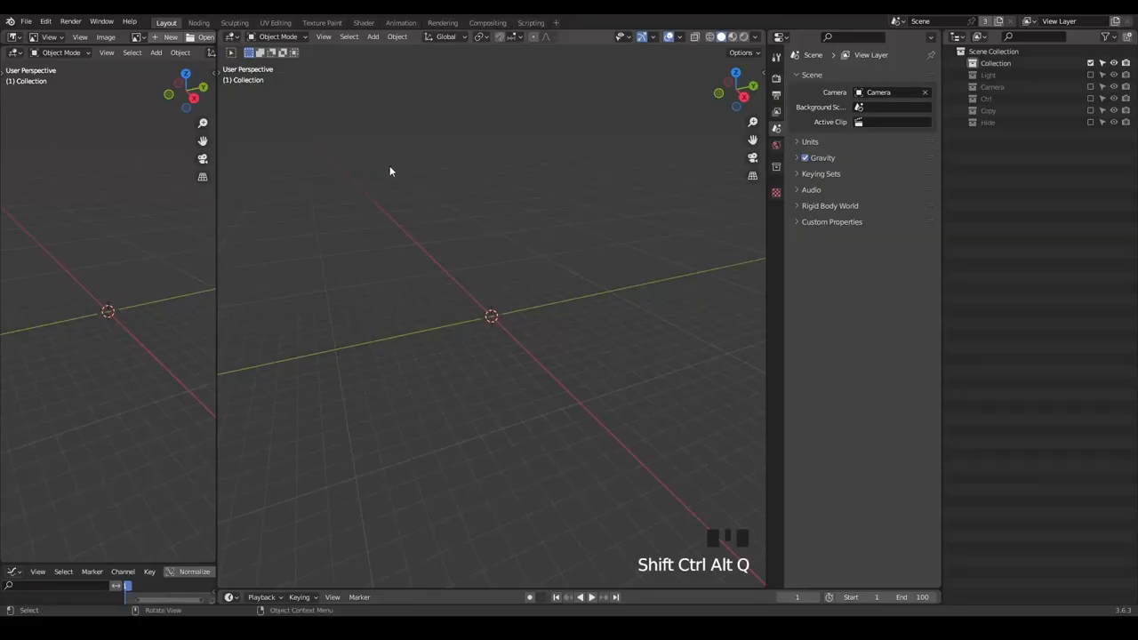
Add a plane mesh after switching to the Geometry Nodes workspace.
click(199, 21)
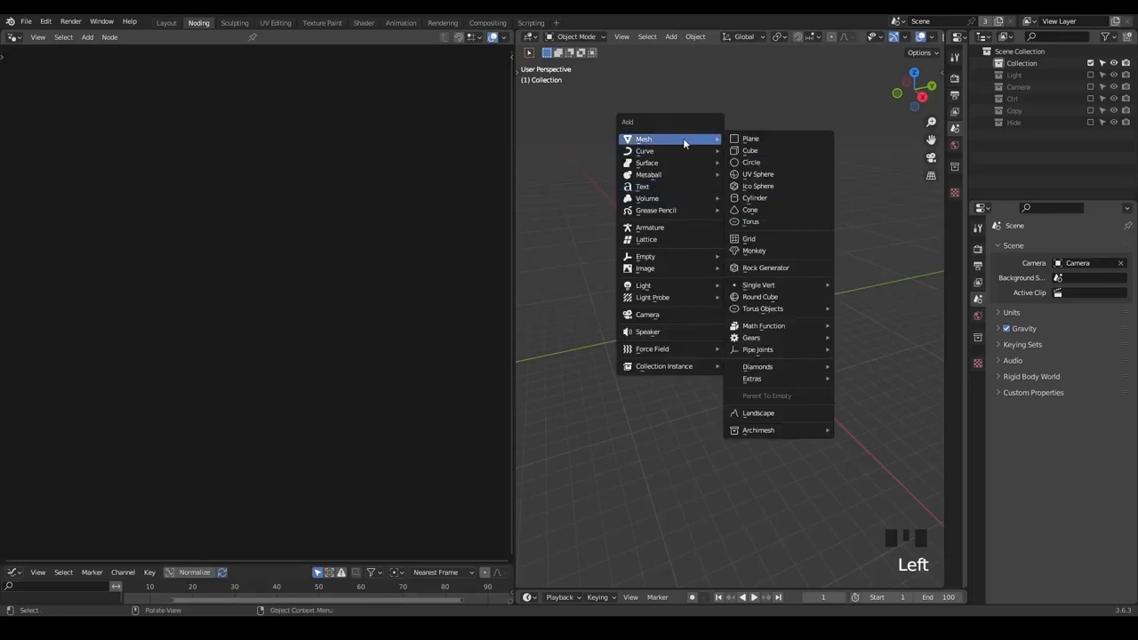
click(751, 139)
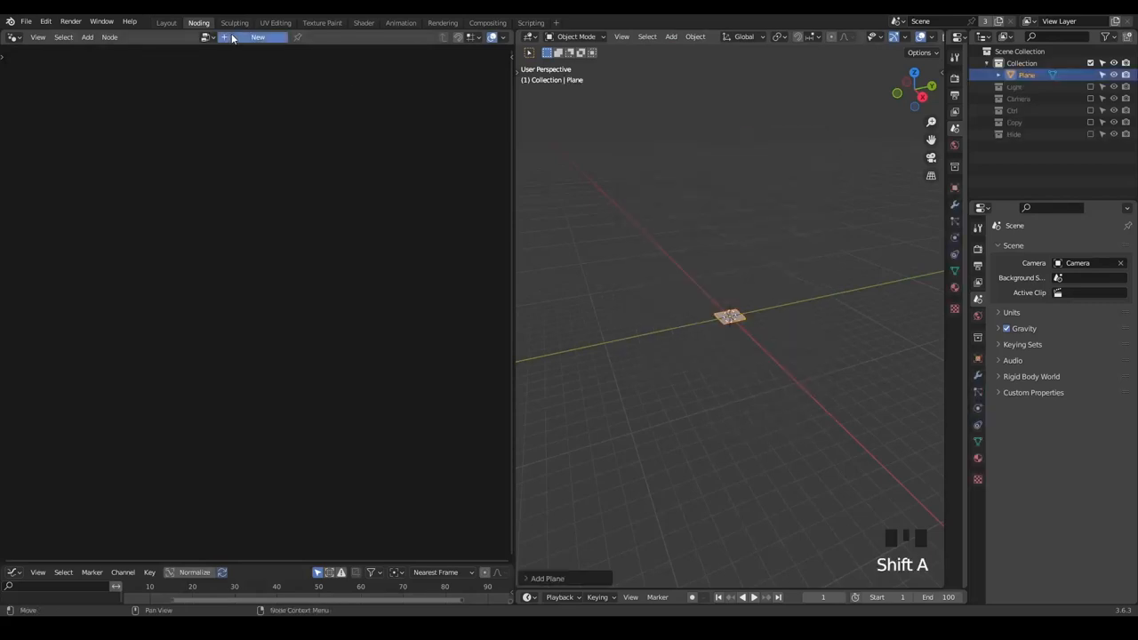
Create a node tree with a String to Curves node spelling 'Blender', centered horizontally and vertically.
click(258, 35)
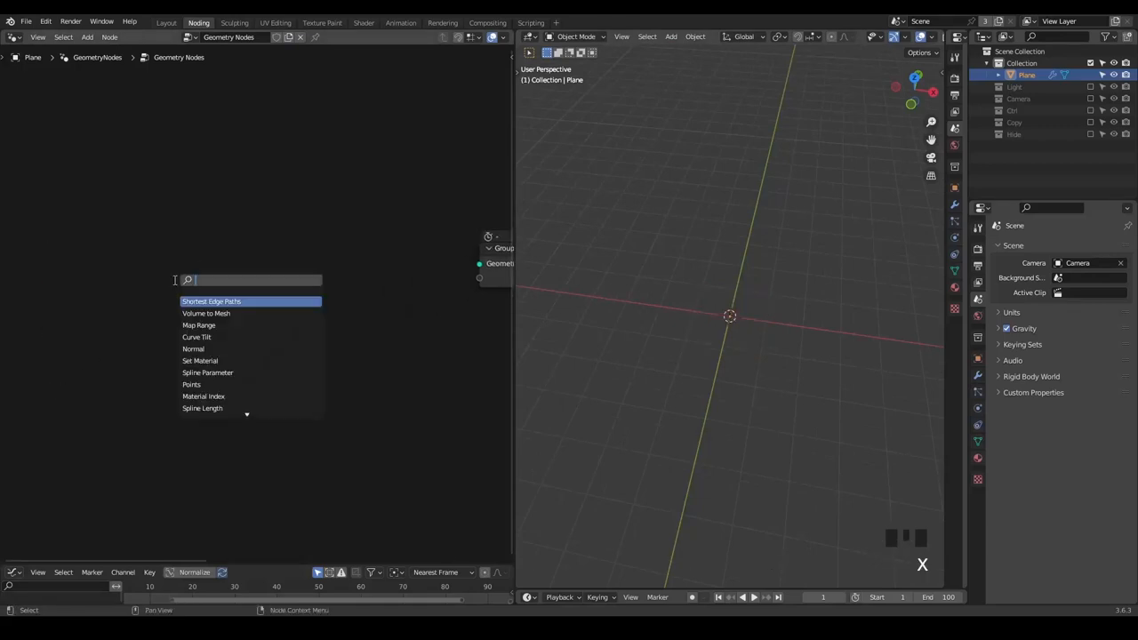
click(207, 313)
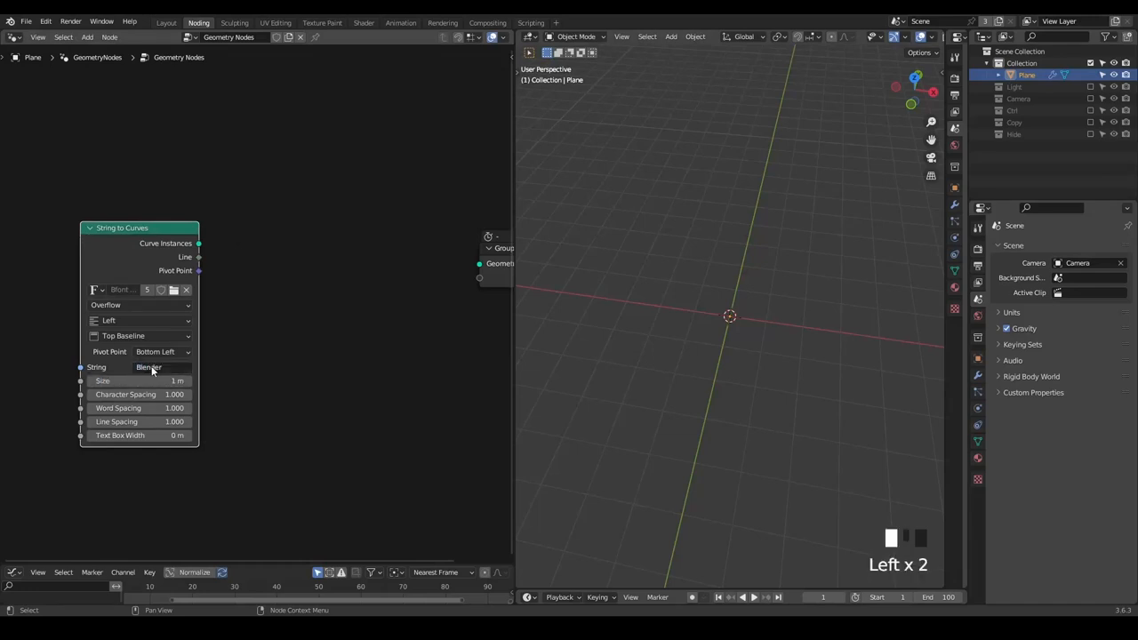
click(142, 320)
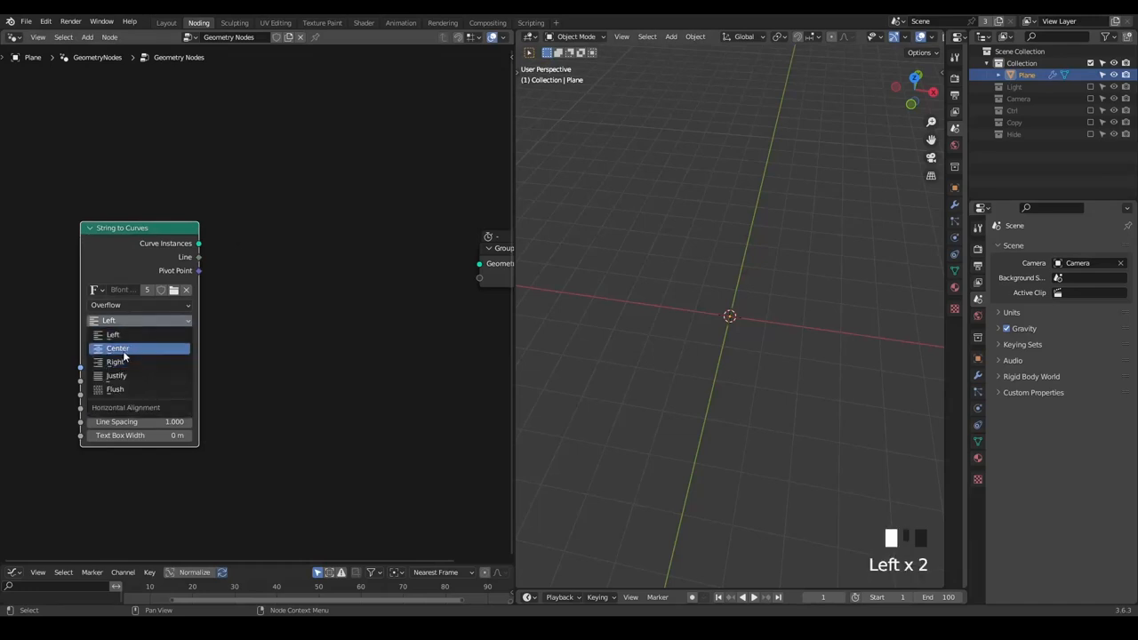
click(117, 346)
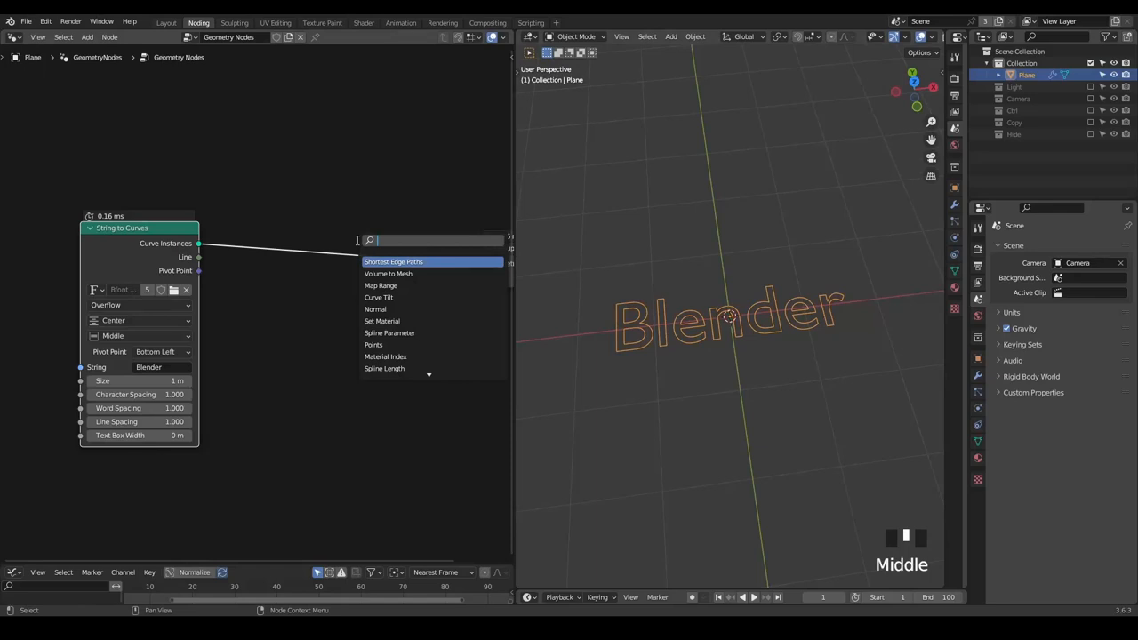
text(text)
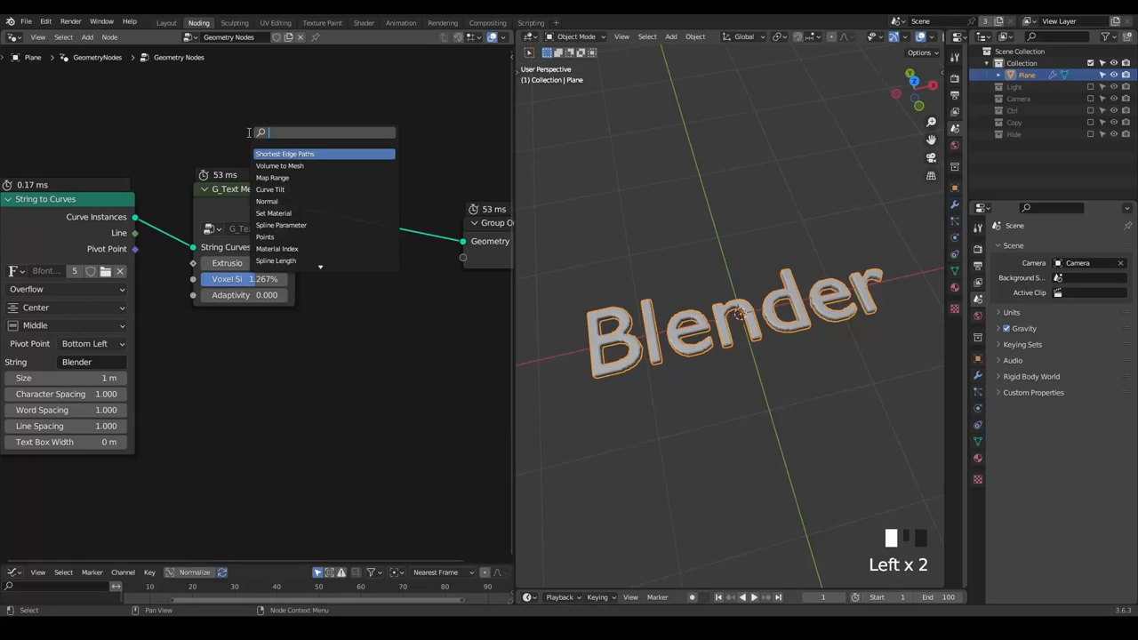
Add the G_Curve Linear group twice and instance one line along the other for parallel strokes.
text(curve)
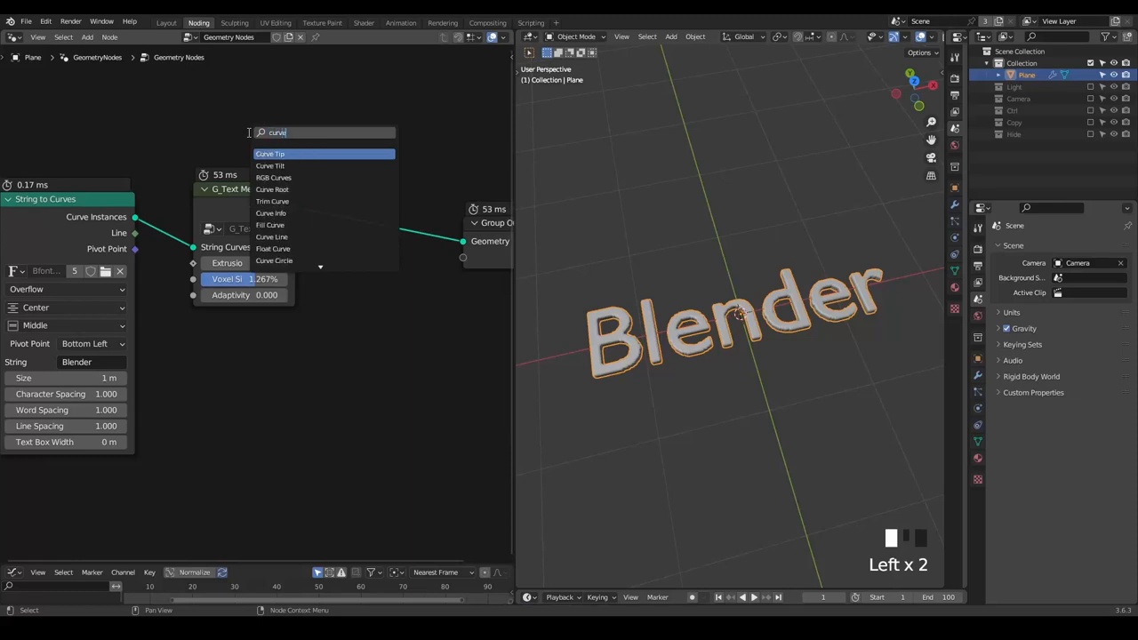
click(270, 237)
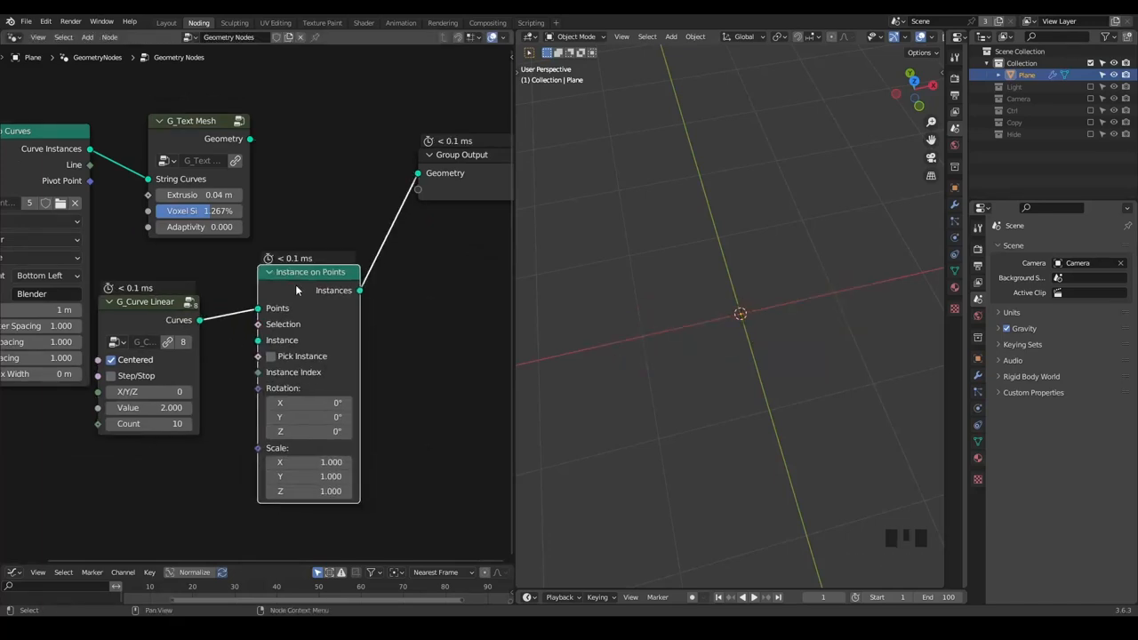
key(shift+d)
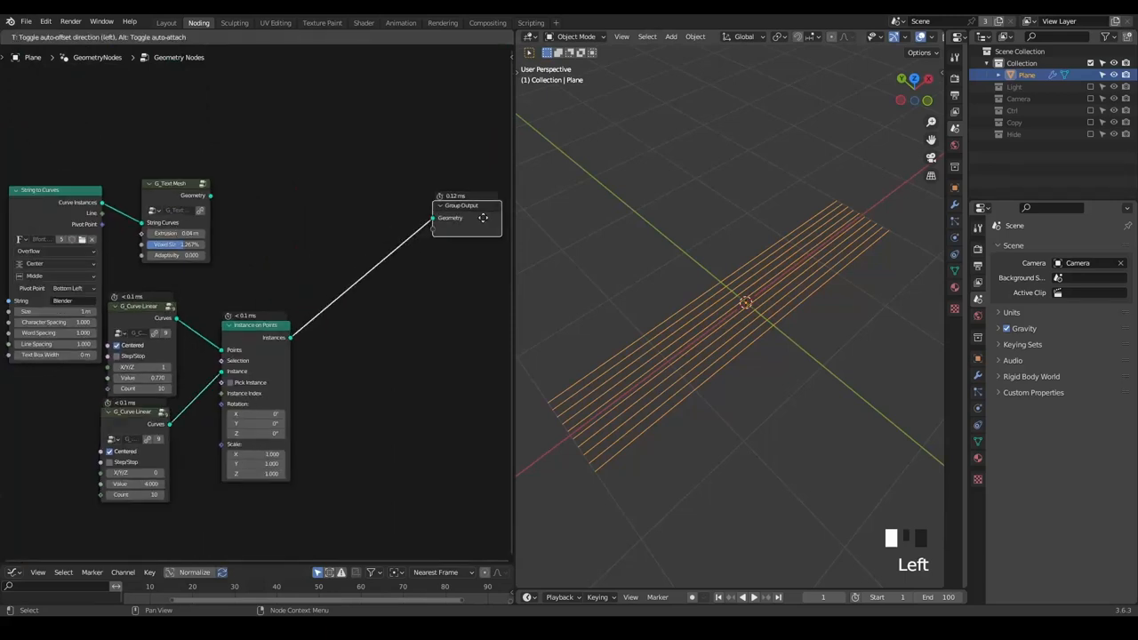
Join the extruded text mesh with the instanced line strands using Join Geometry.
text(join)
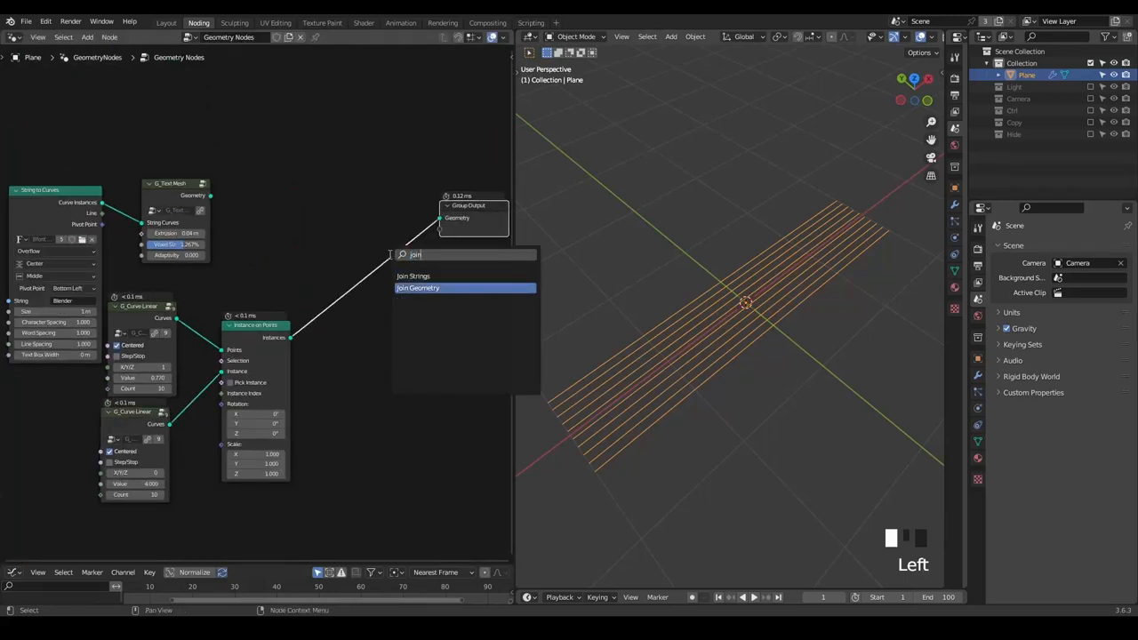
click(418, 288)
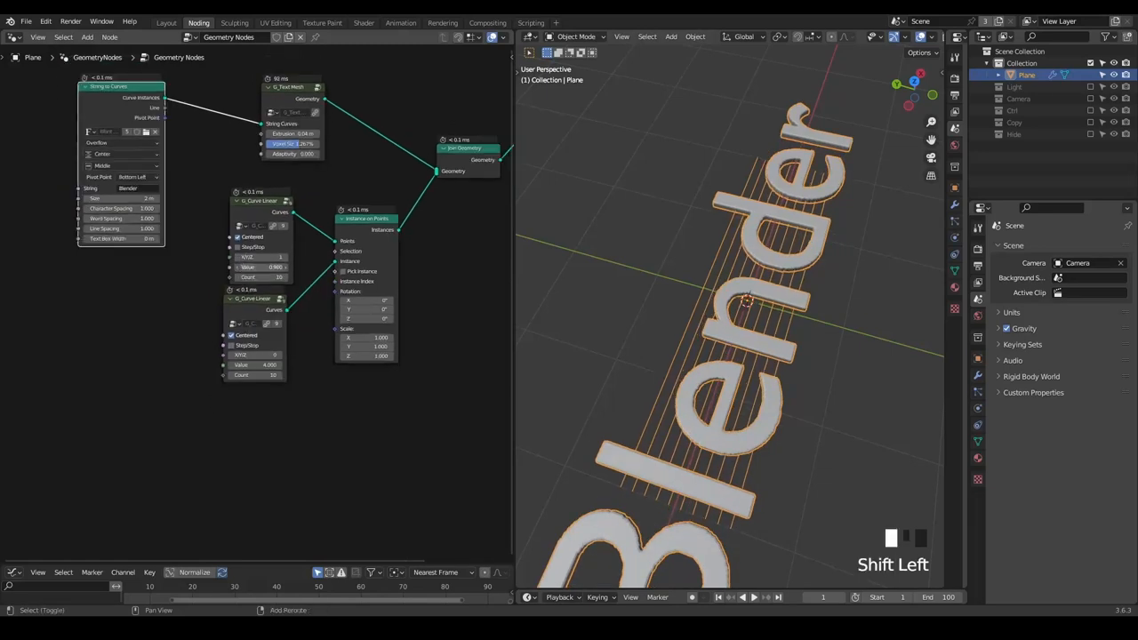
scroll(down, 3)
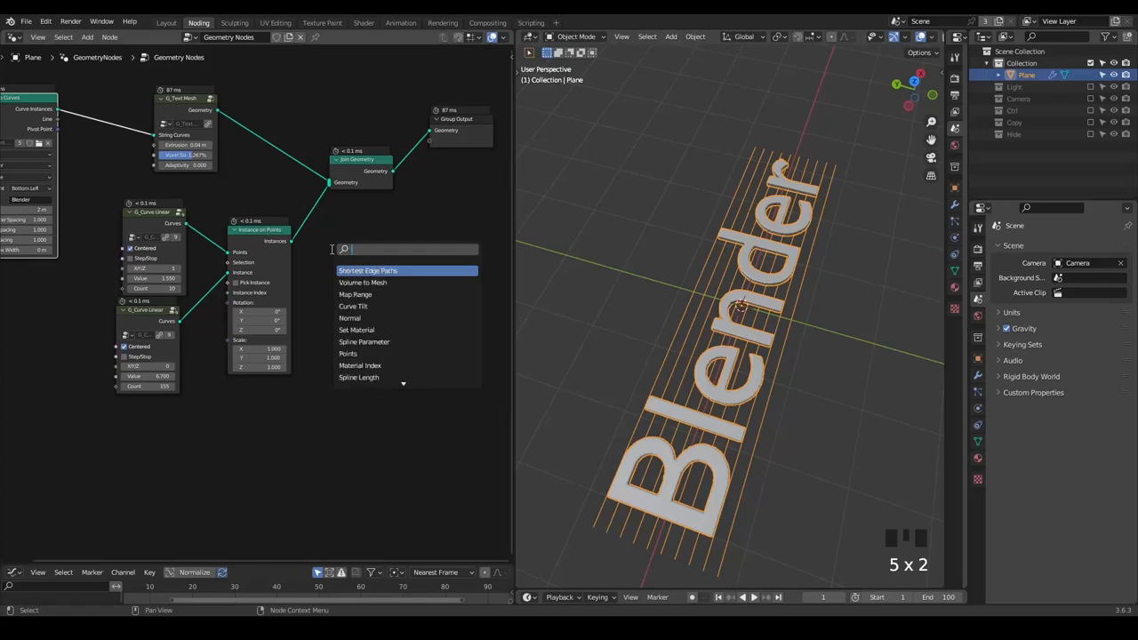
Add the G_Curve Points Preview group, then remove it from the result again.
text(curve points pre)
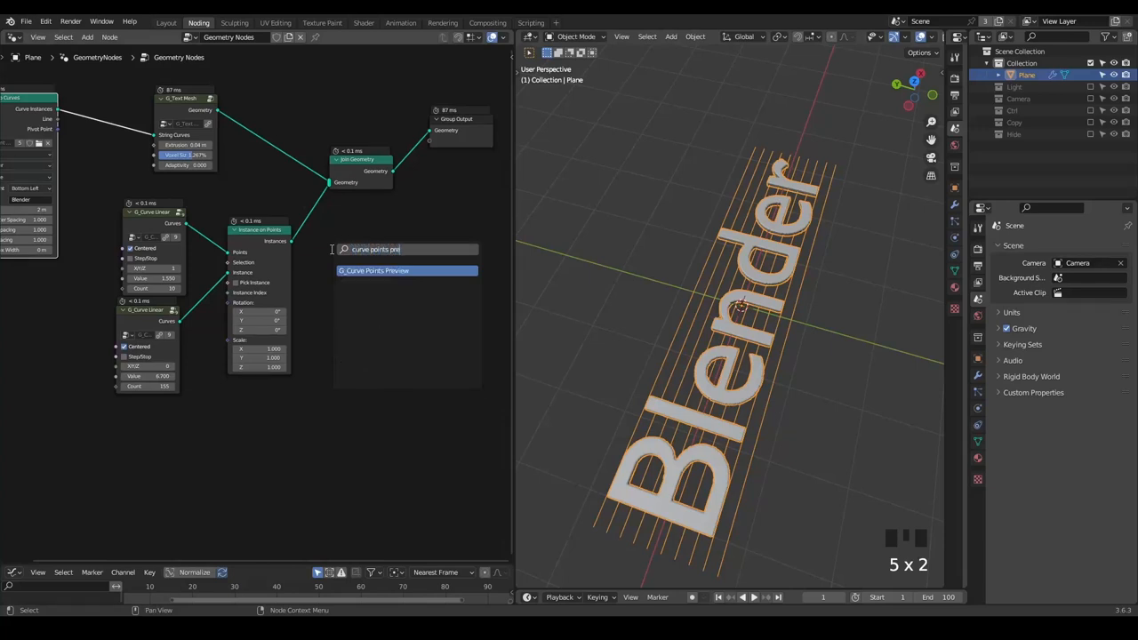
click(373, 270)
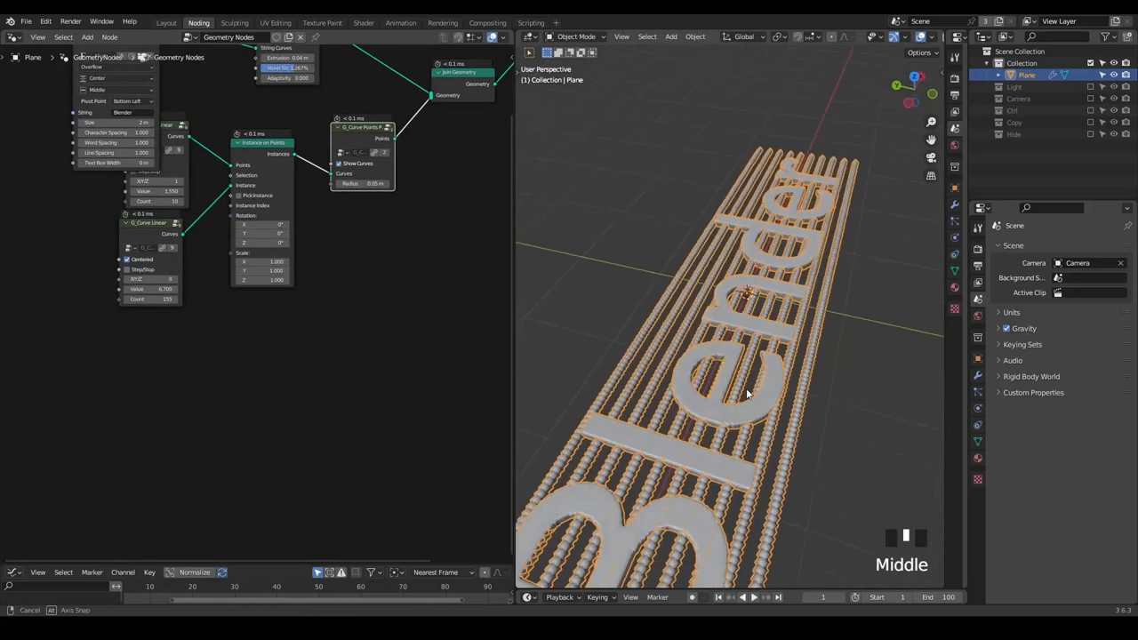
drag(747, 395, 668, 338)
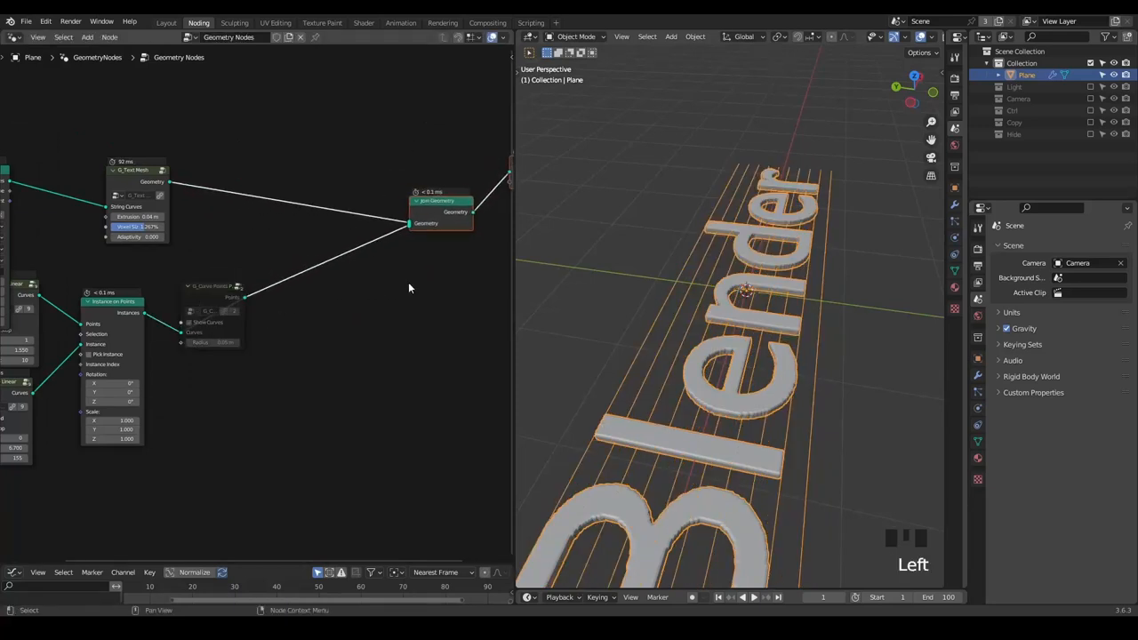
Realize the strands and split them with G_Is Inside Volume and G_Curve Split against the text mesh.
text(realiz)
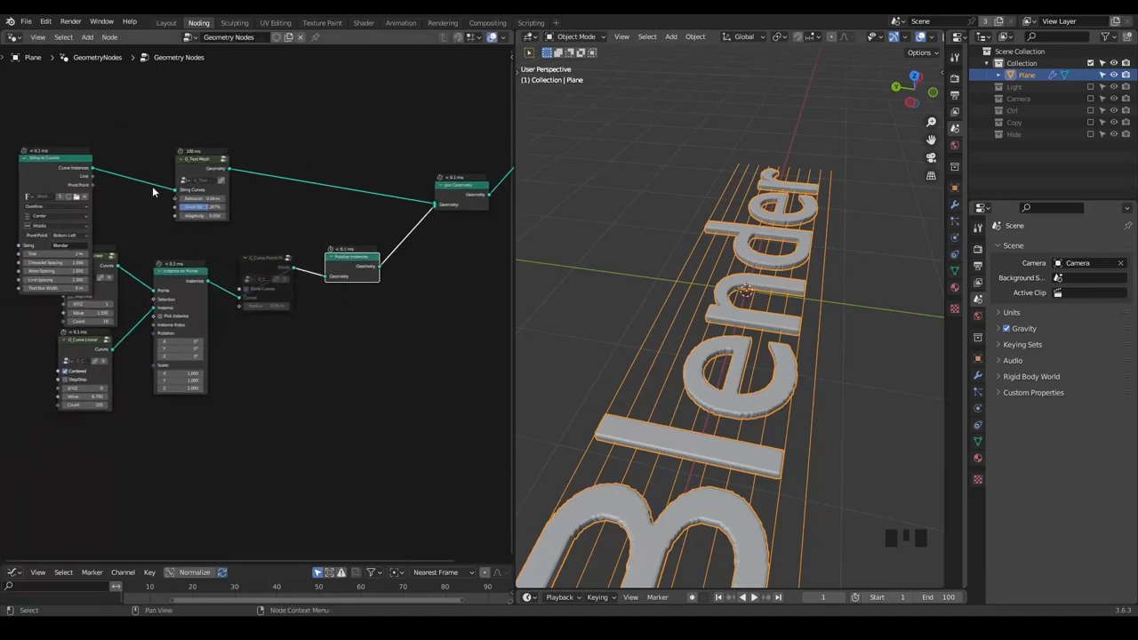
click(436, 226)
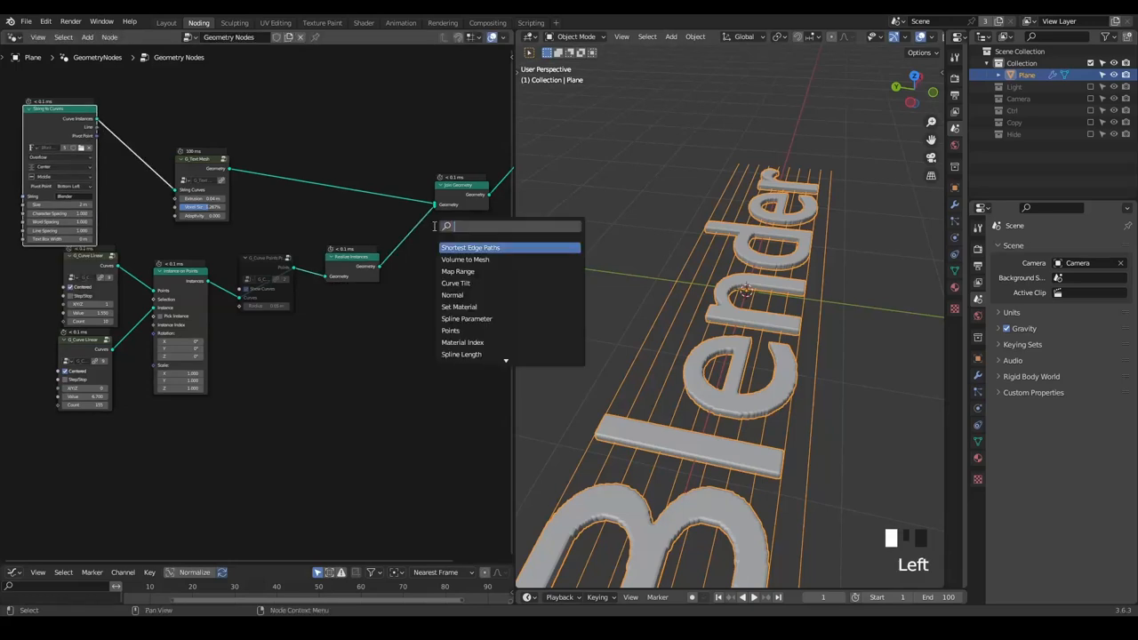
text(is inside)
text(split)
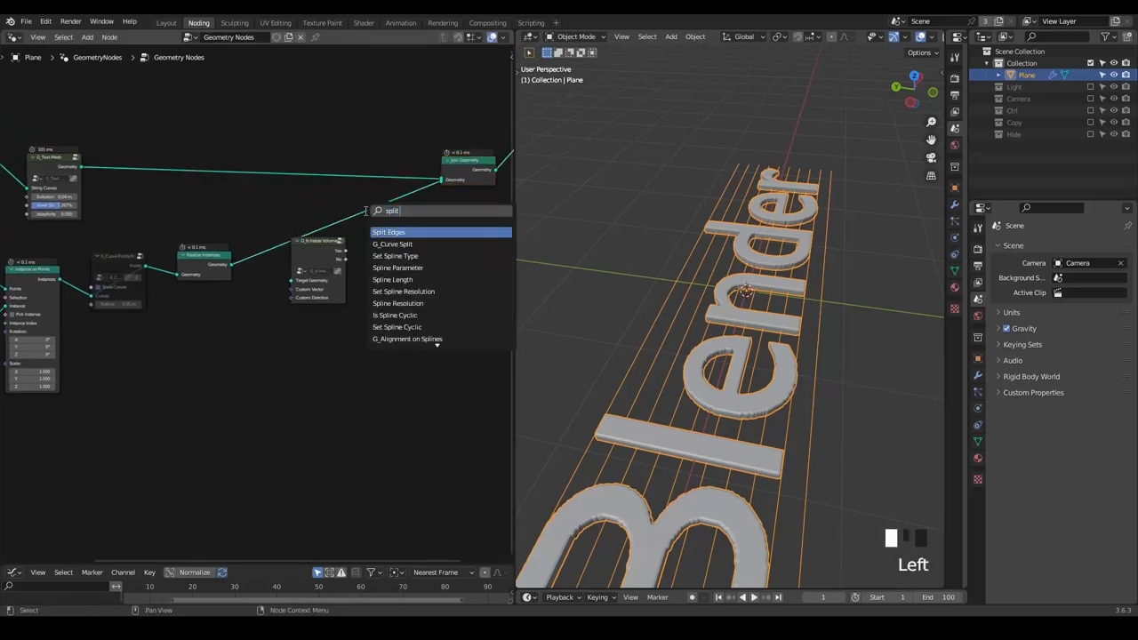
click(391, 244)
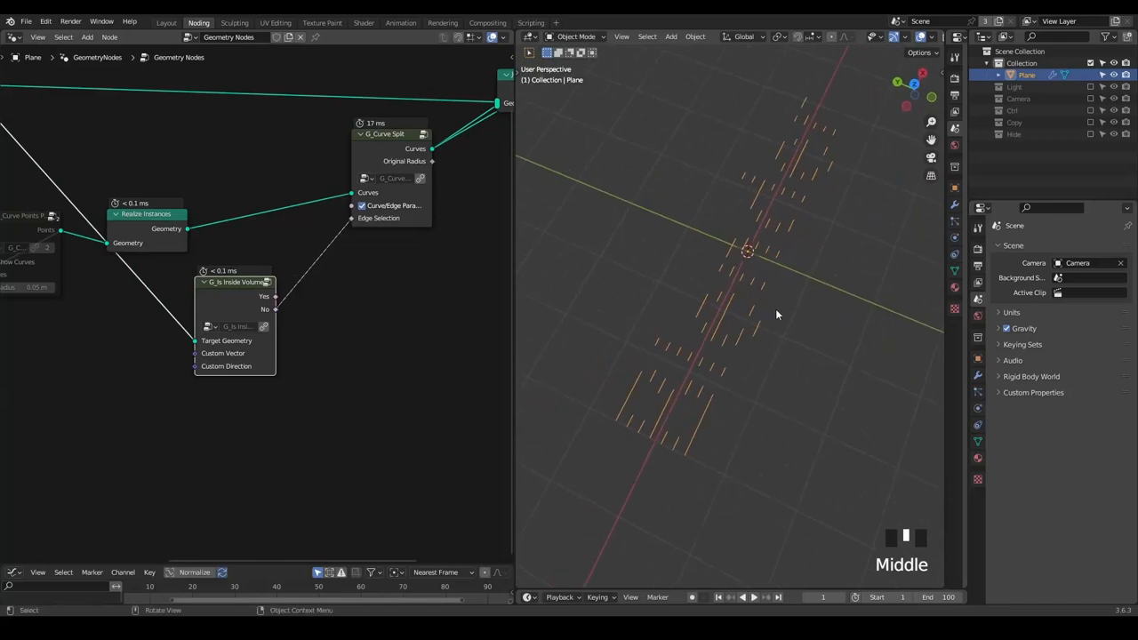
Zoom the viewport to inspect the dense strand rows spelling Blender.
scroll(down, 3)
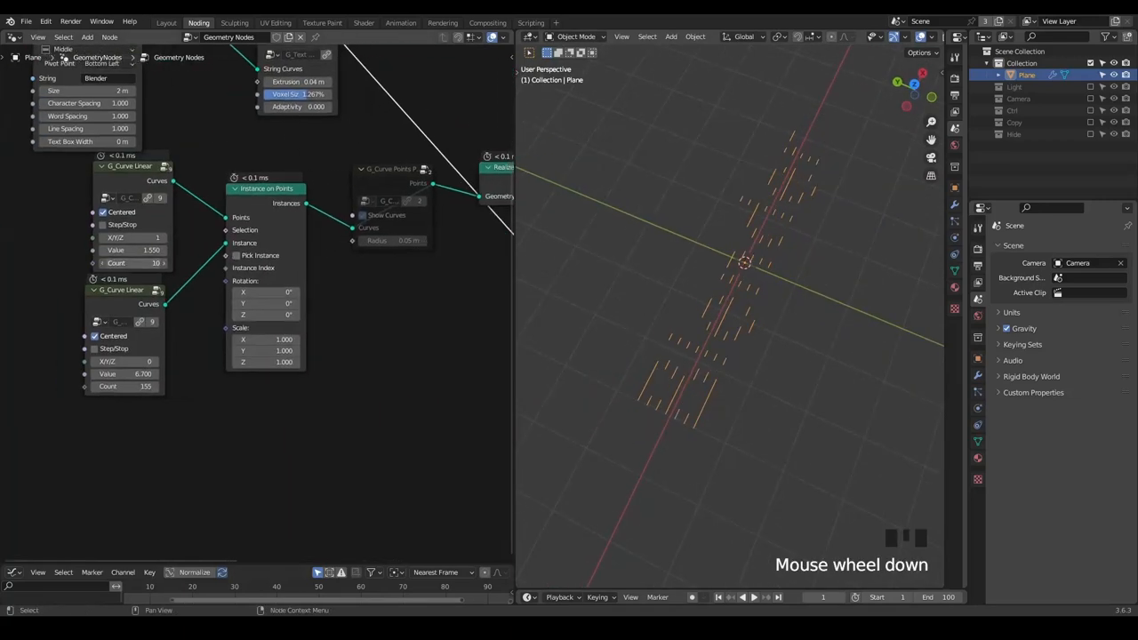
scroll(down, 3)
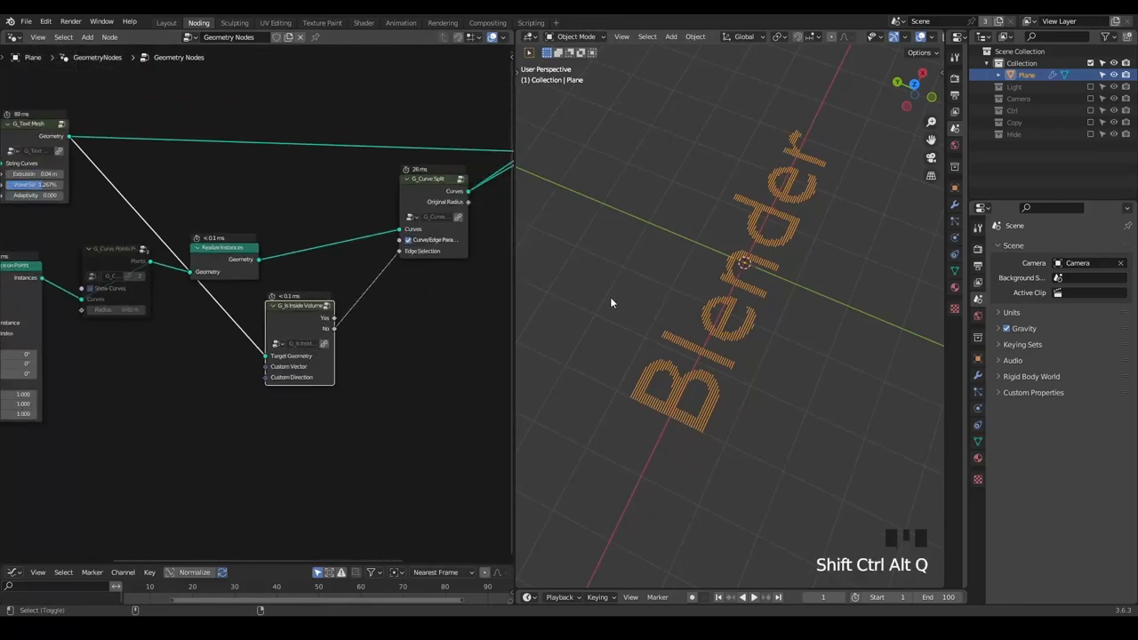
mouse_move(693, 293)
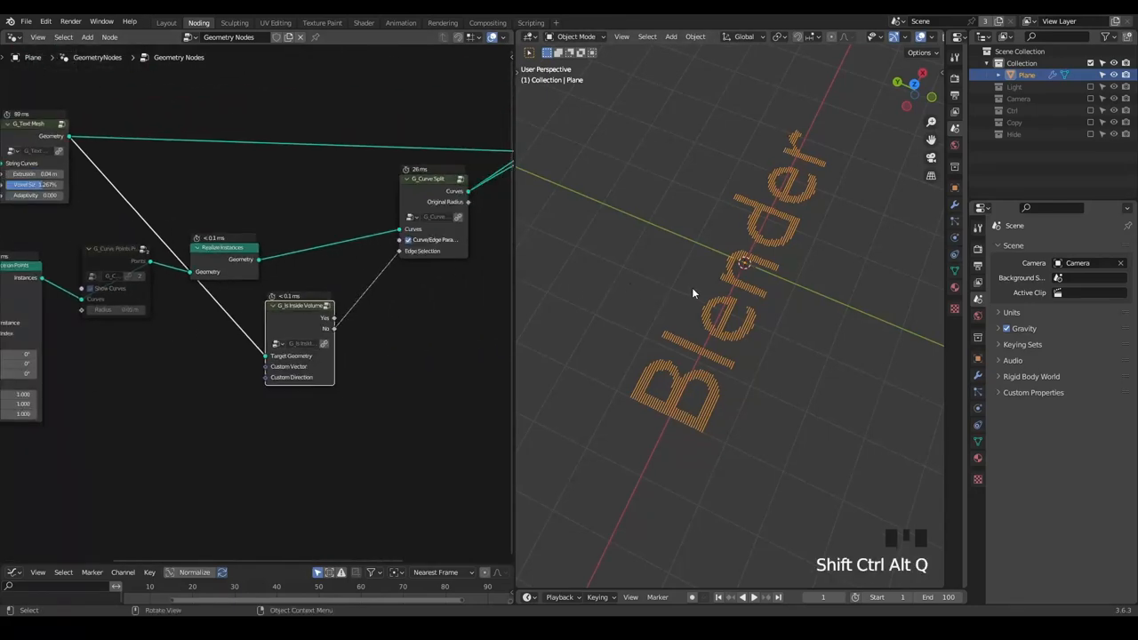
mouse_move(313, 295)
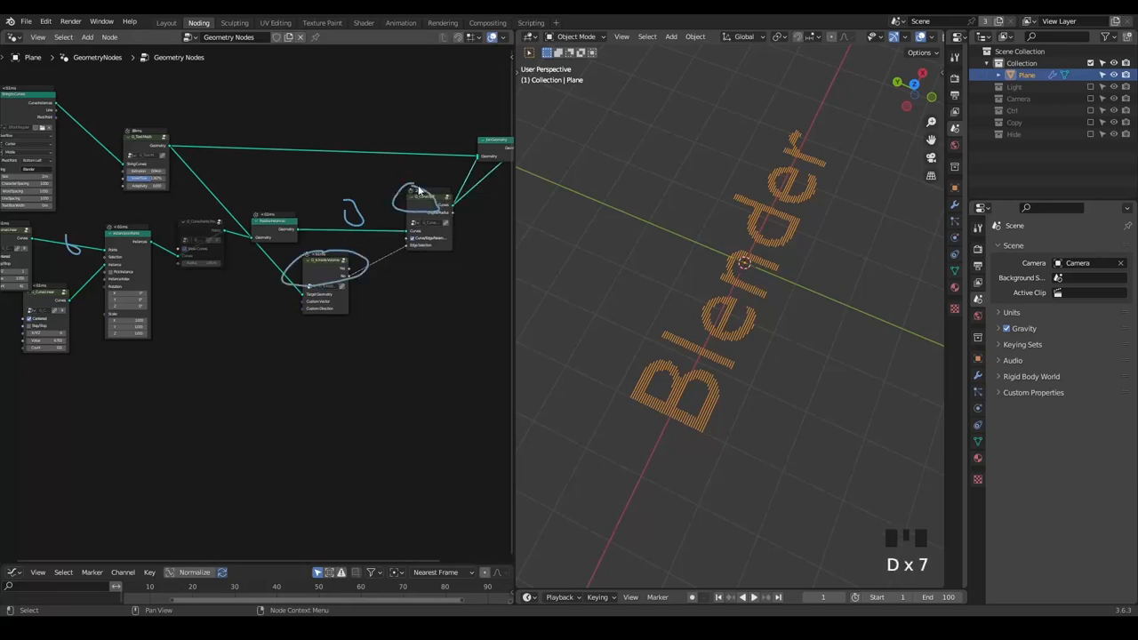
Insert a Transform Geometry node into the strand chain after the row curves.
key(ctrl+a)
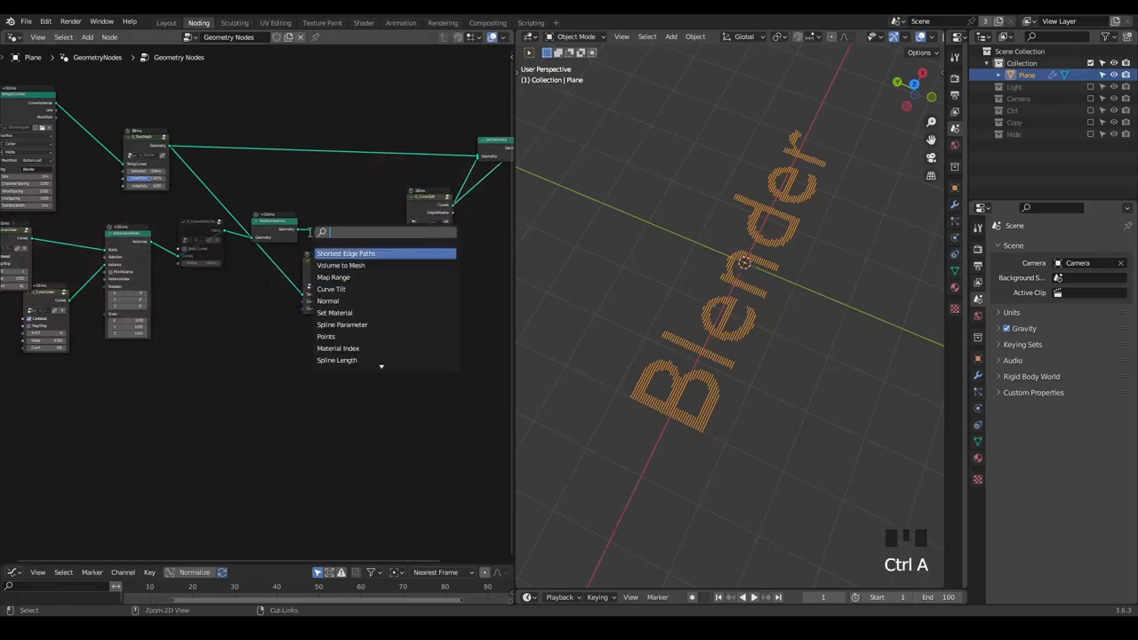
click(345, 253)
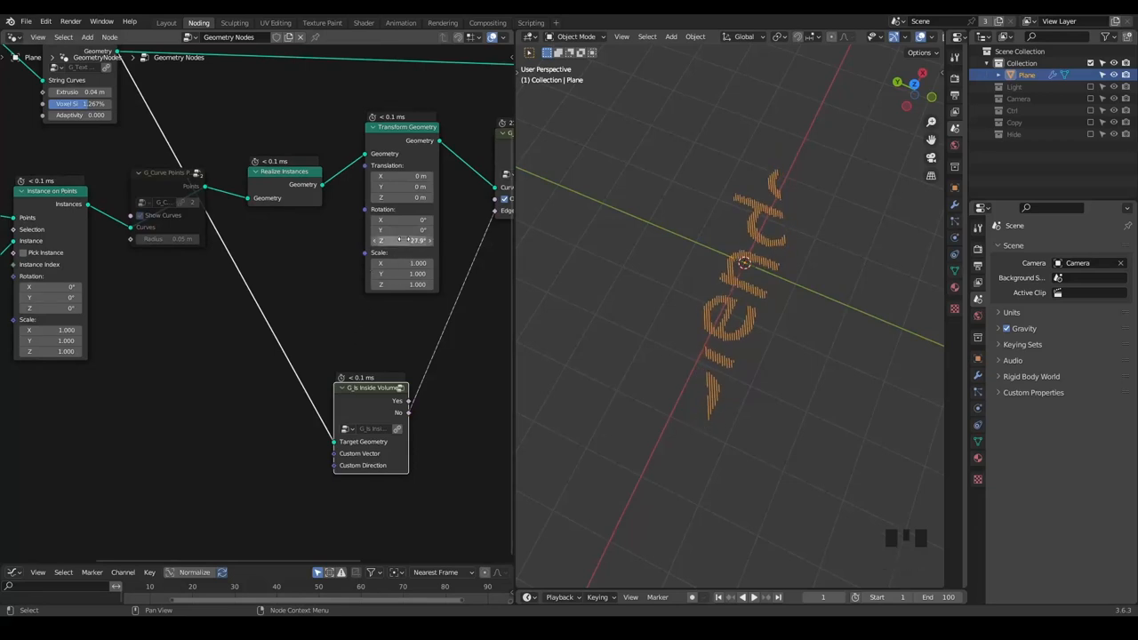
scroll(down, 3)
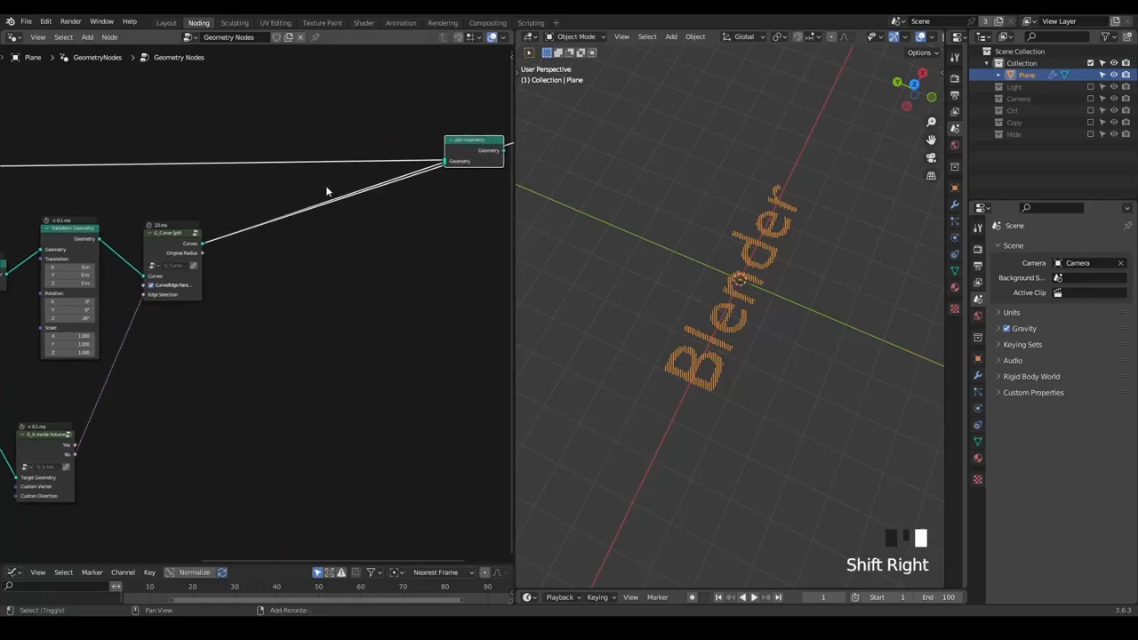
scroll(up, 3)
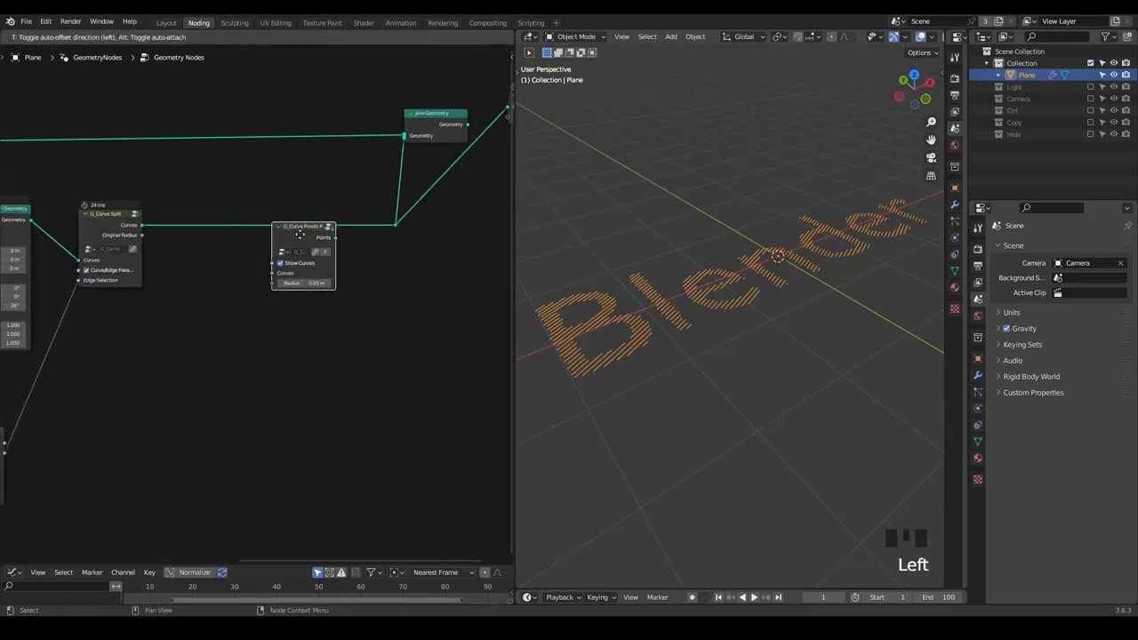
scroll(up, 3)
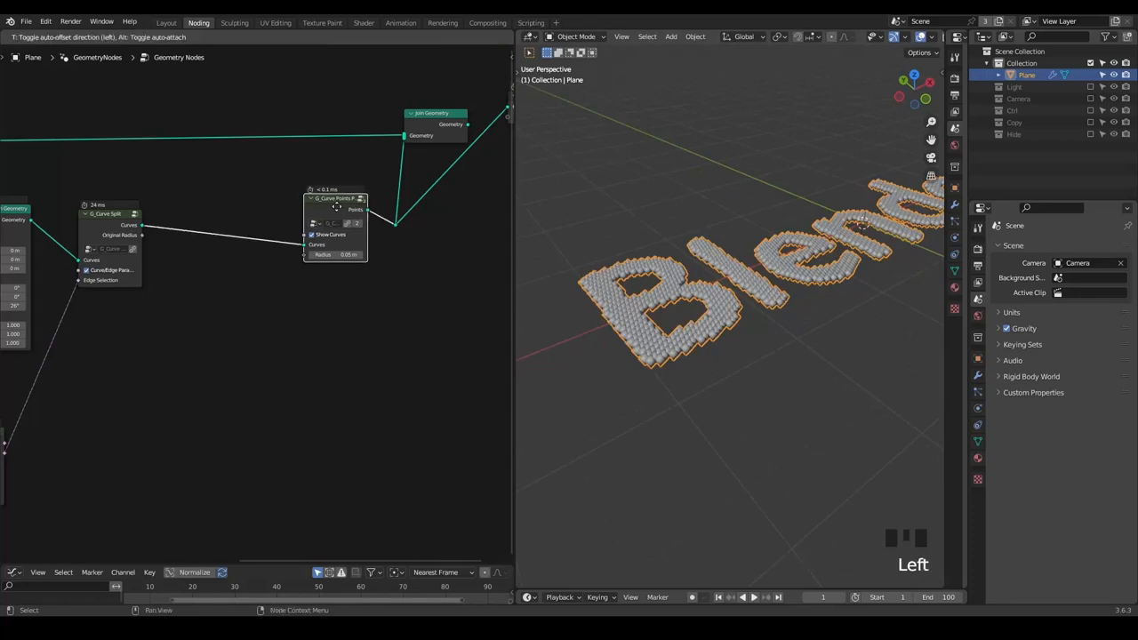
Add a Directional Falloff group and Combine XYZ feeding the Set Position offset.
key(ctrl+a)
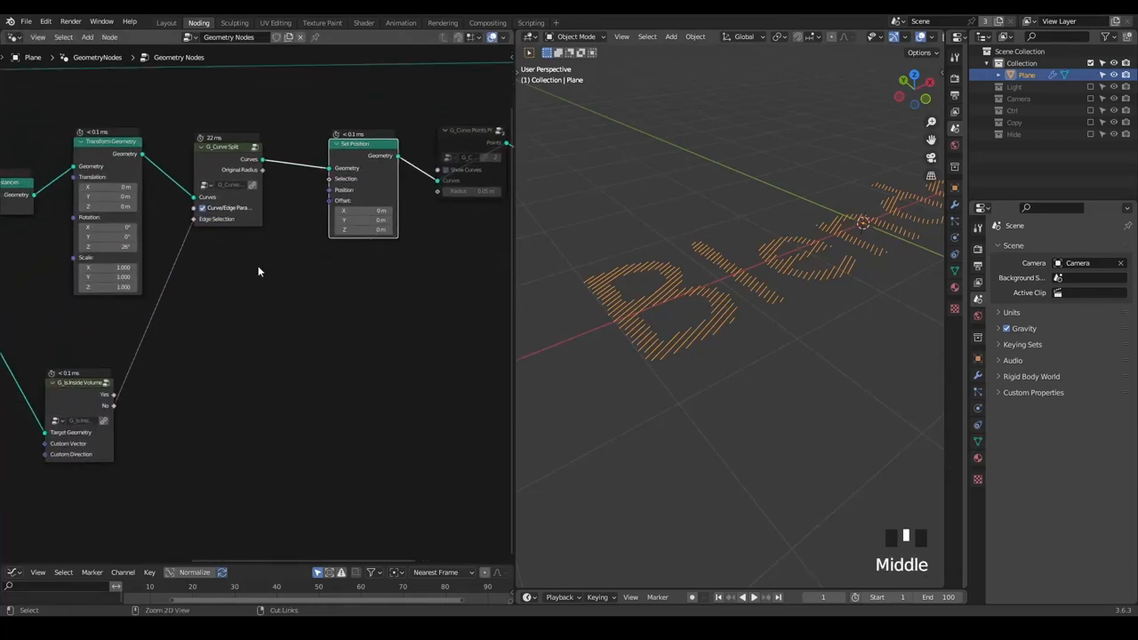
key(ctrl+a)
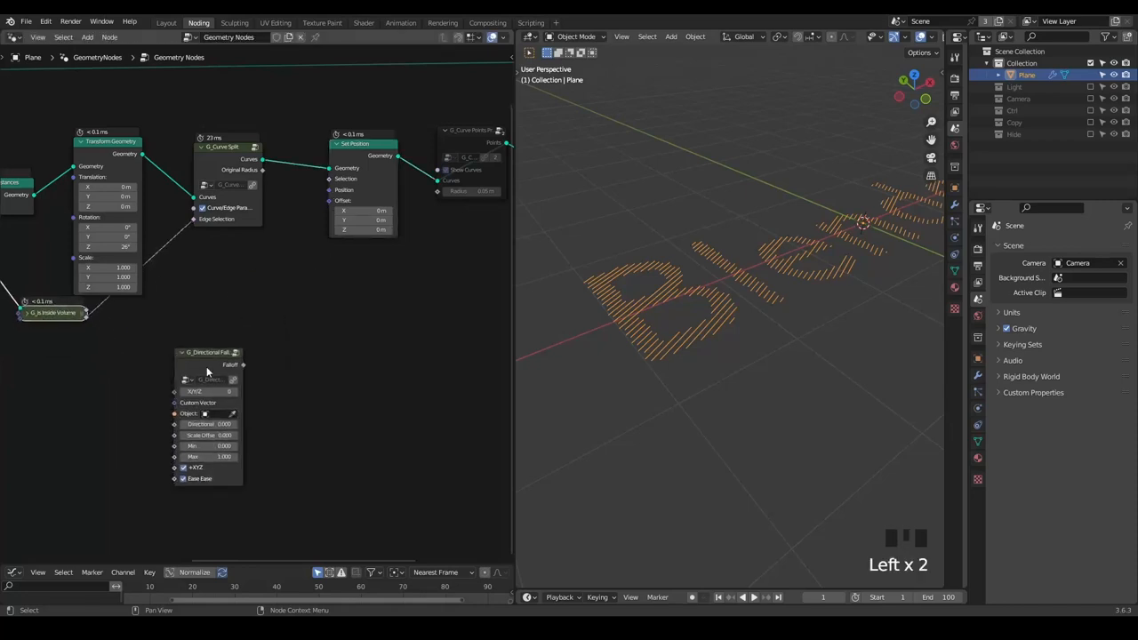
scroll(up, 3)
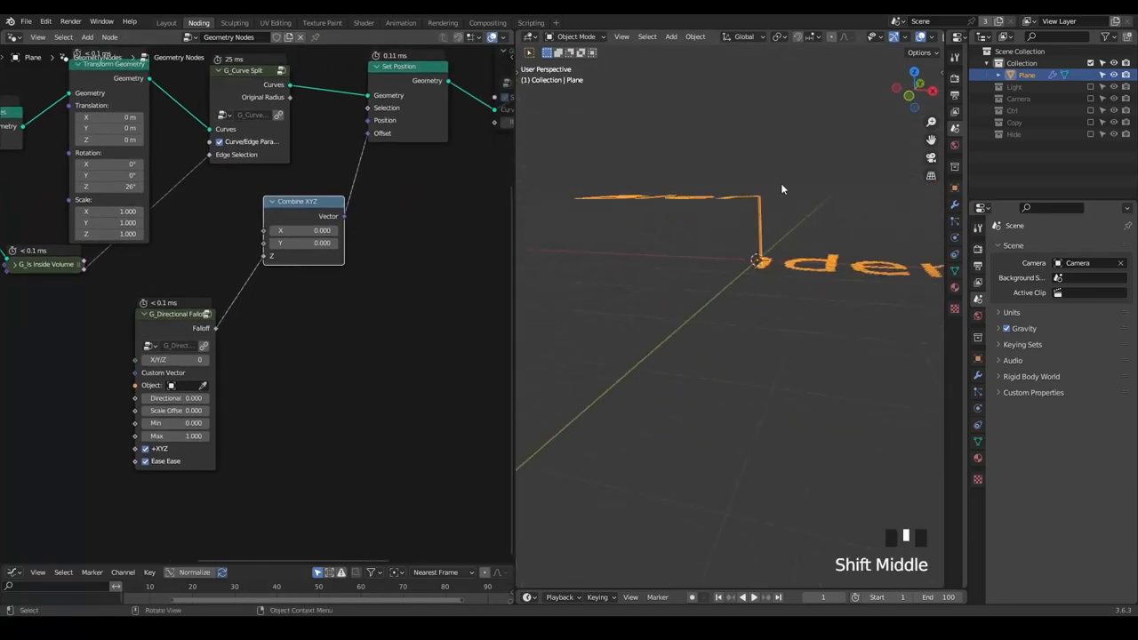
key(d)
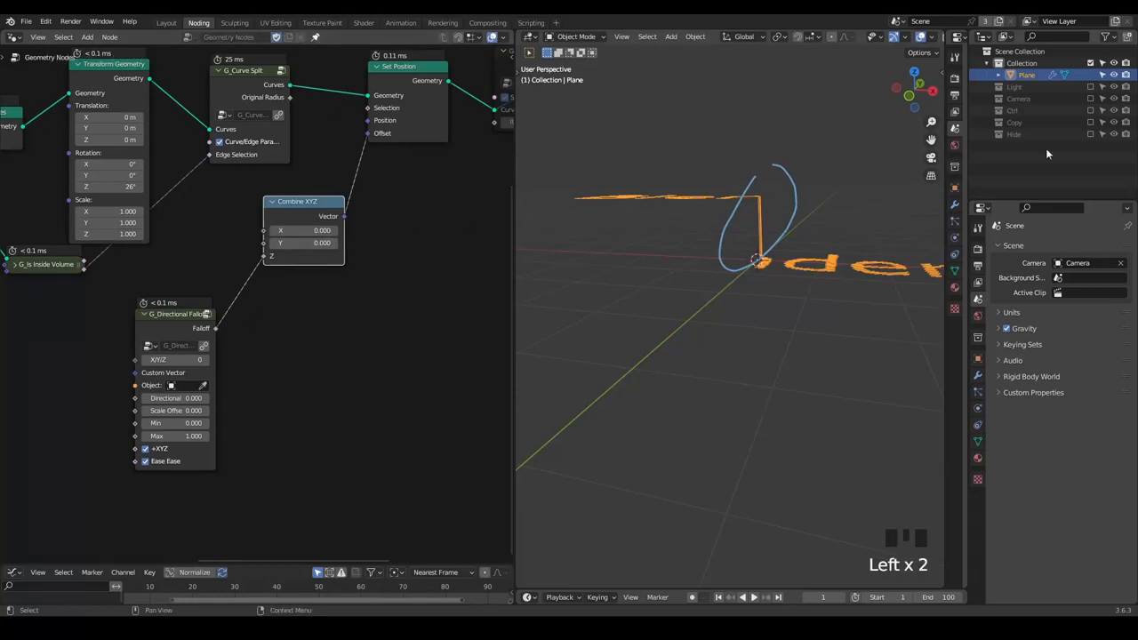
Set the Controller empty to display as Arrows and begin moving it in the viewport.
click(1031, 122)
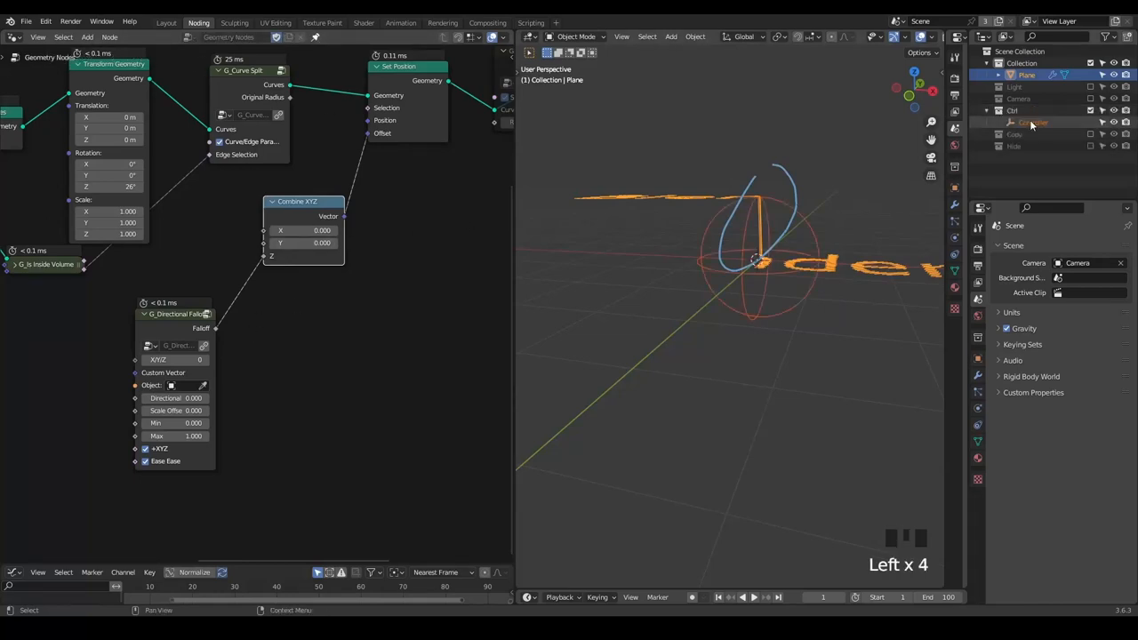
click(1033, 121)
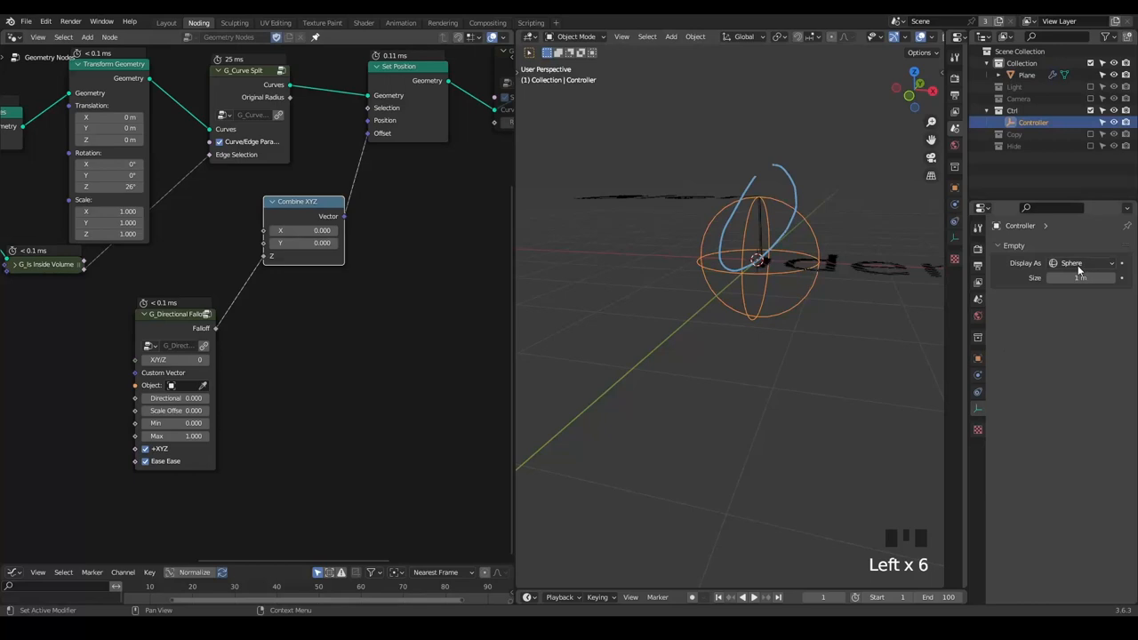
click(1076, 263)
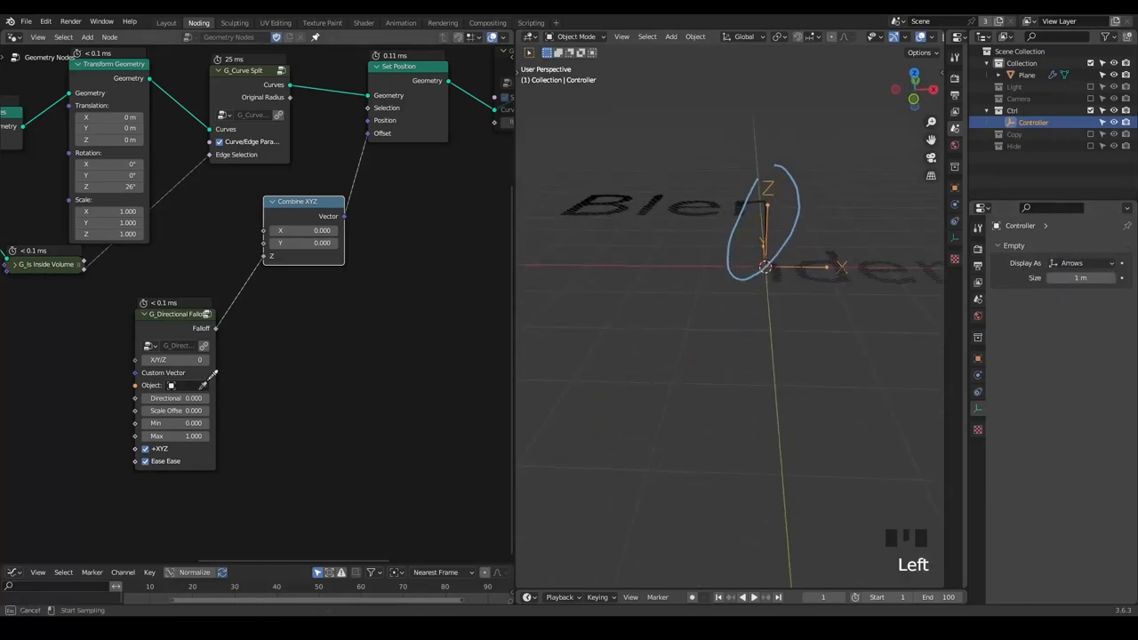
key(g)
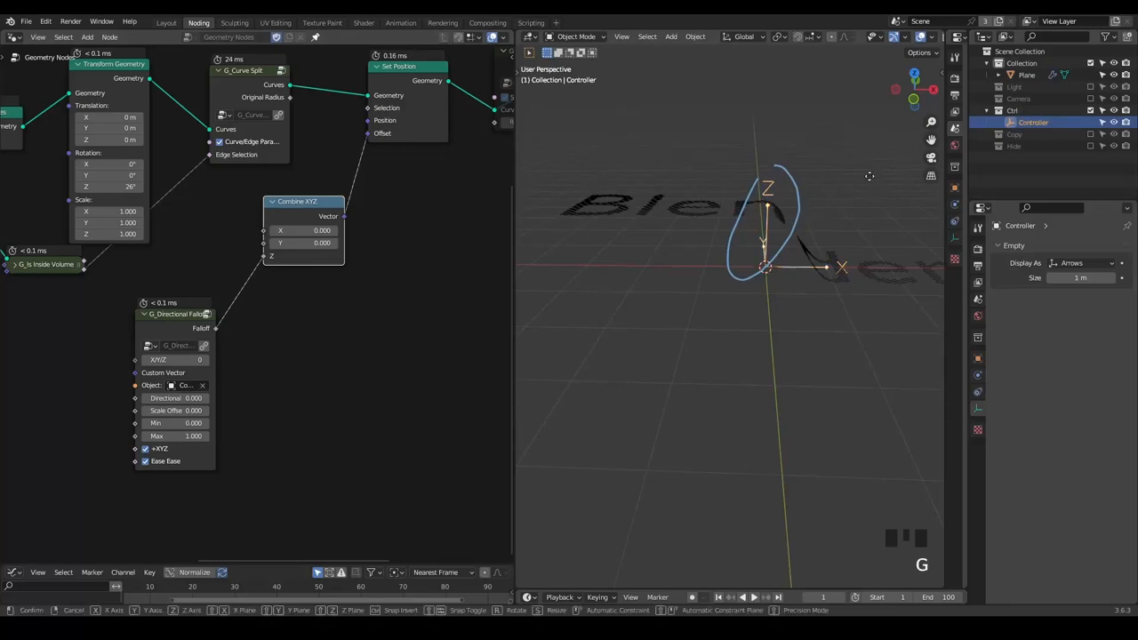
mouse_move(722, 192)
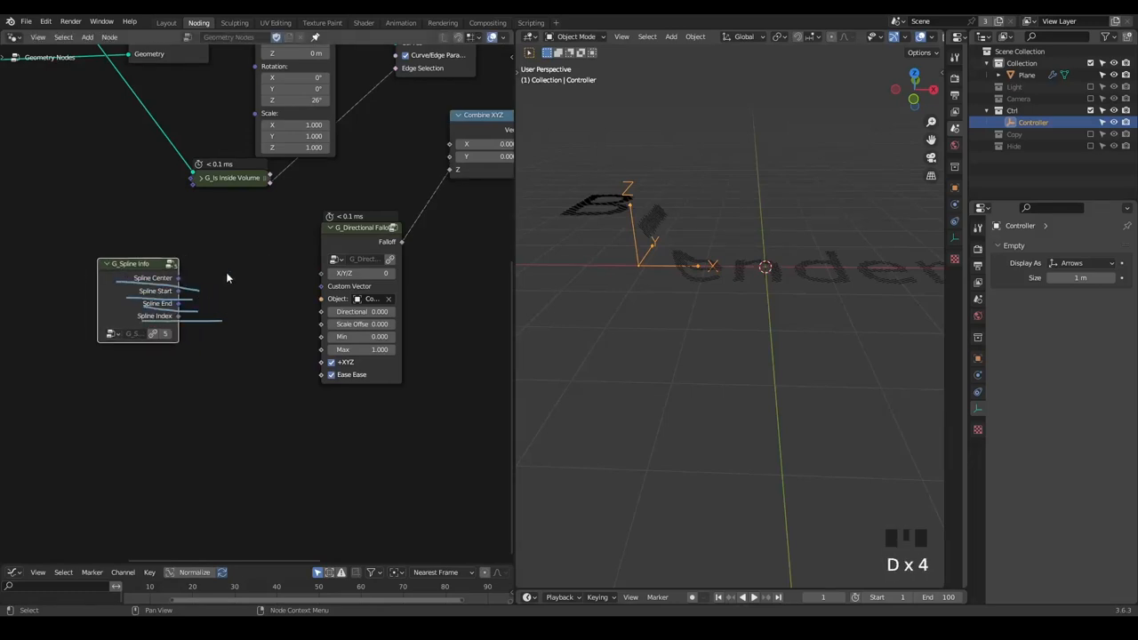
Connect Spline Info's Spline Center to the falloff's Custom Vector input.
drag(178, 277, 320, 292)
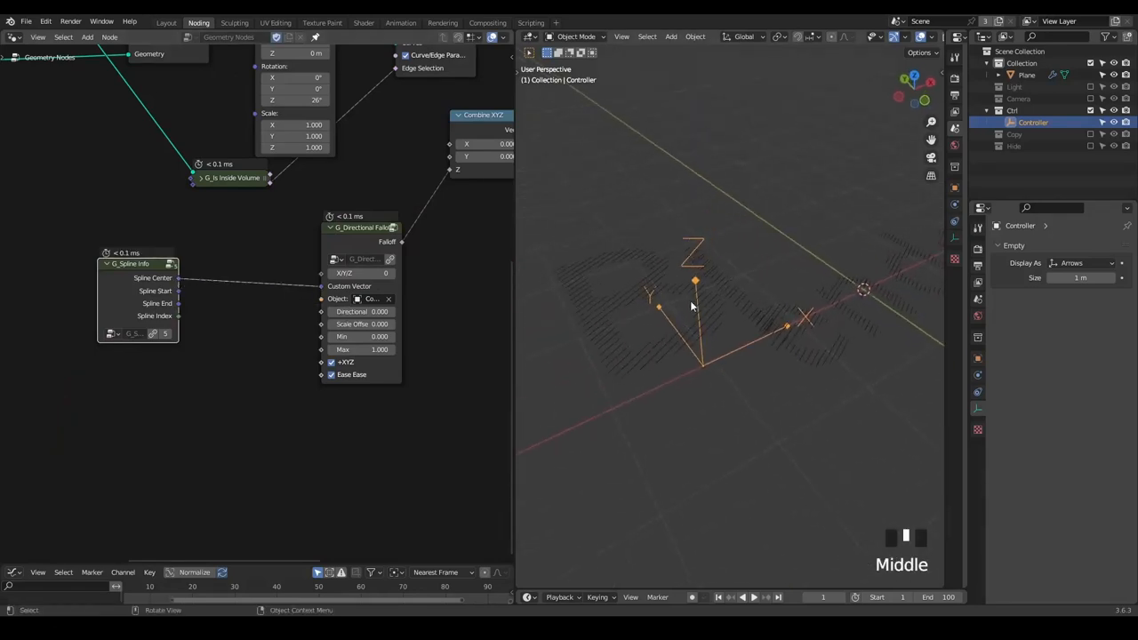
scroll(down, 3)
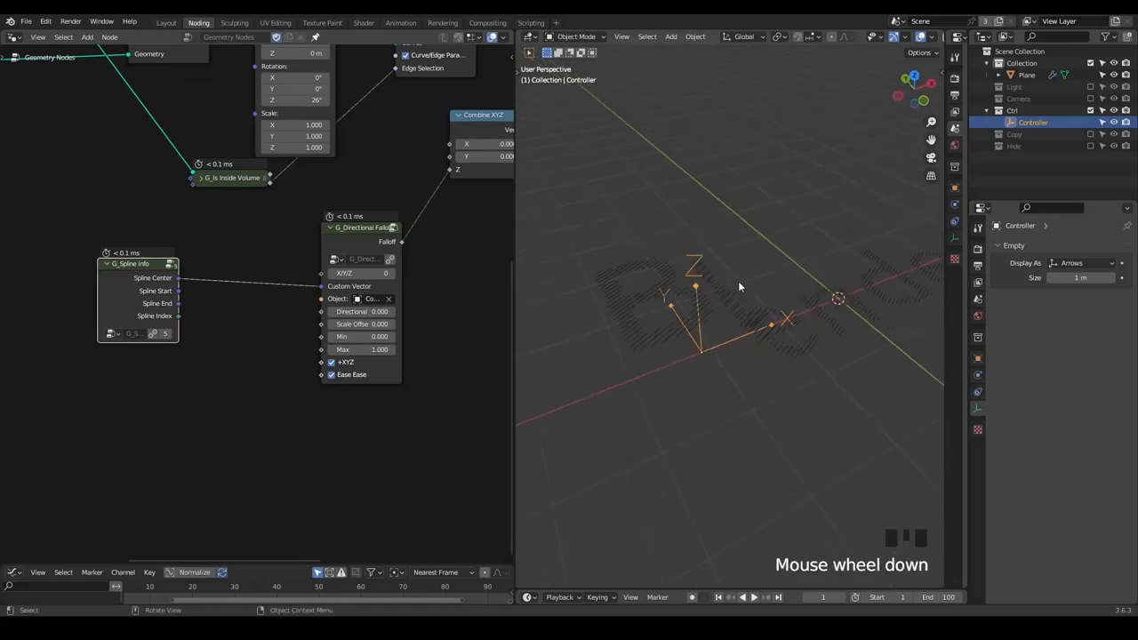
Rotate the Controller around Z and slide it along X beside the lettering.
key(r)
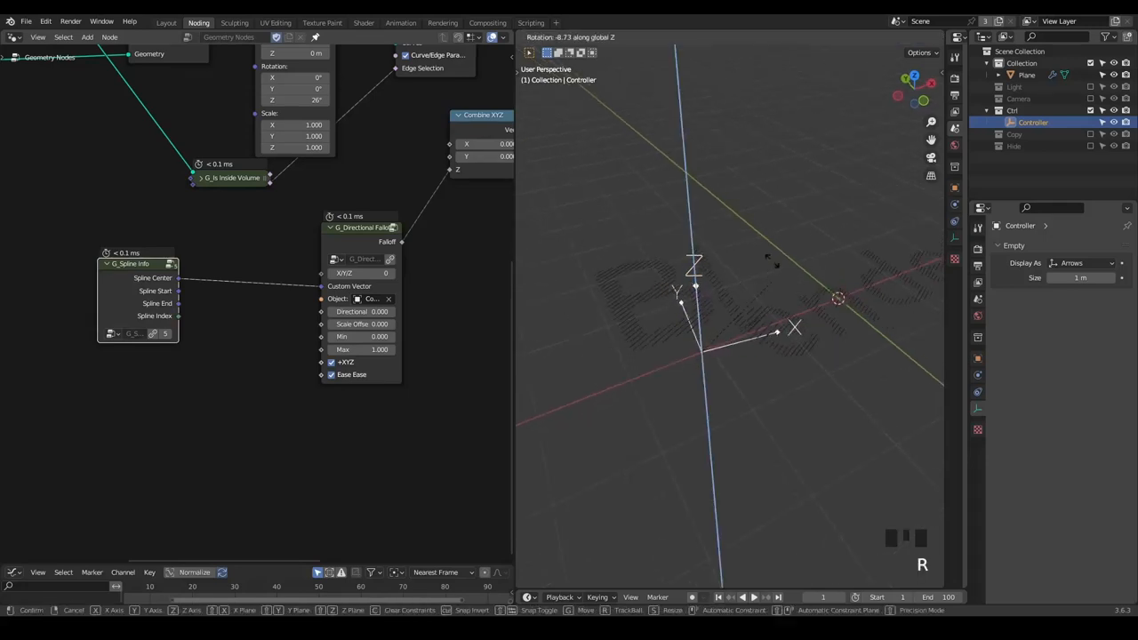
key(g)
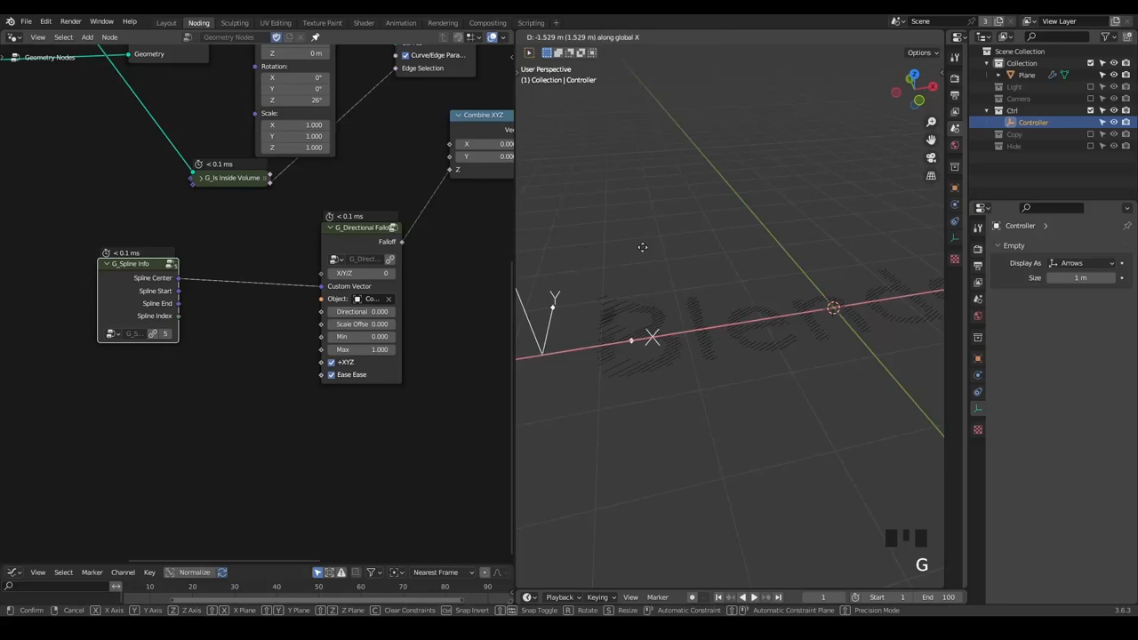
click(569, 271)
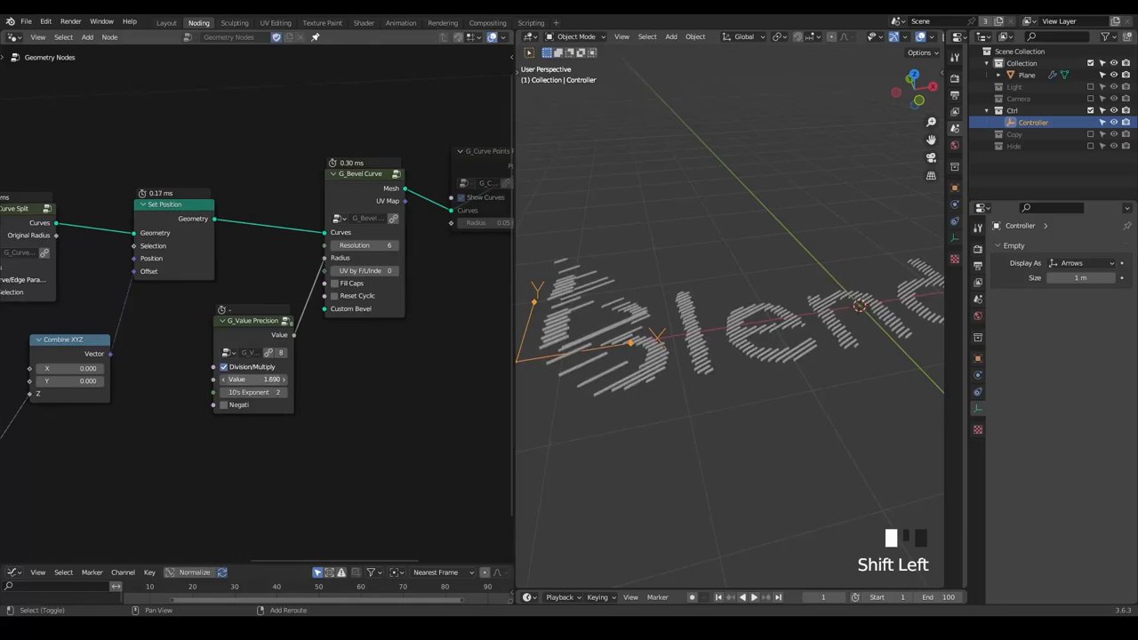
Scroll through the node tree near the directional falloff to prepare adding a Spline Parameter node.
scroll(down, 3)
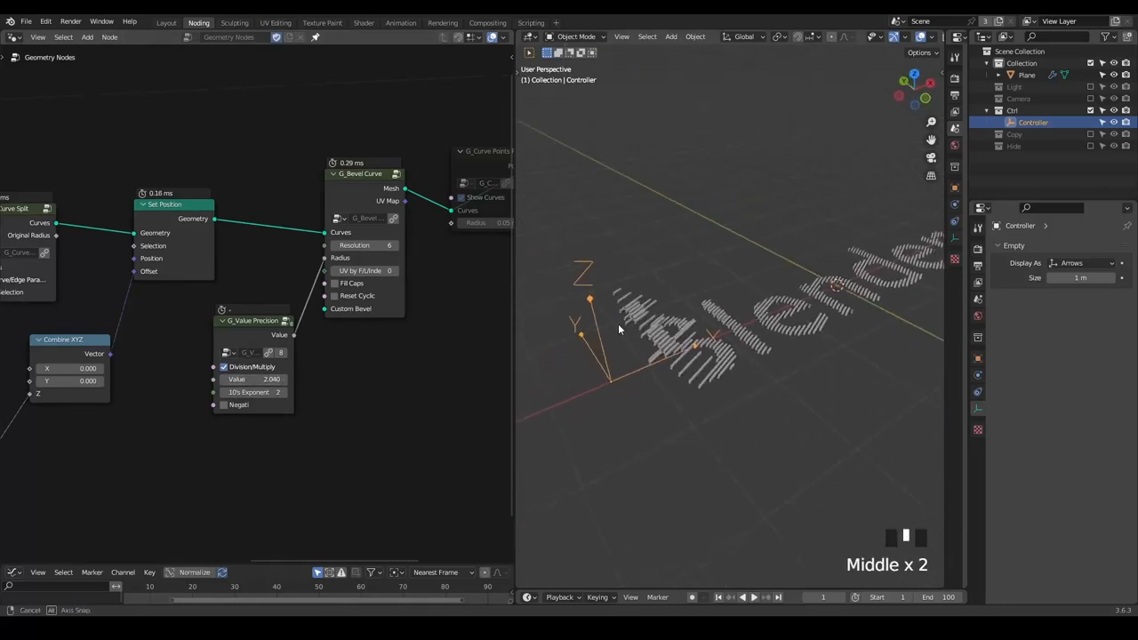
scroll(down, 3)
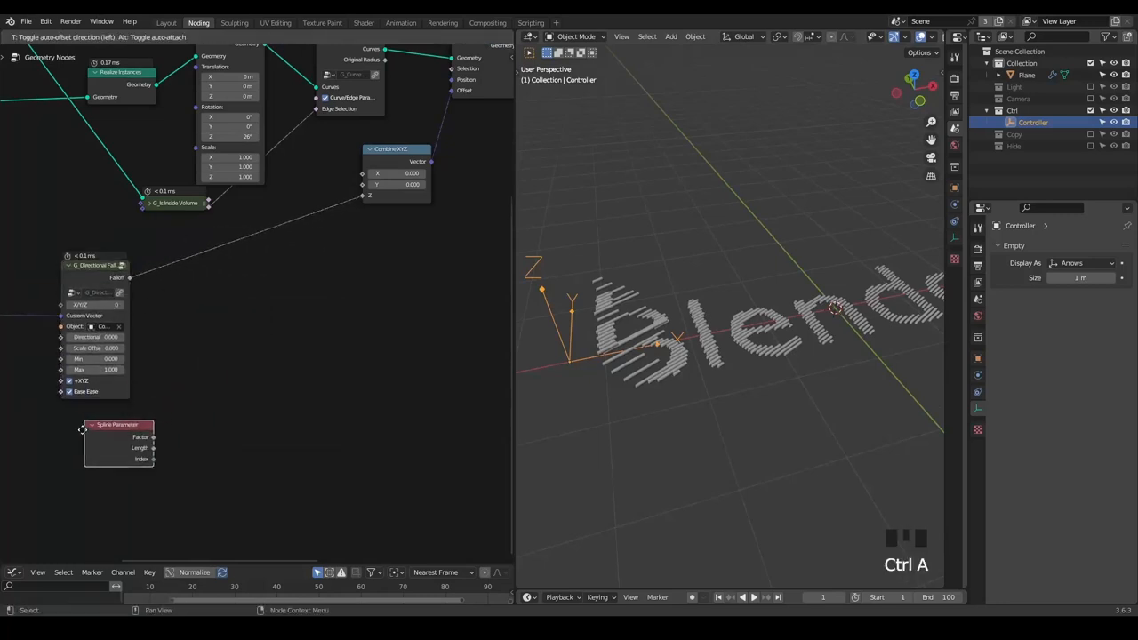
Add a Math Multiply node combining the Spline Parameter with the Directional Falloff.
text(mul)
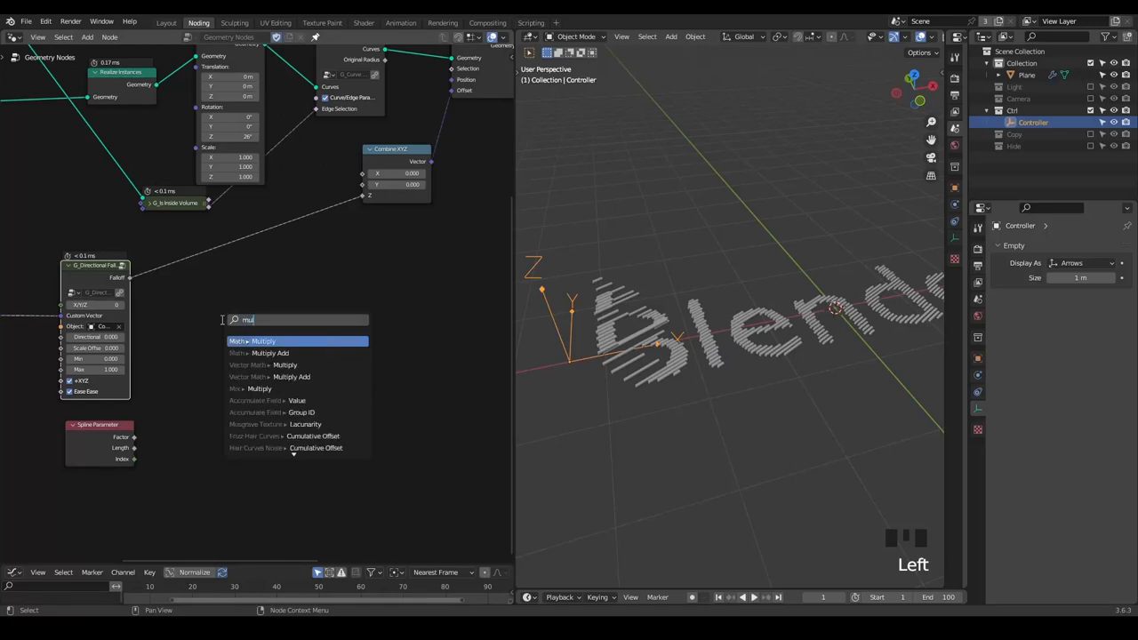
click(252, 342)
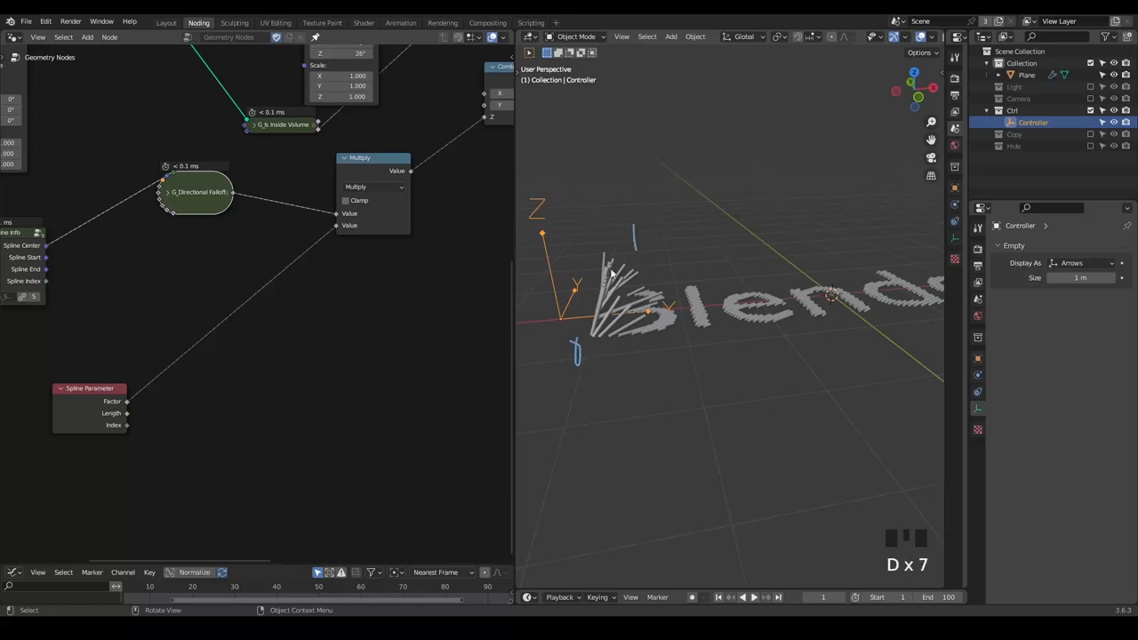
mouse_move(604, 327)
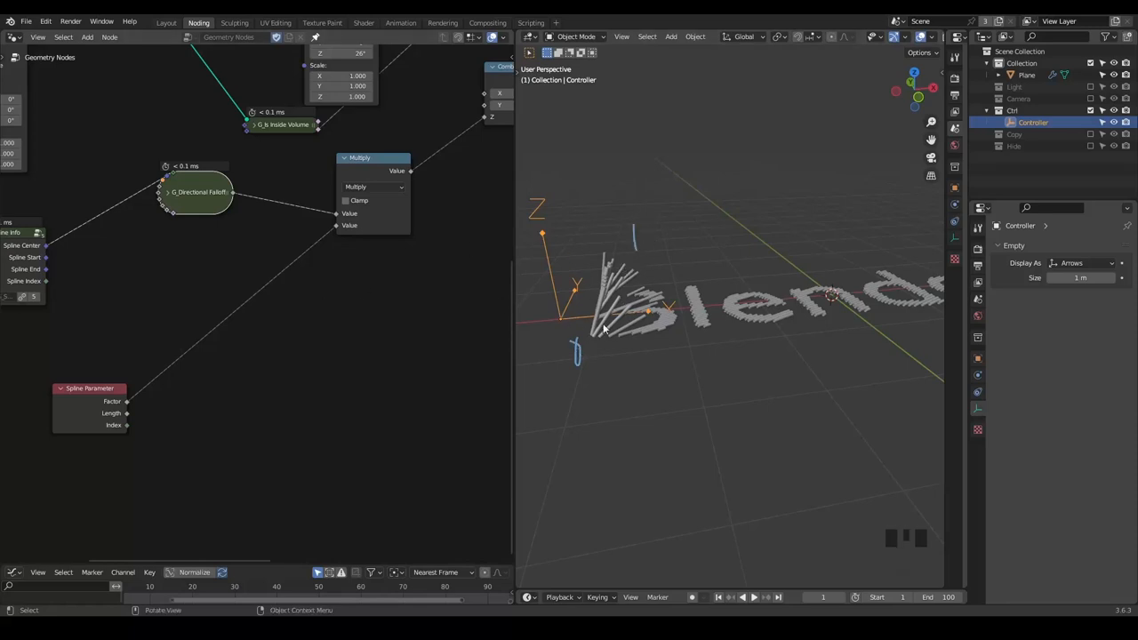
key(ctrl+a)
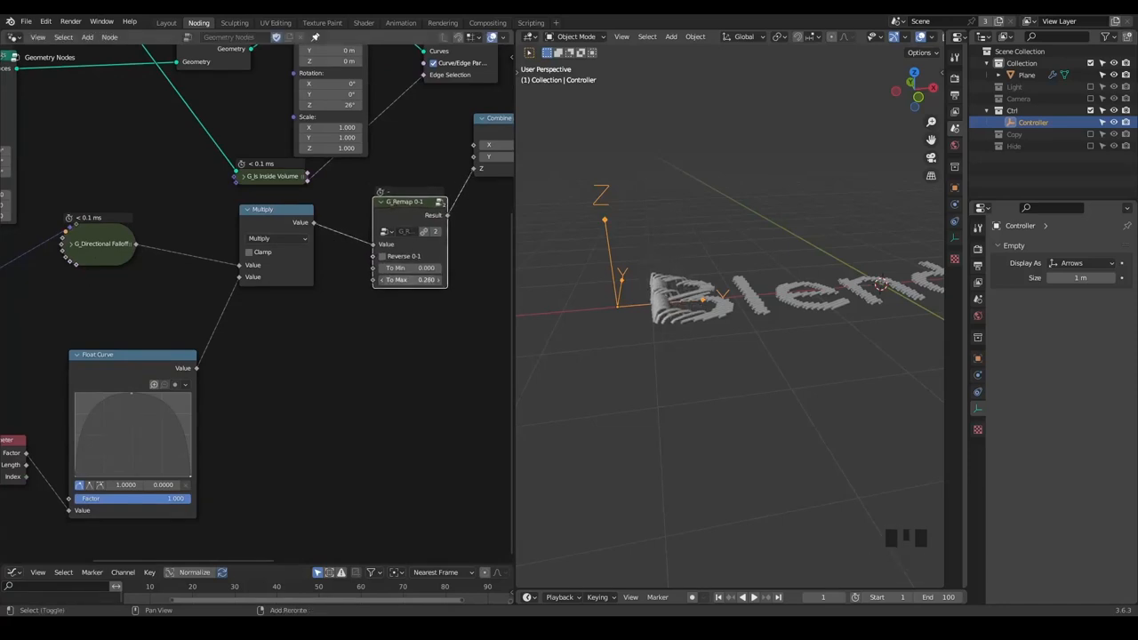
Move the Controller empty along X several times to test the arched strand reveal.
key(g)
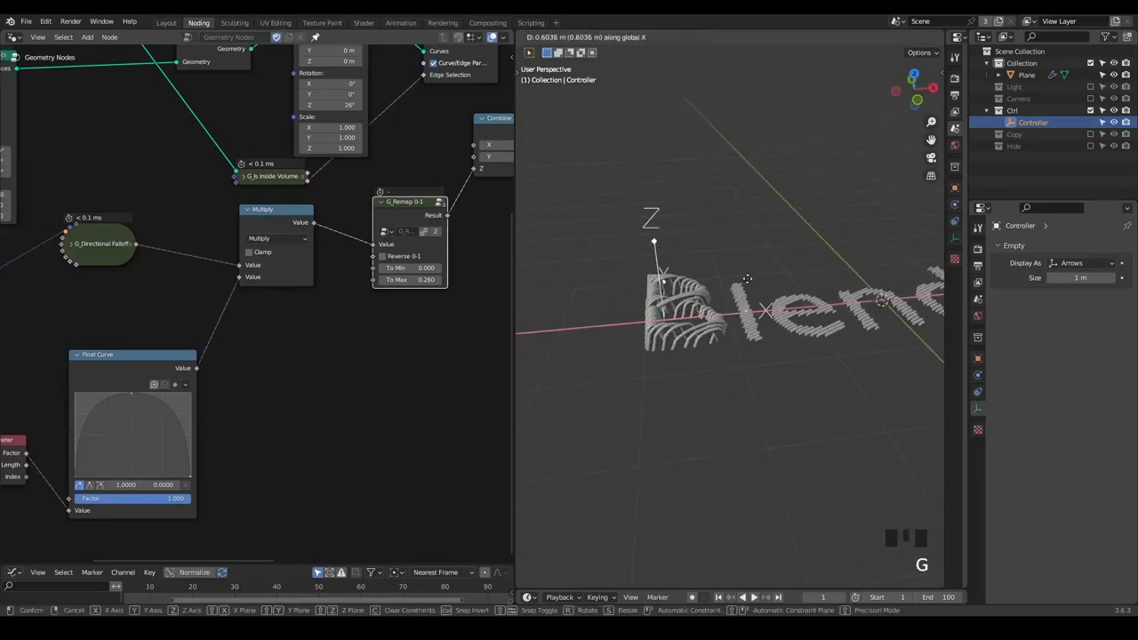
mouse_move(618, 263)
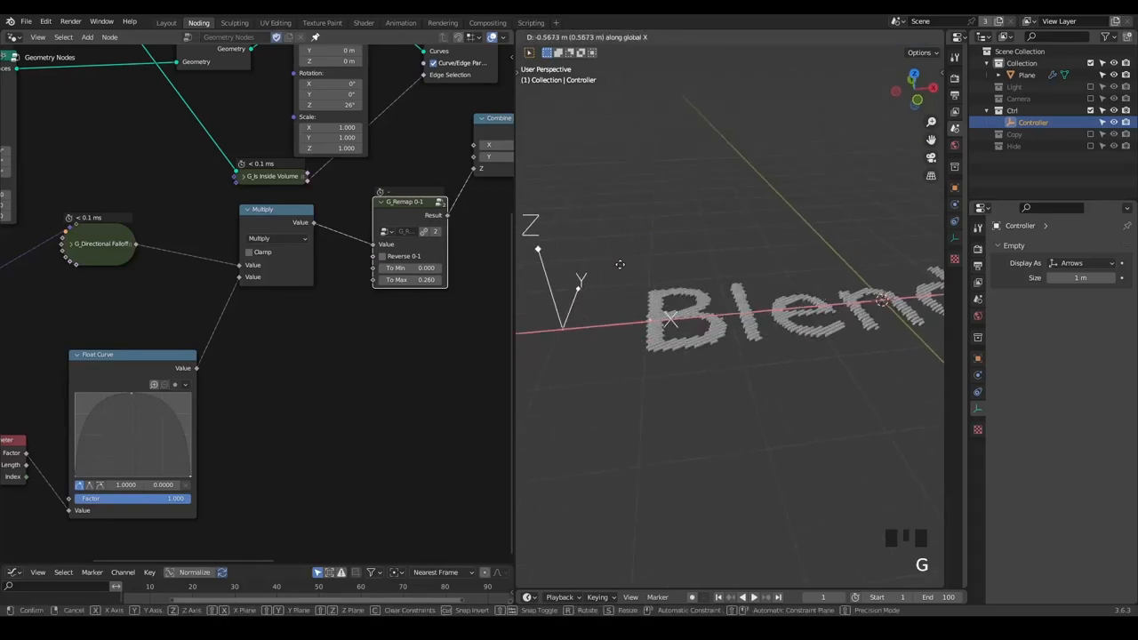
click(416, 310)
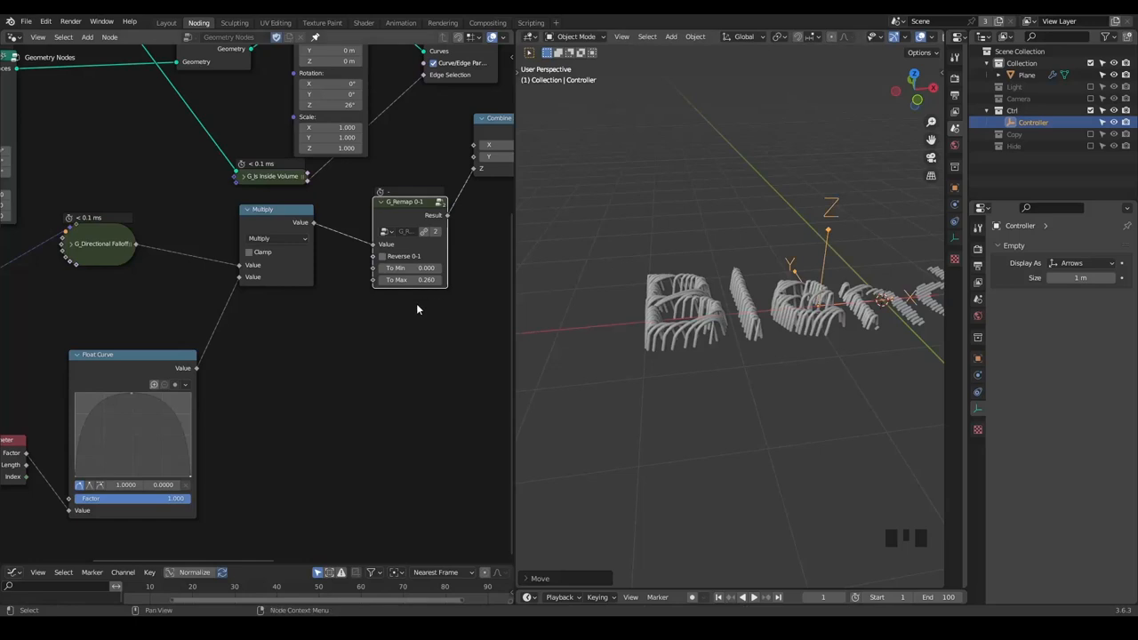
scroll(up, 3)
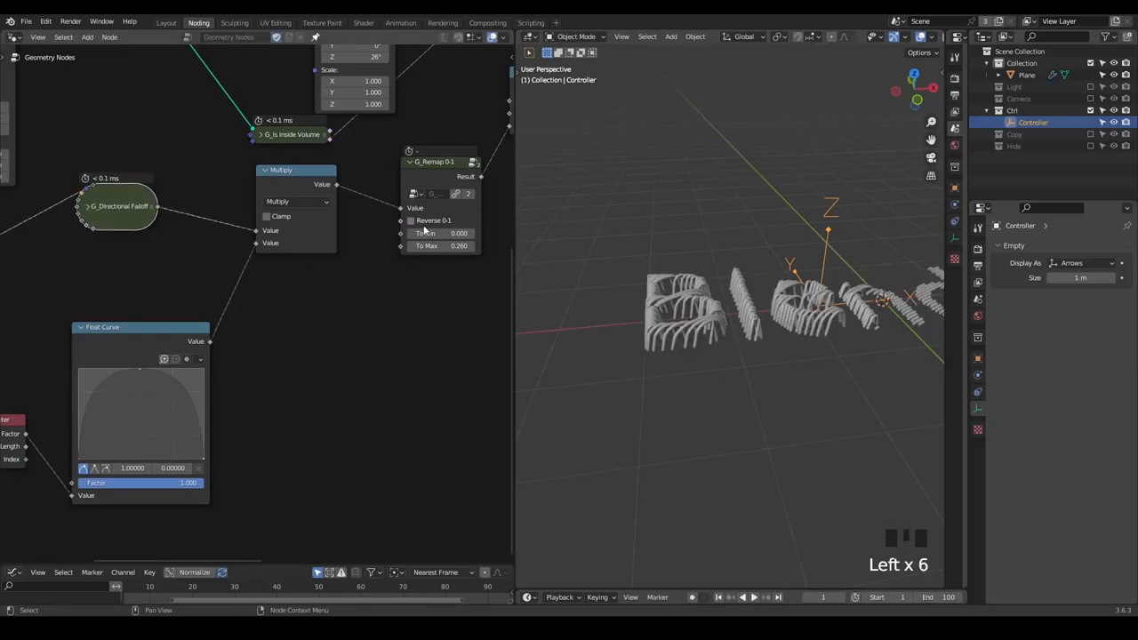
scroll(down, 3)
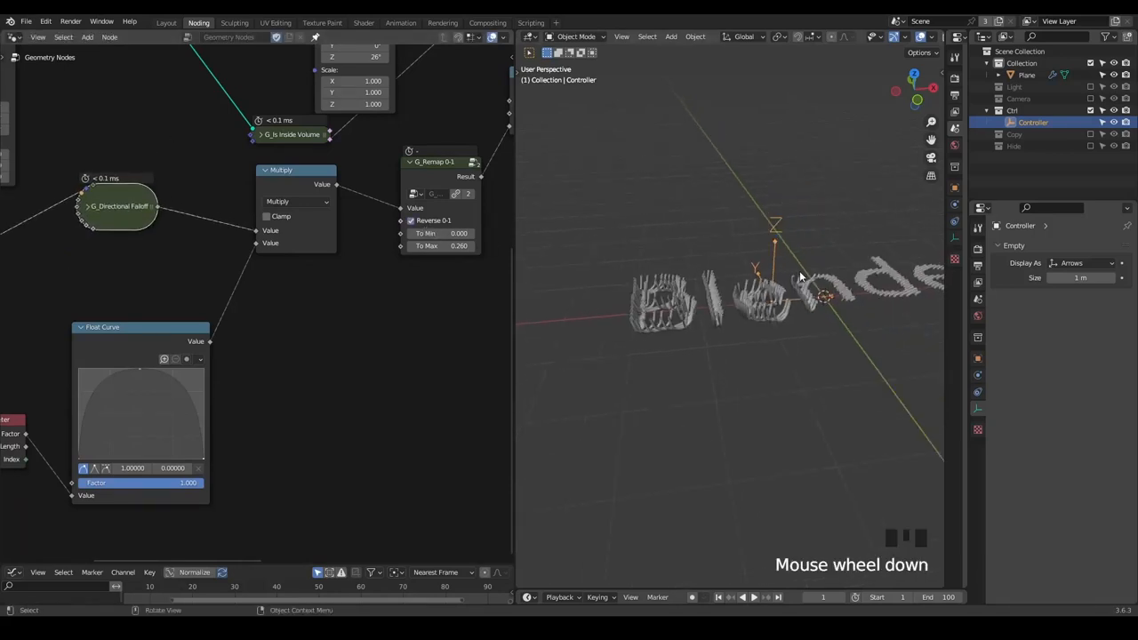
key(g)
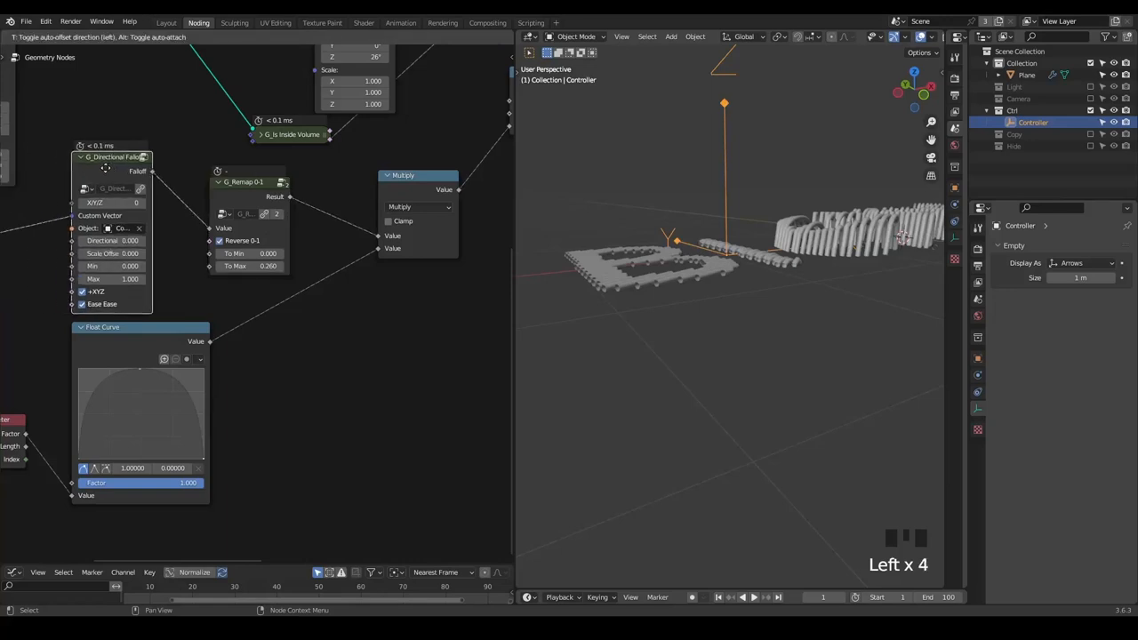
key(g)
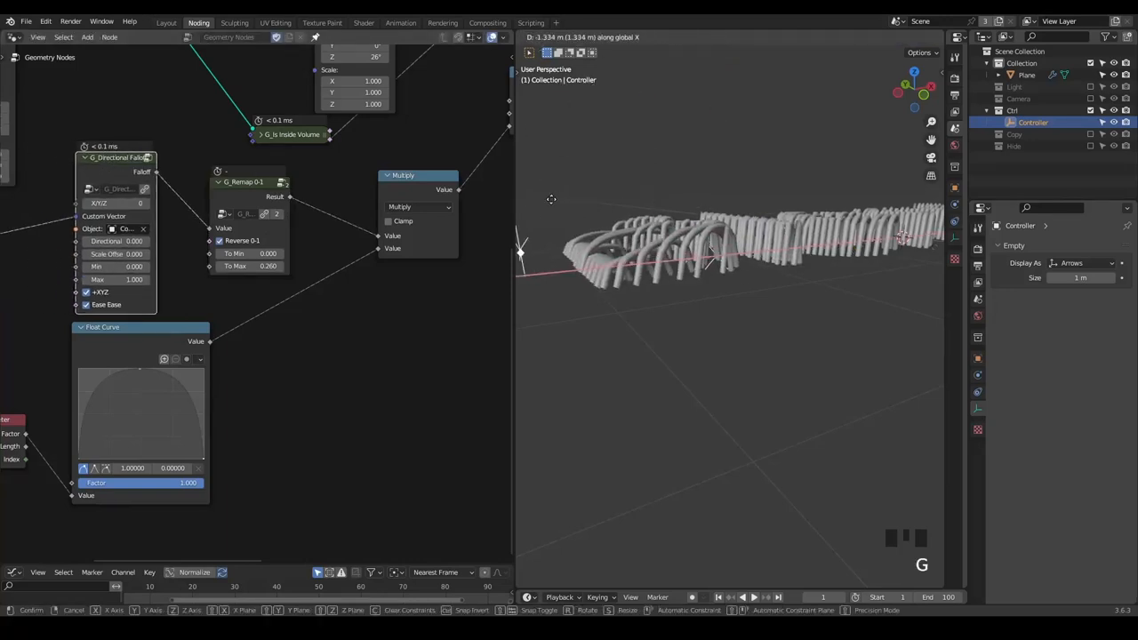
mouse_move(697, 190)
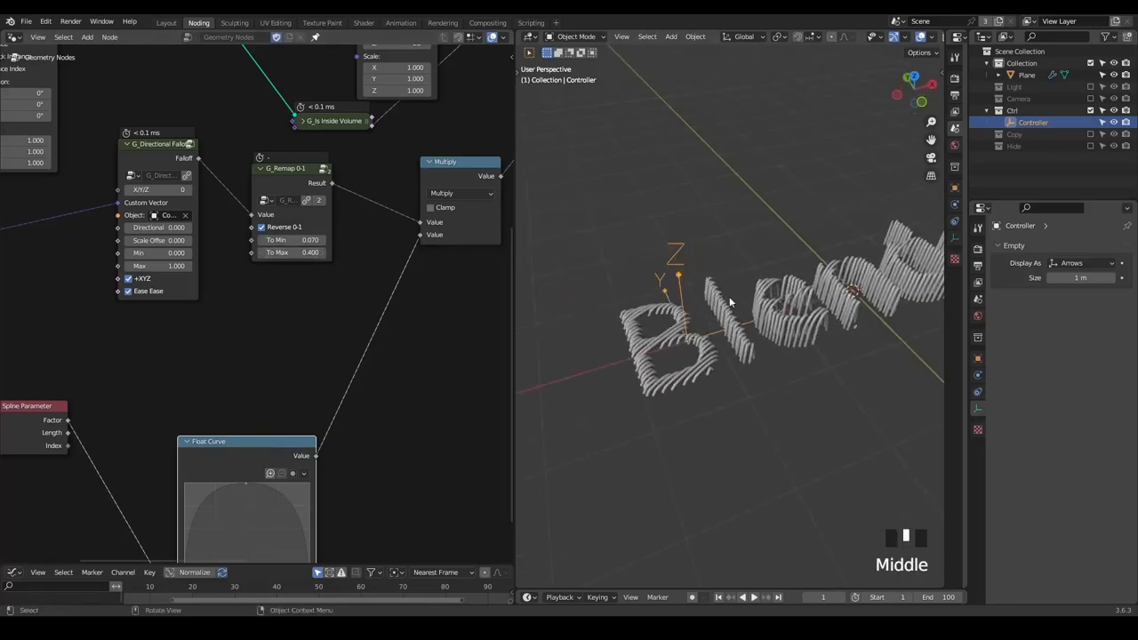
key(g)
text(ca)
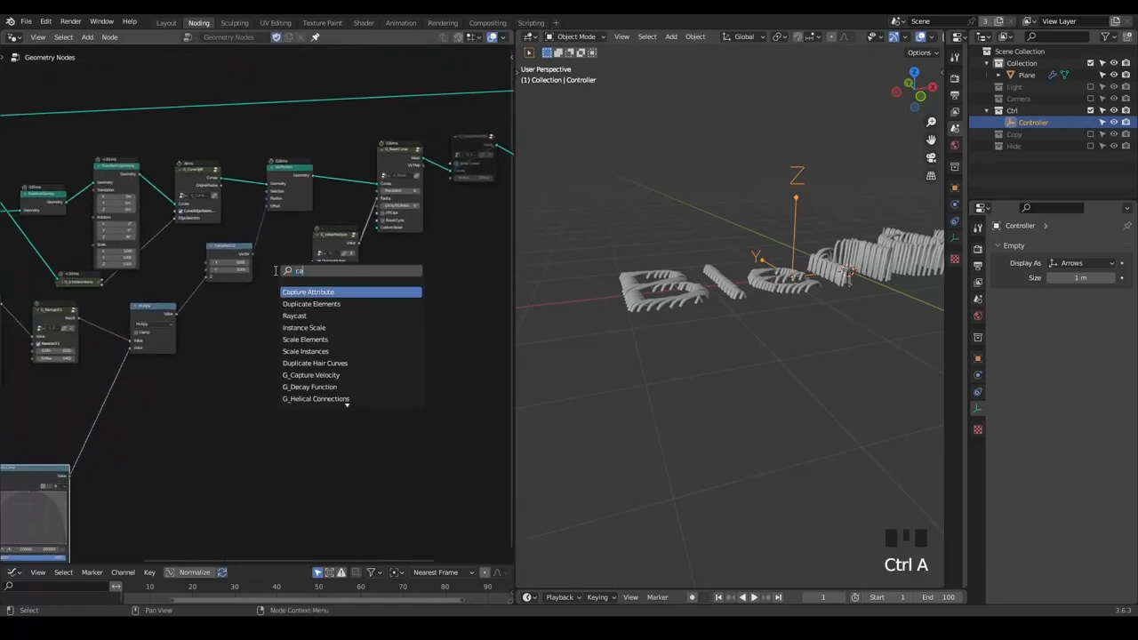
Adjust the node chain, then slide the Controller empty along X so strands show beside it.
key(BACK_SPACE)
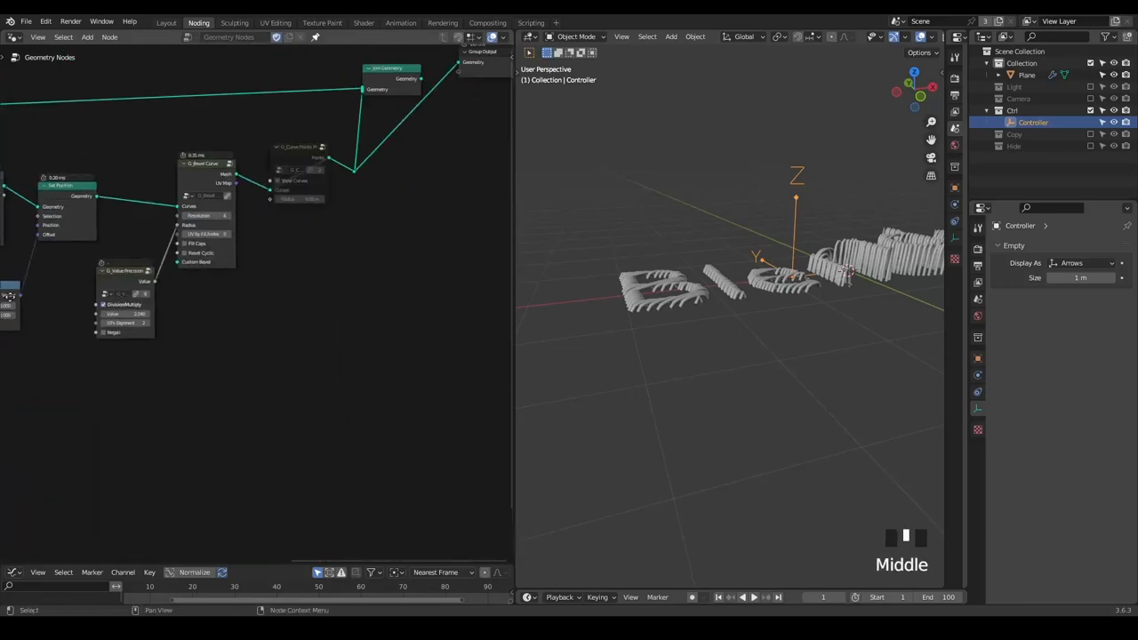
drag(267, 267, 182, 334)
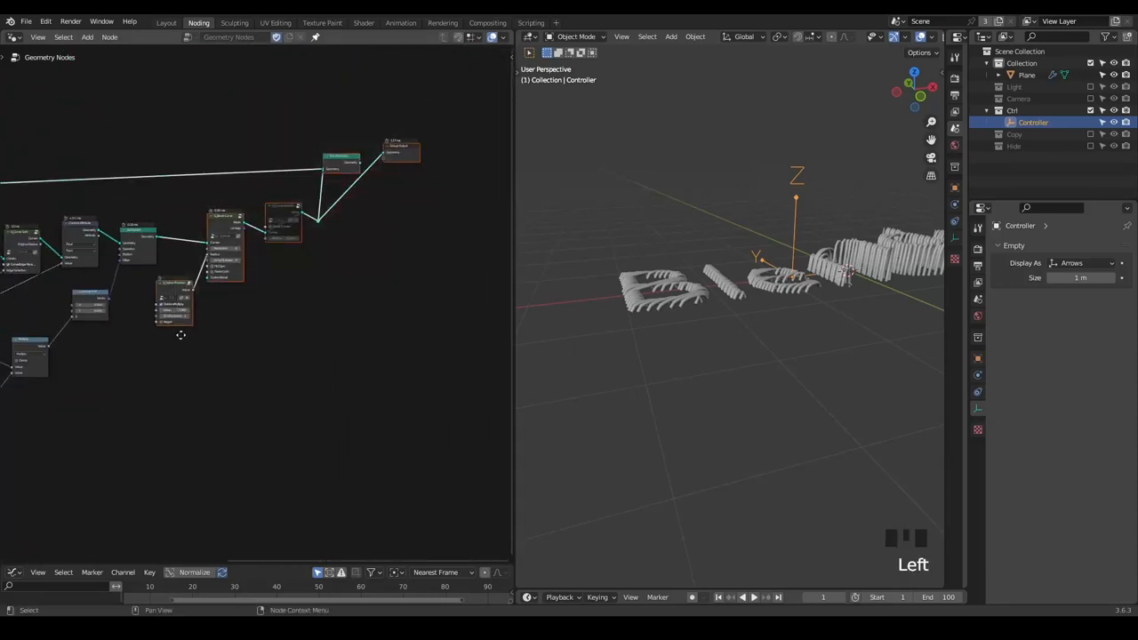
key(ctrl+a)
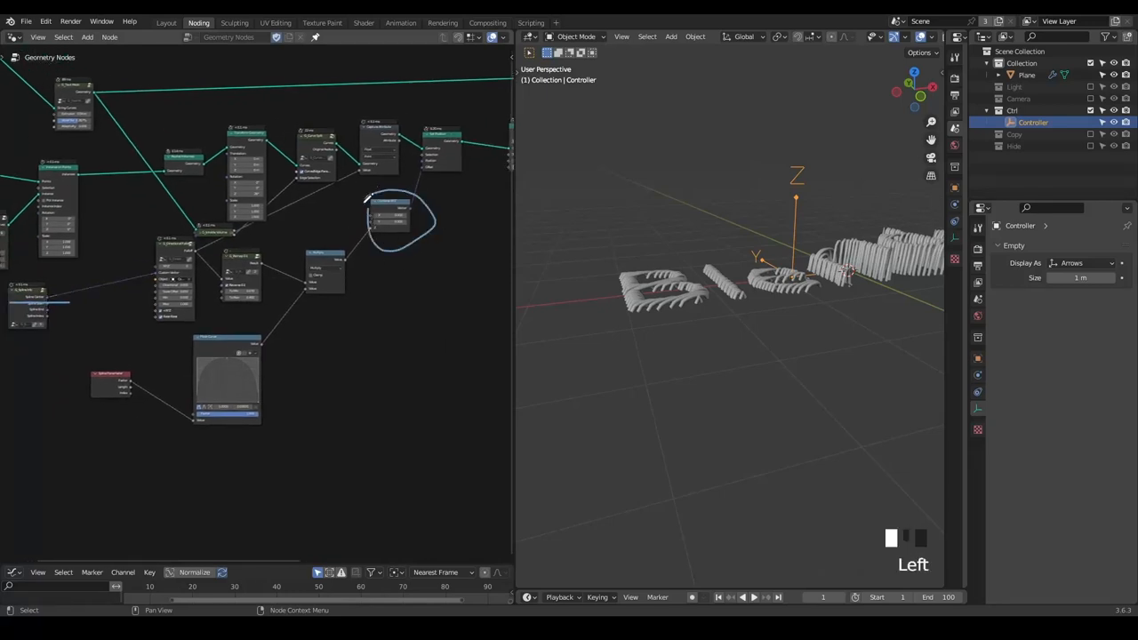
key(d)
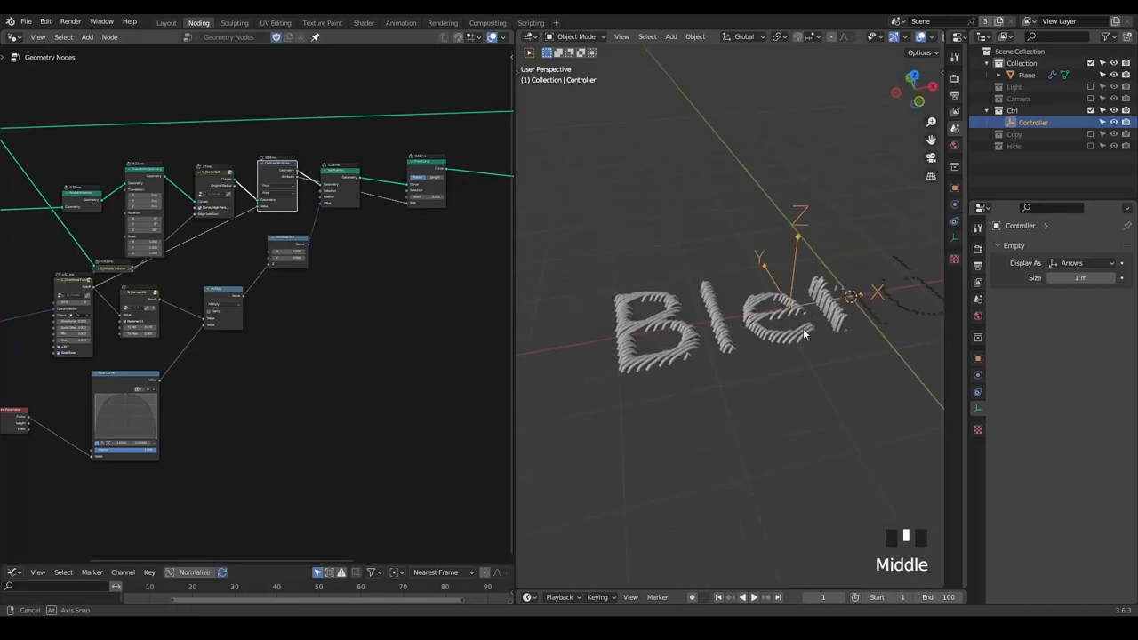
key(g)
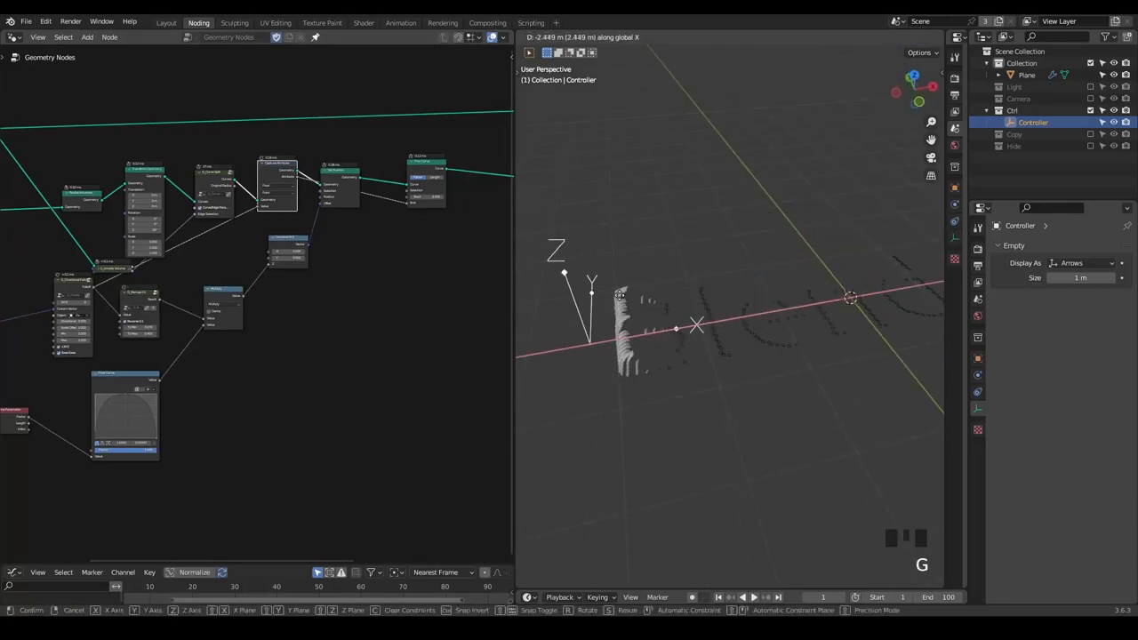
mouse_move(685, 300)
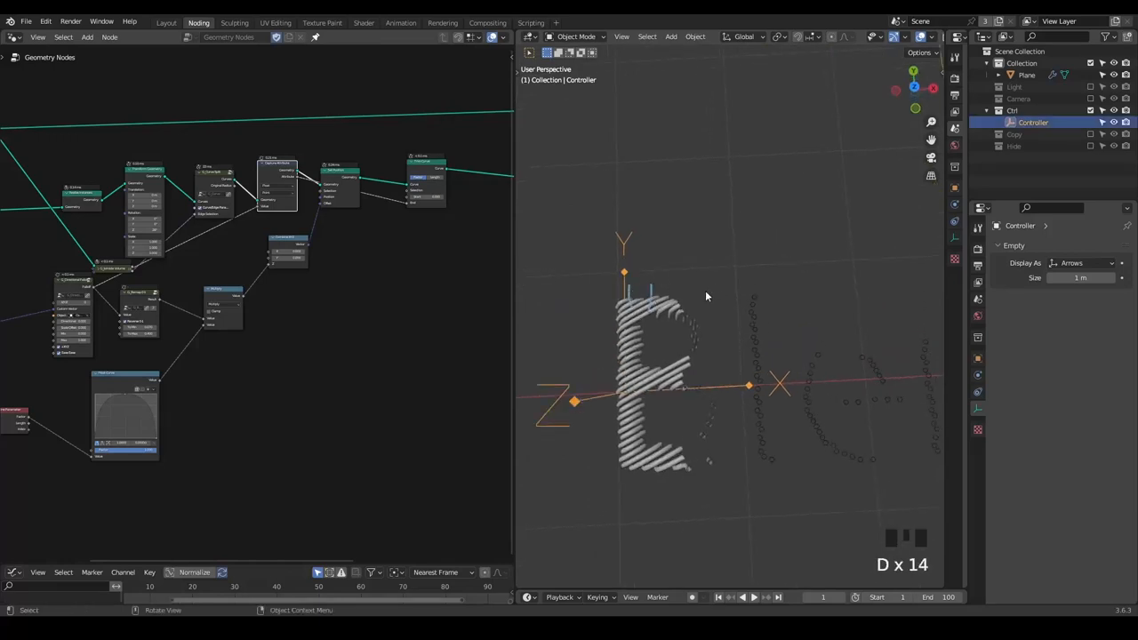
mouse_move(726, 359)
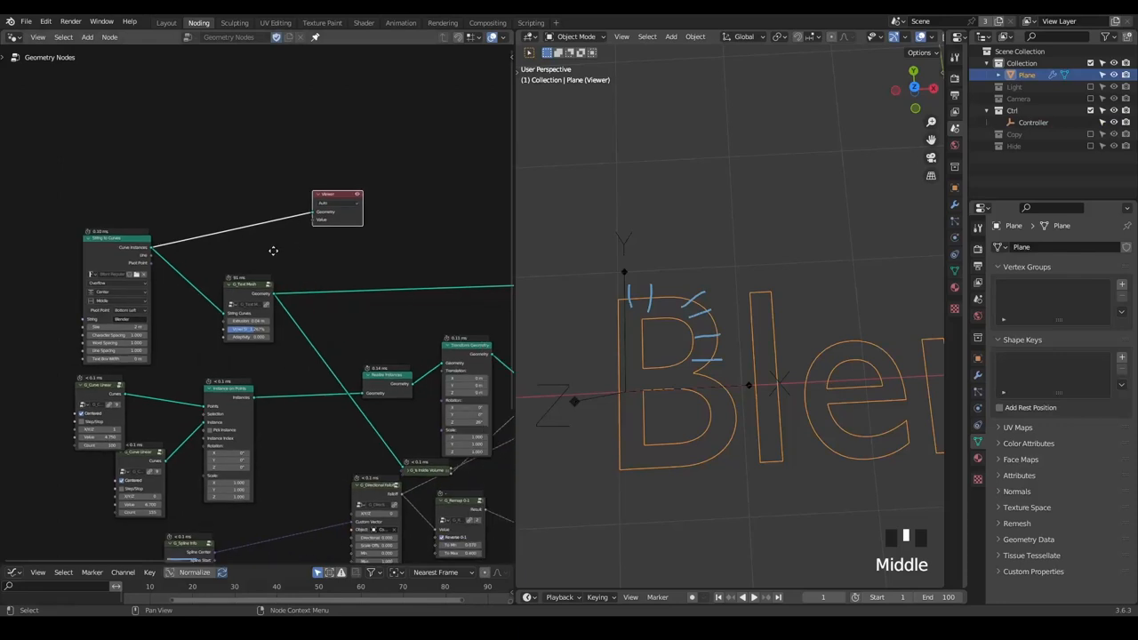
Add a Resample Curve node after the text curves and inspect the outline points.
text(real)
text(res)
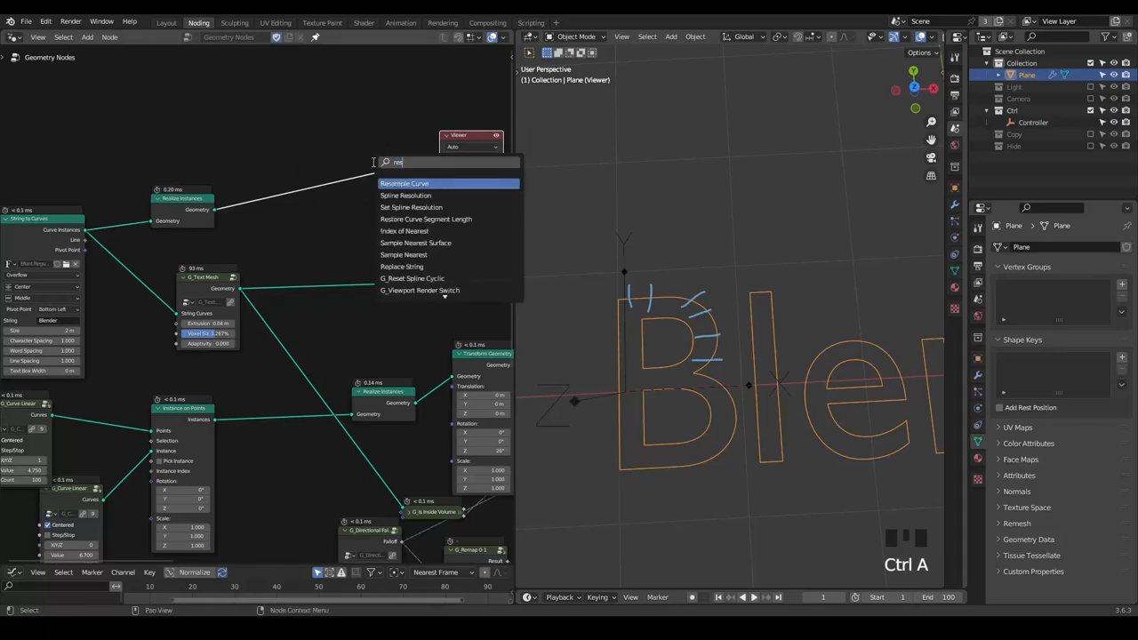
click(403, 182)
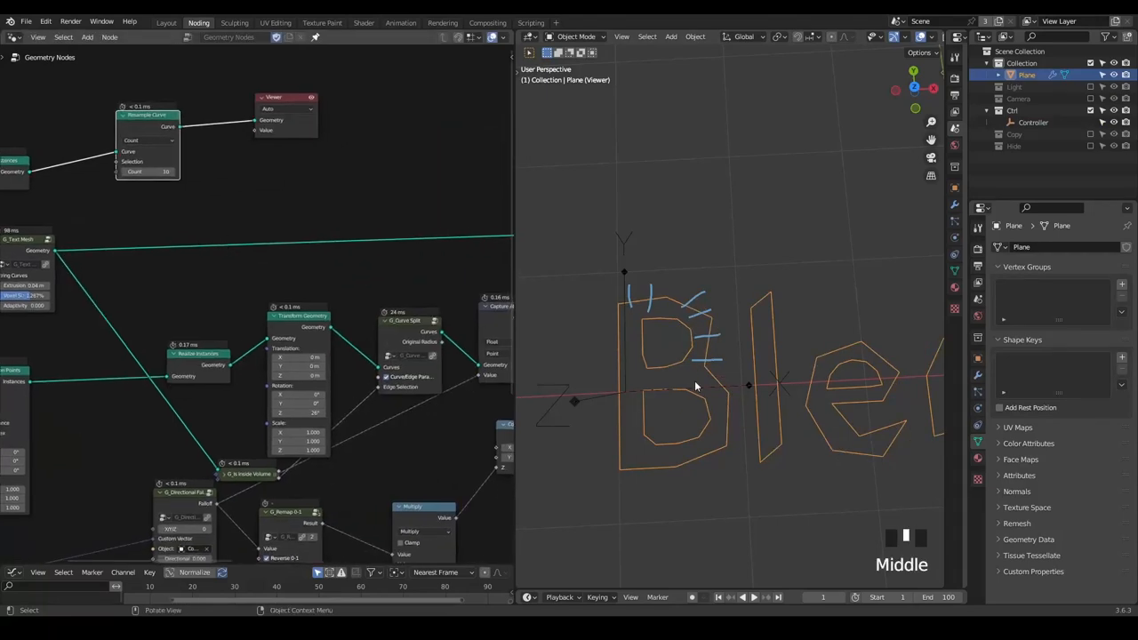
scroll(down, 3)
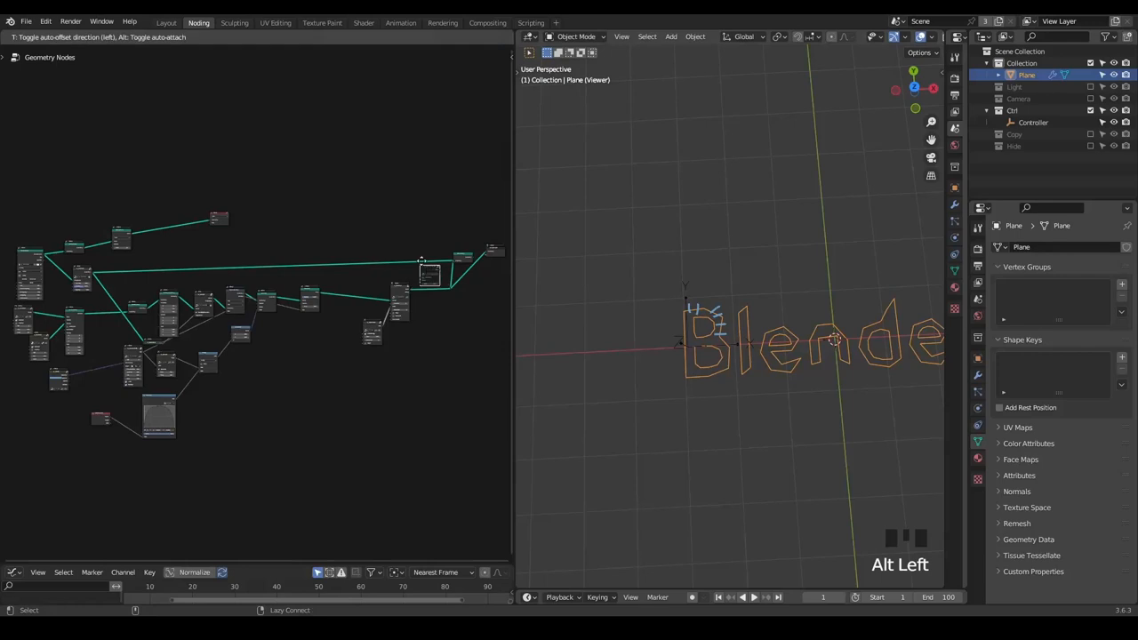
scroll(up, 3)
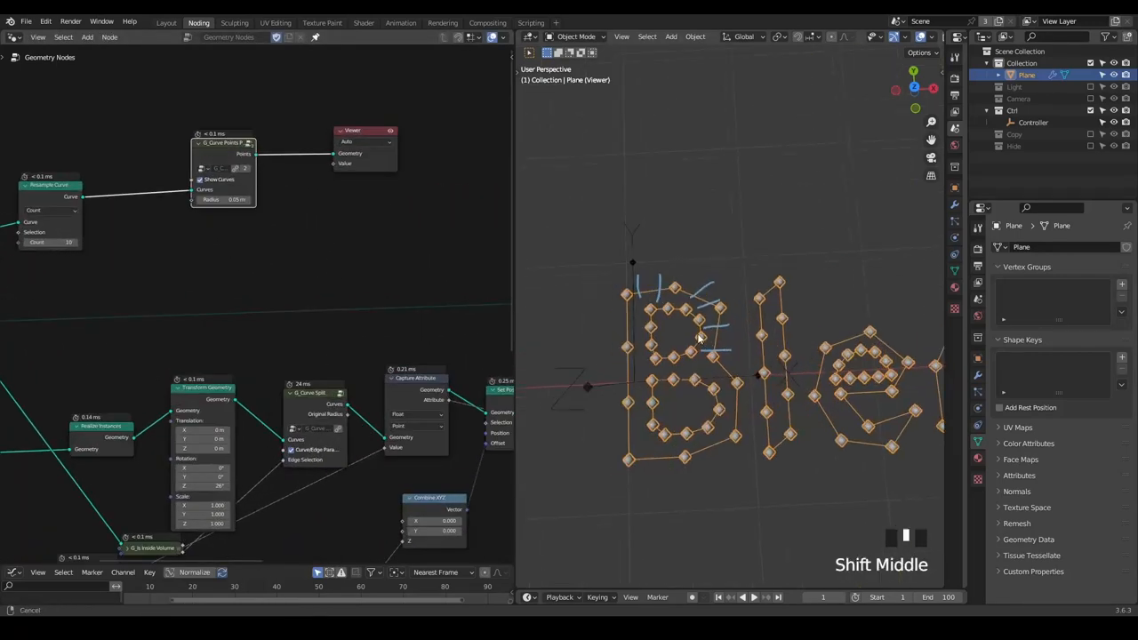
scroll(up, 3)
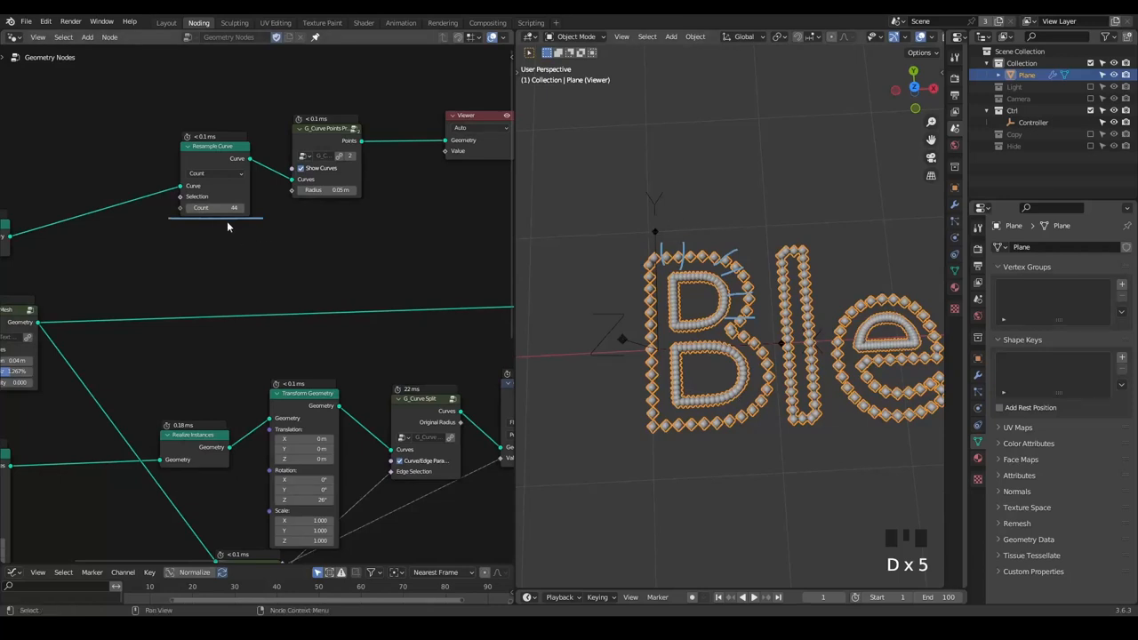
mouse_move(642, 247)
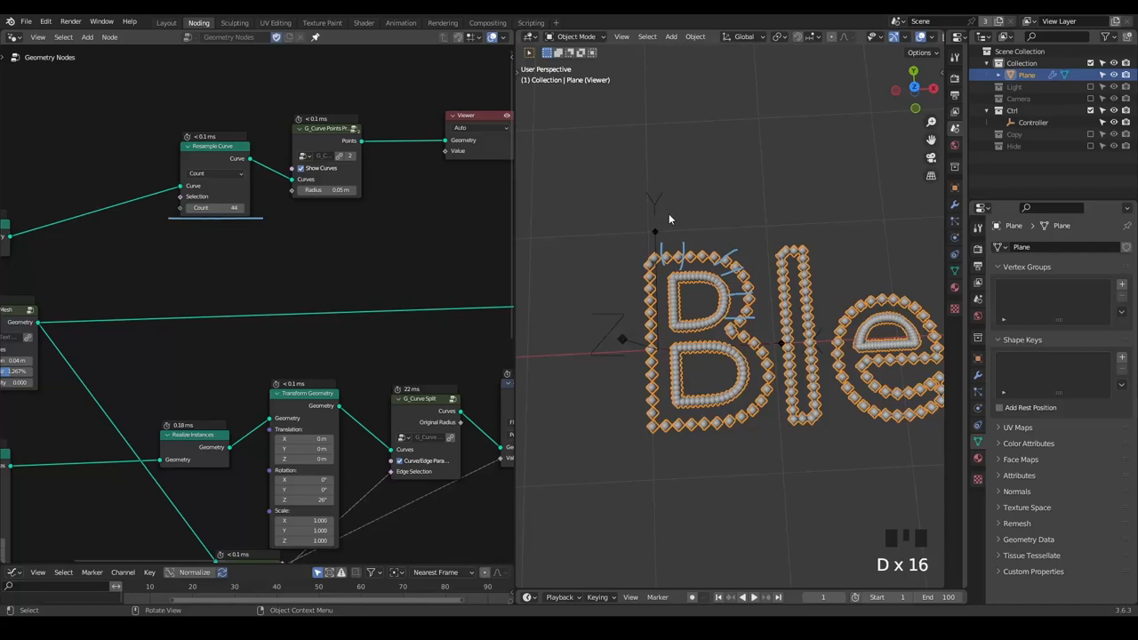
mouse_move(644, 253)
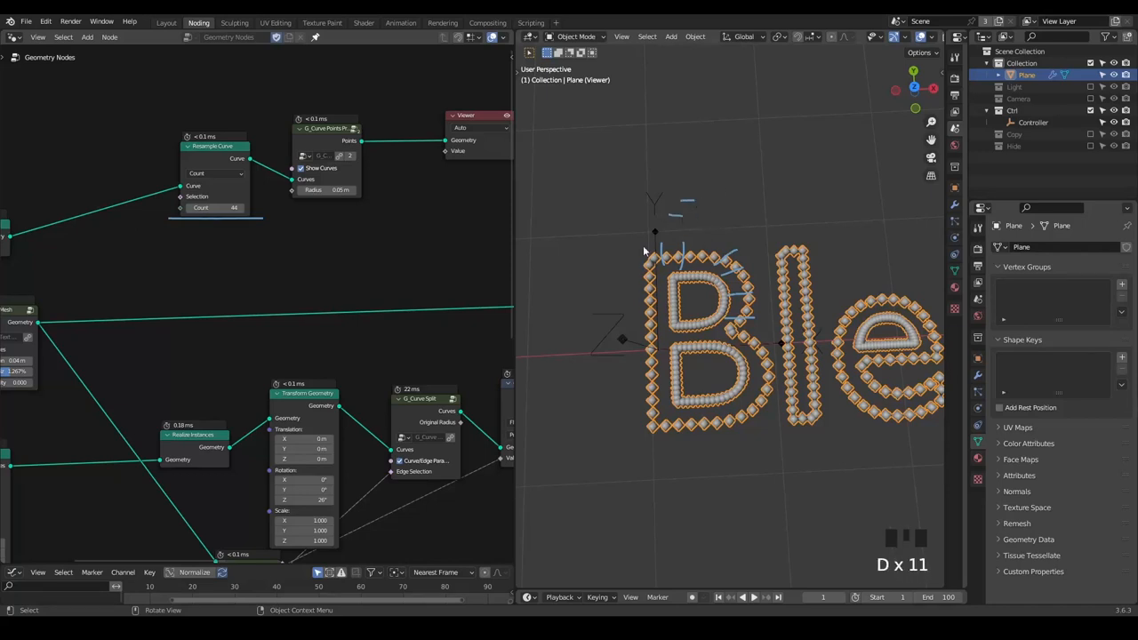
Switch the resample mode to Length and add an Instance on Points node.
click(213, 173)
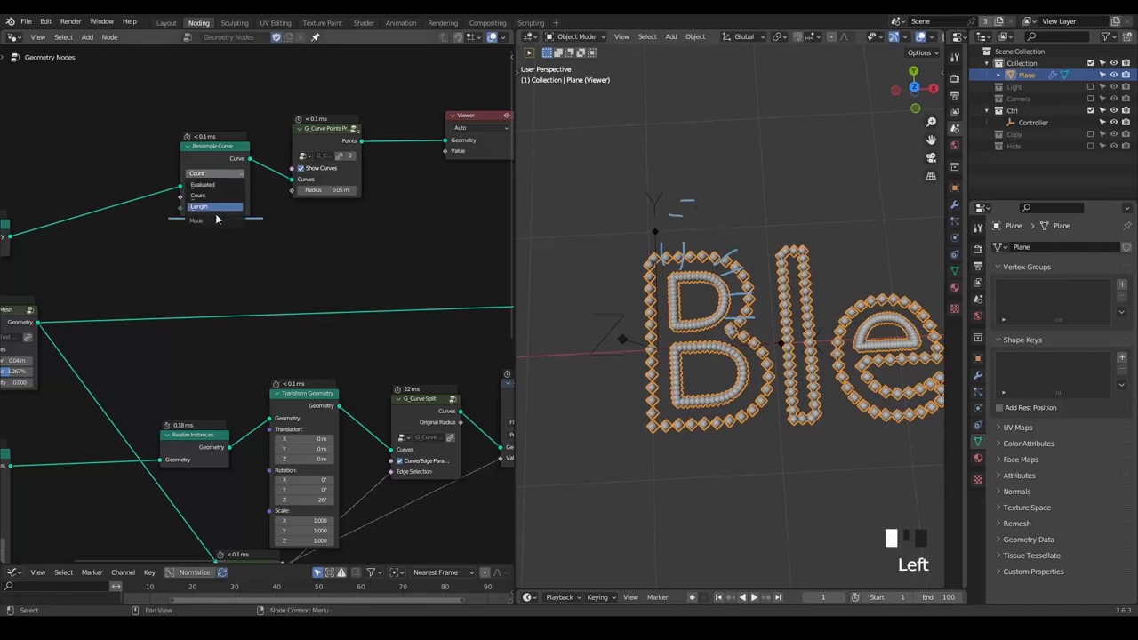
click(199, 207)
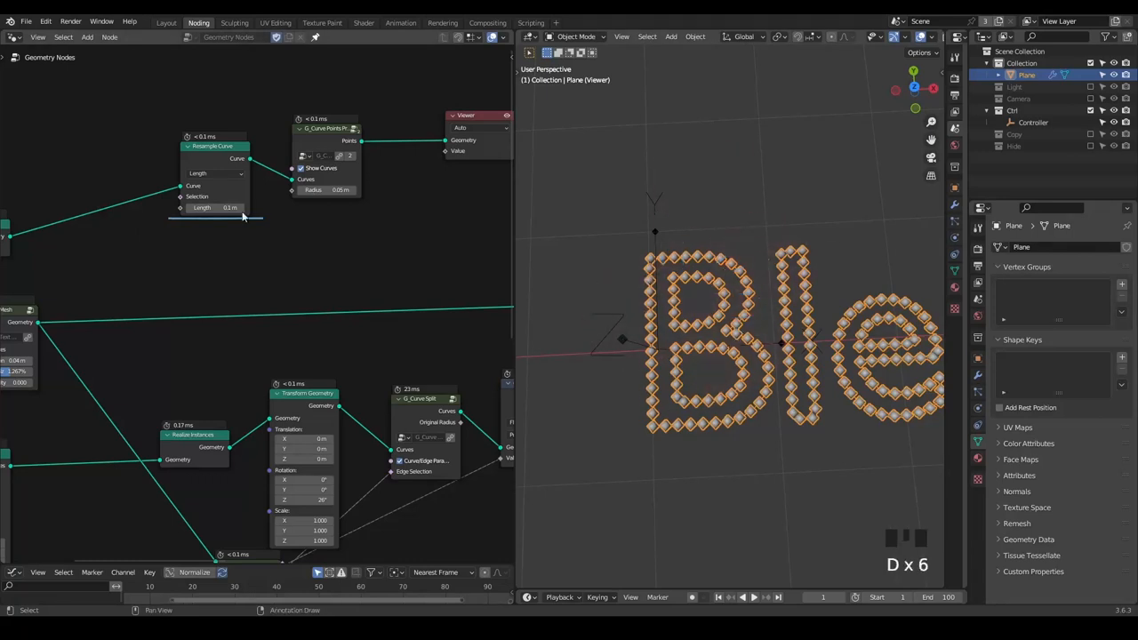
scroll(down, 3)
text(p)
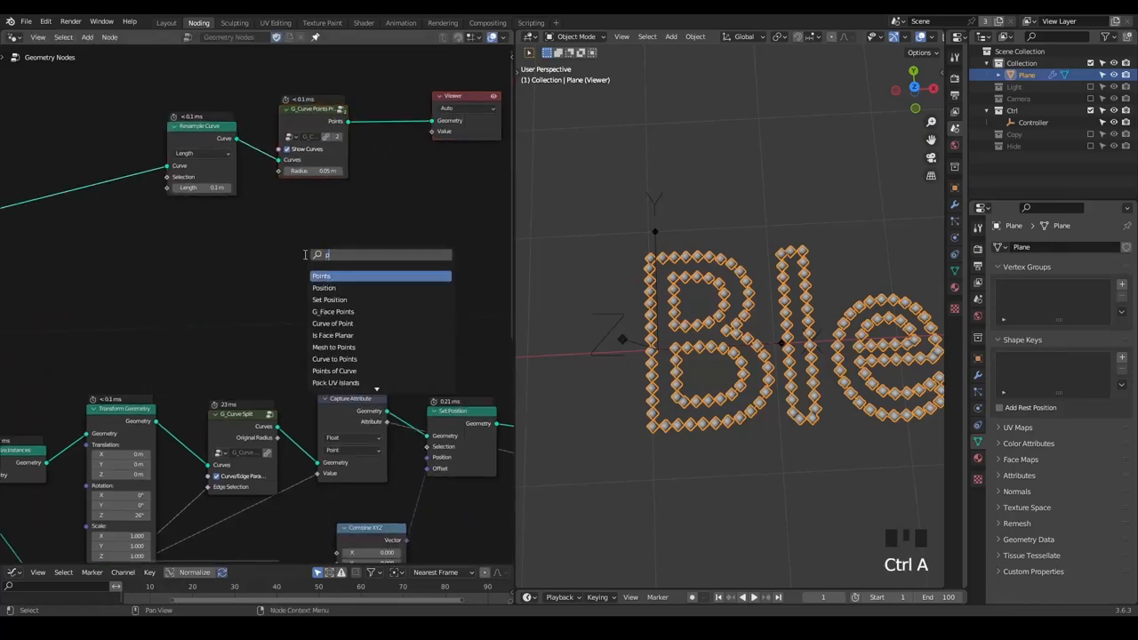
click(322, 275)
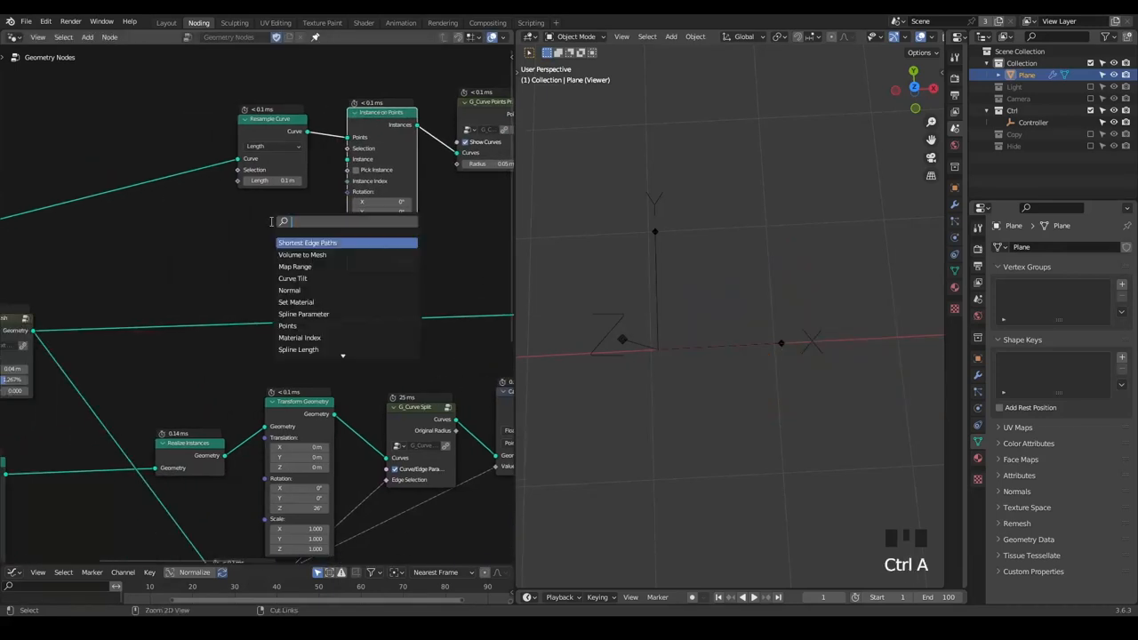
Add a straight line curve node and place it as the instance for the outline points.
click(305, 242)
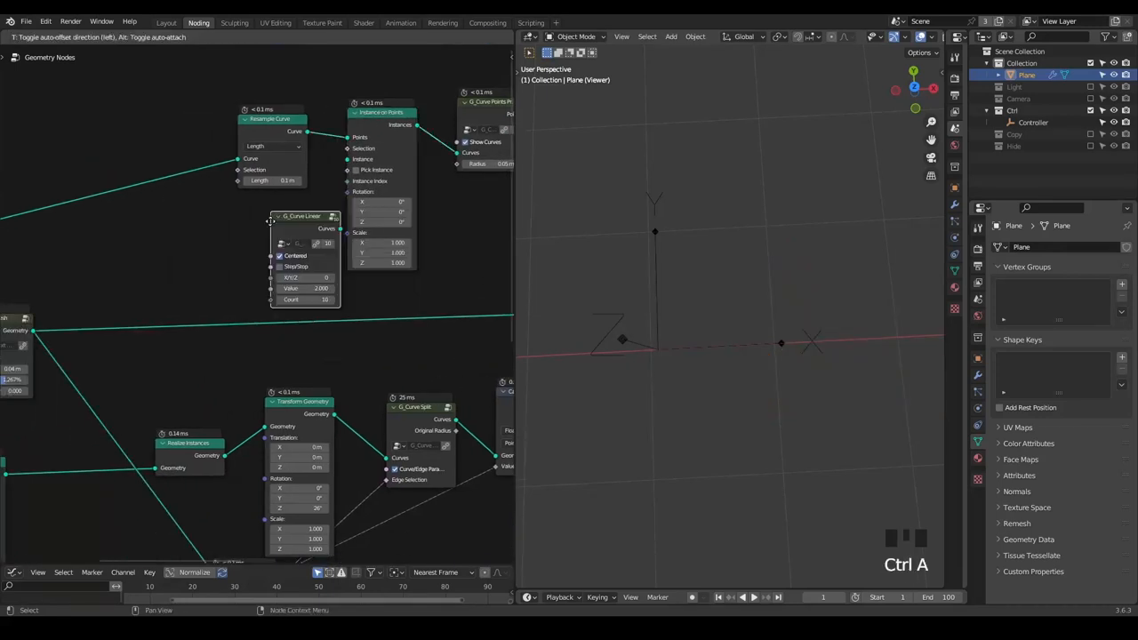
drag(303, 217, 245, 210)
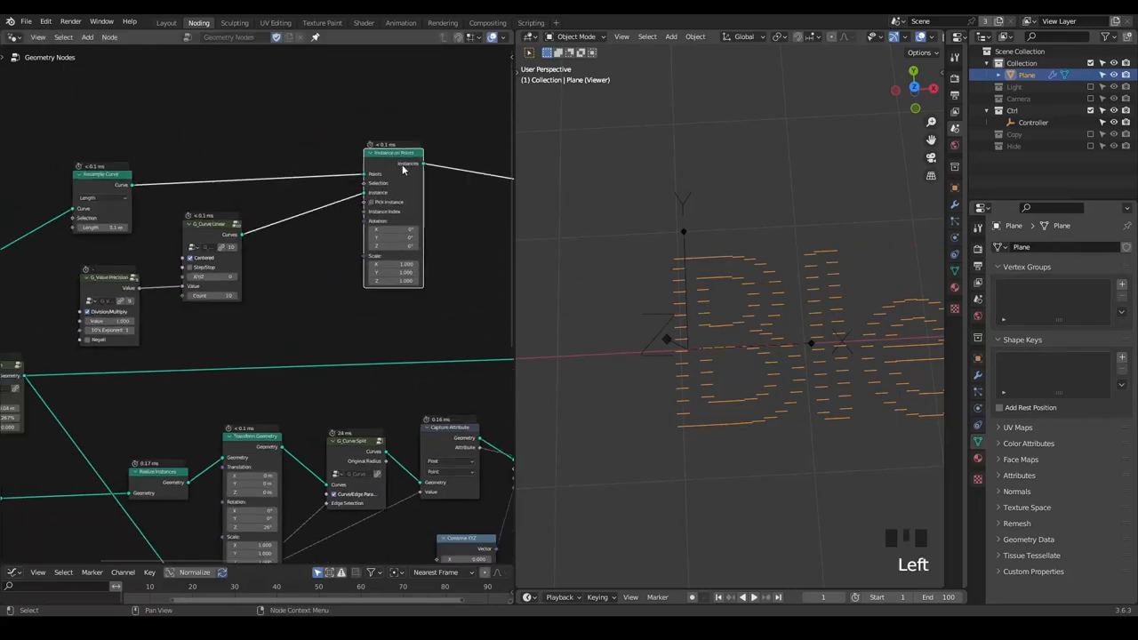
mouse_move(711, 263)
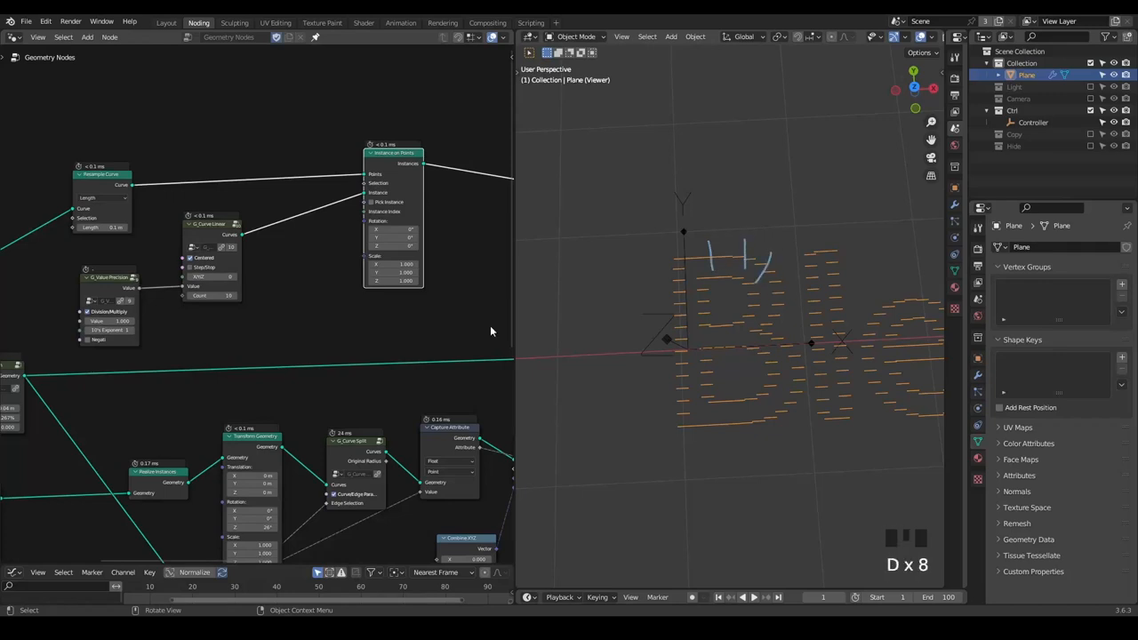
Add the G_Alignment node group to rotate line instances perpendicular to the letter edges.
text(alignm)
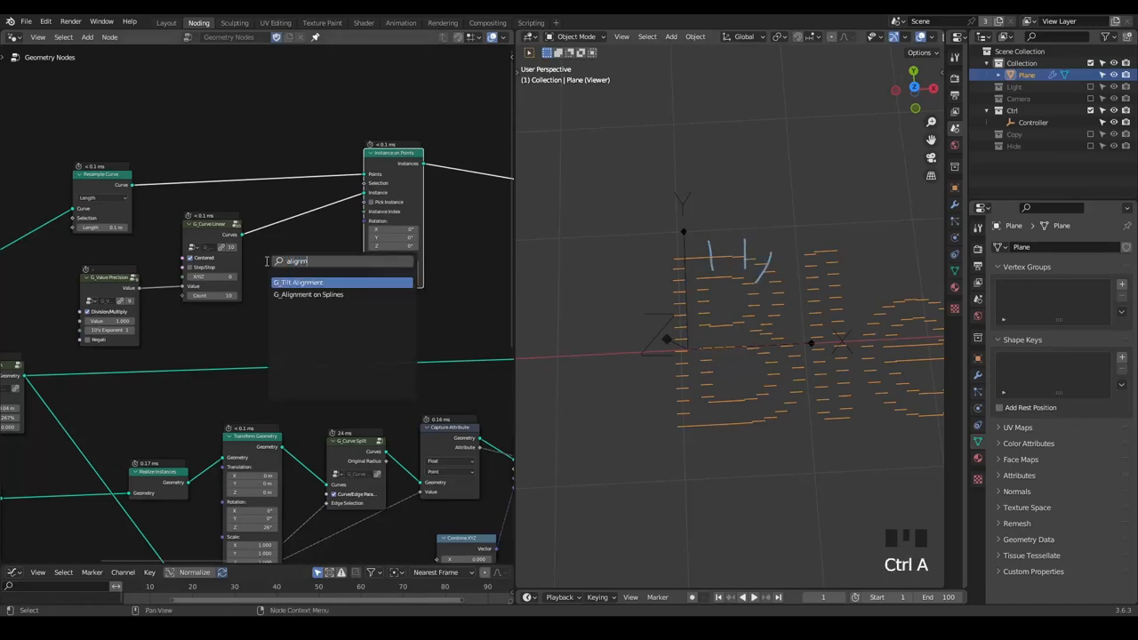
click(310, 295)
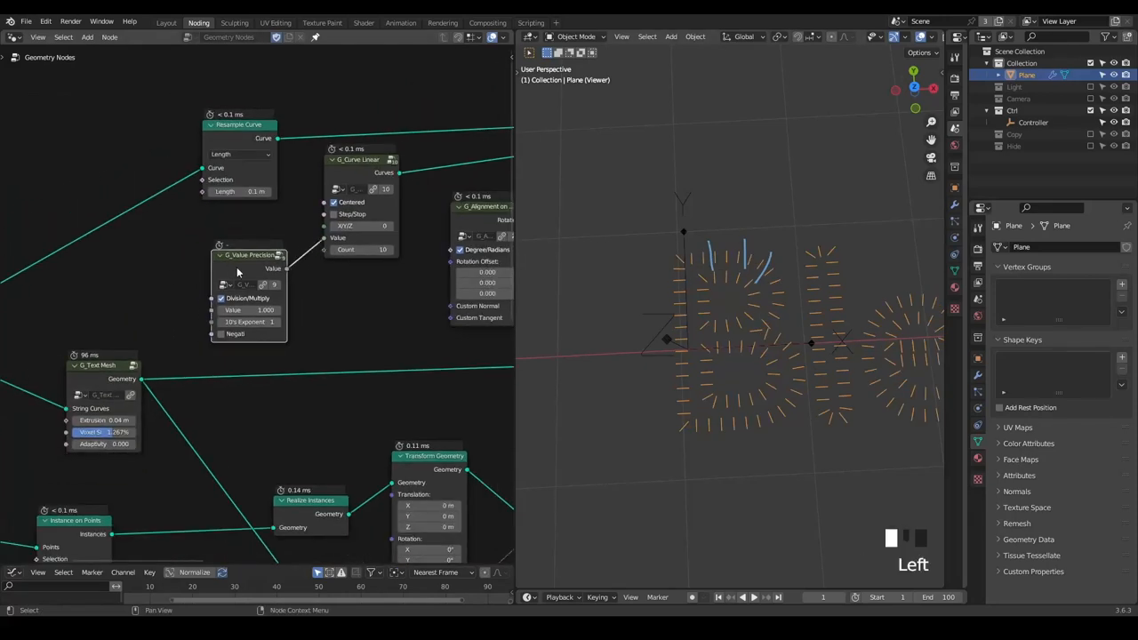
key(shift+d)
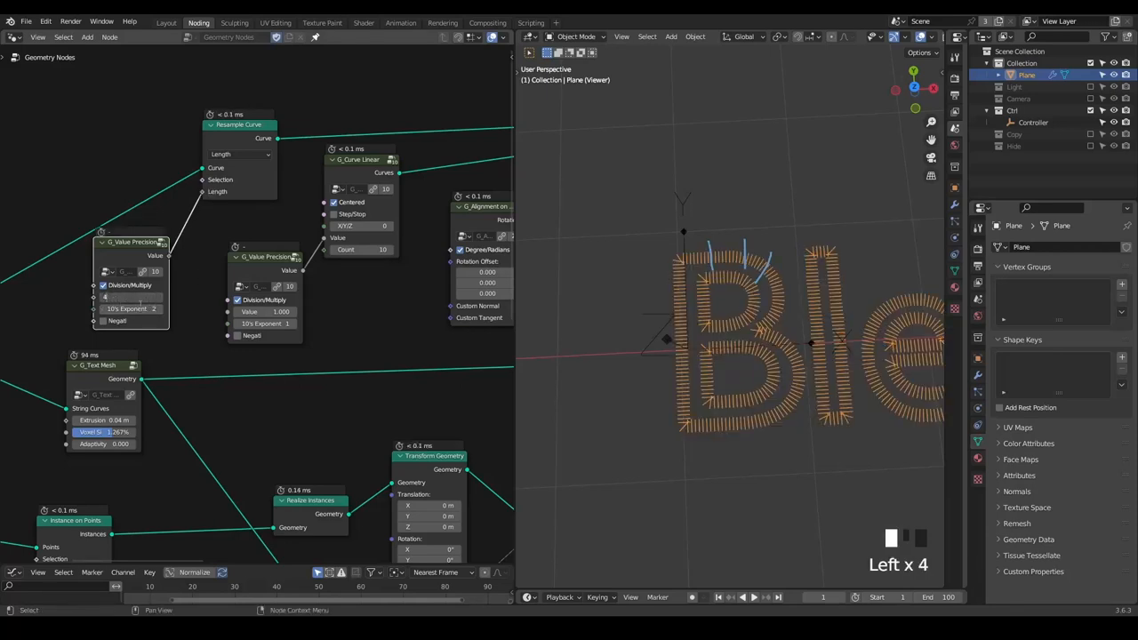
scroll(up, 3)
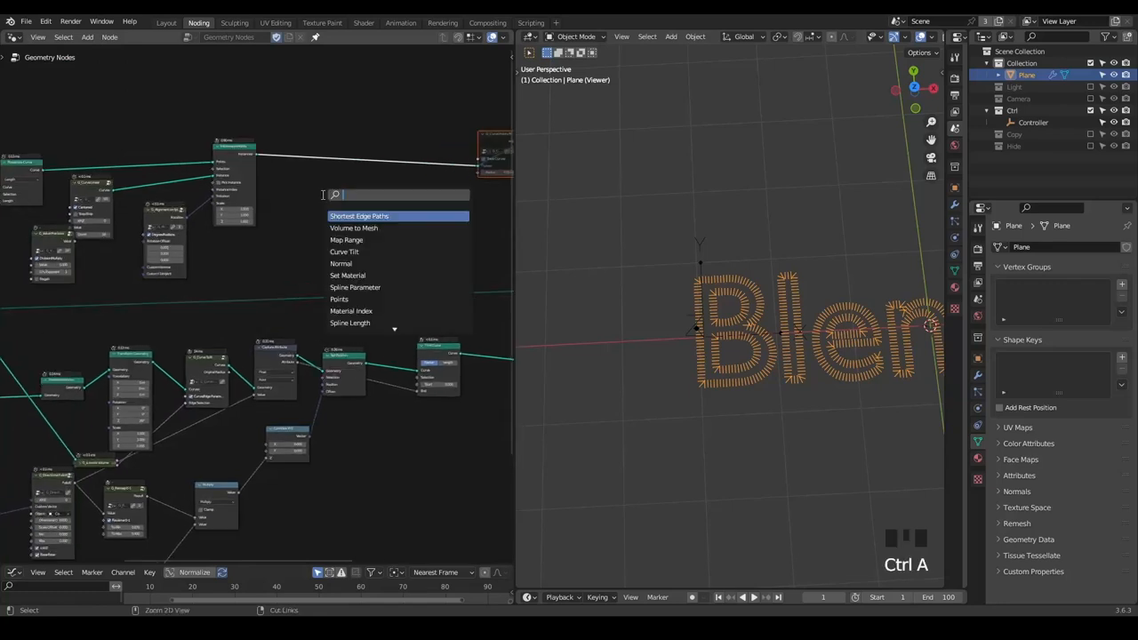
Rearrange and spread the strand node tree nodes to tidy the outline branch.
click(359, 217)
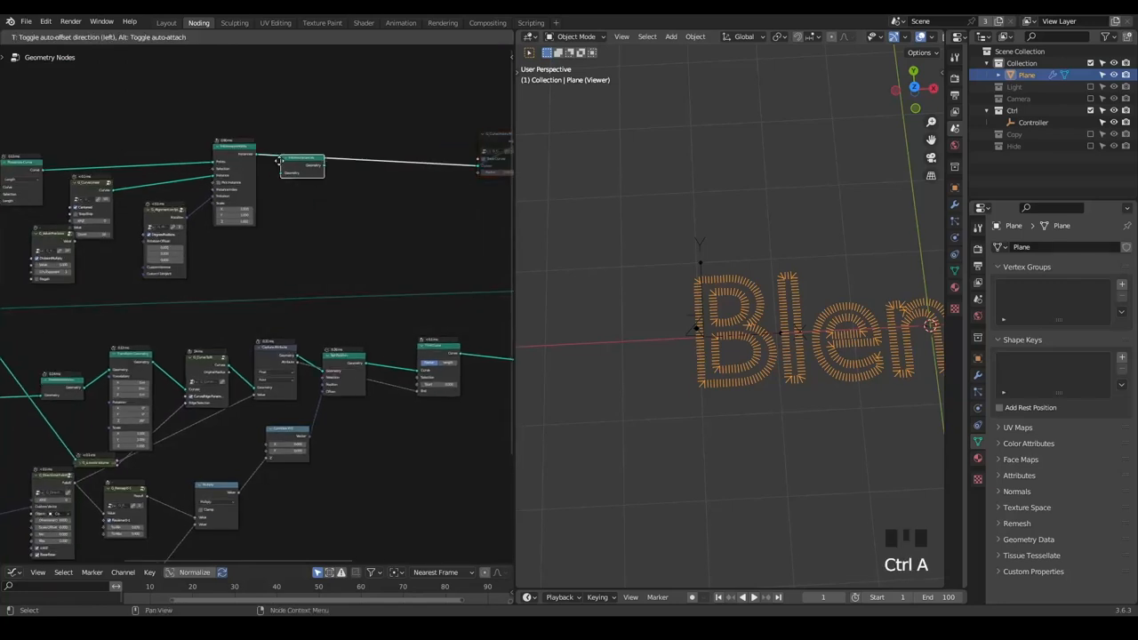
scroll(up, 3)
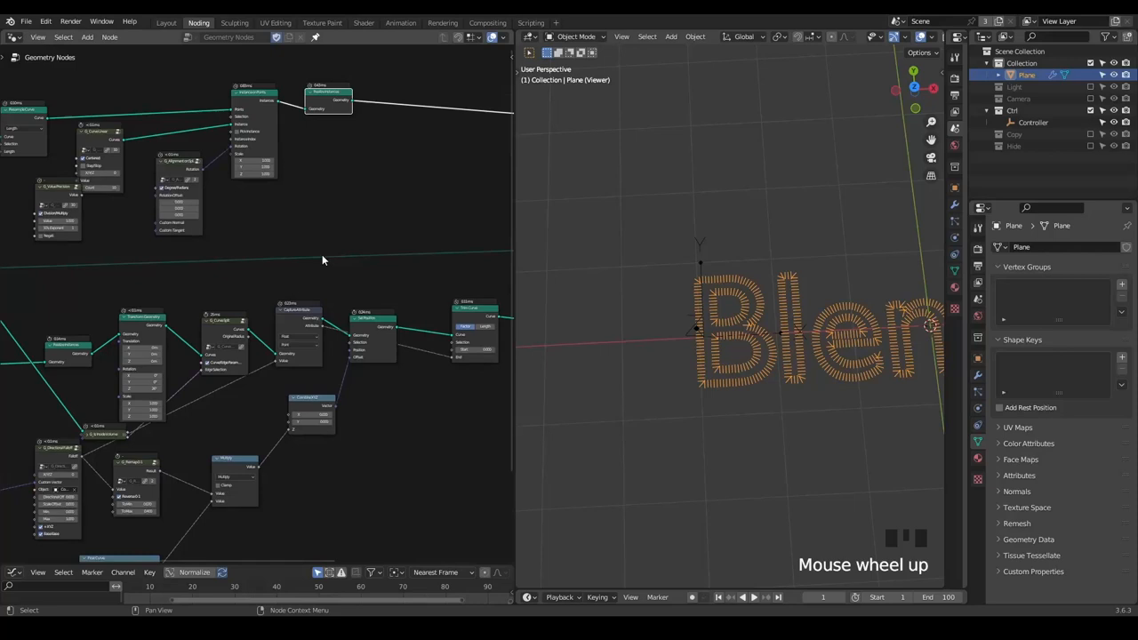
scroll(up, 3)
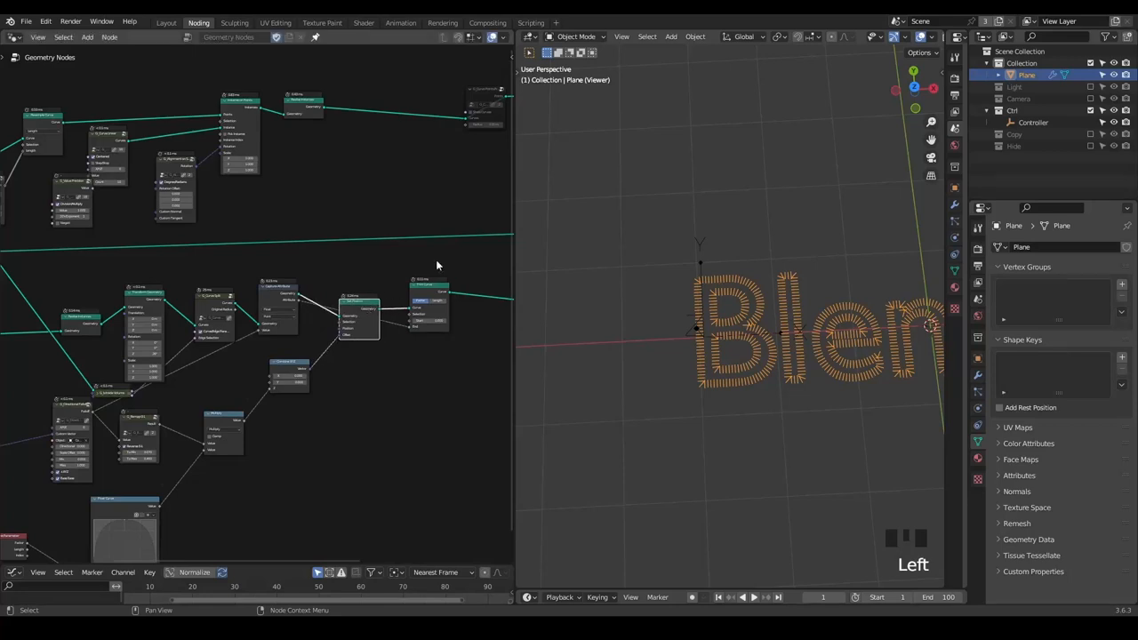
key(Shift+D)
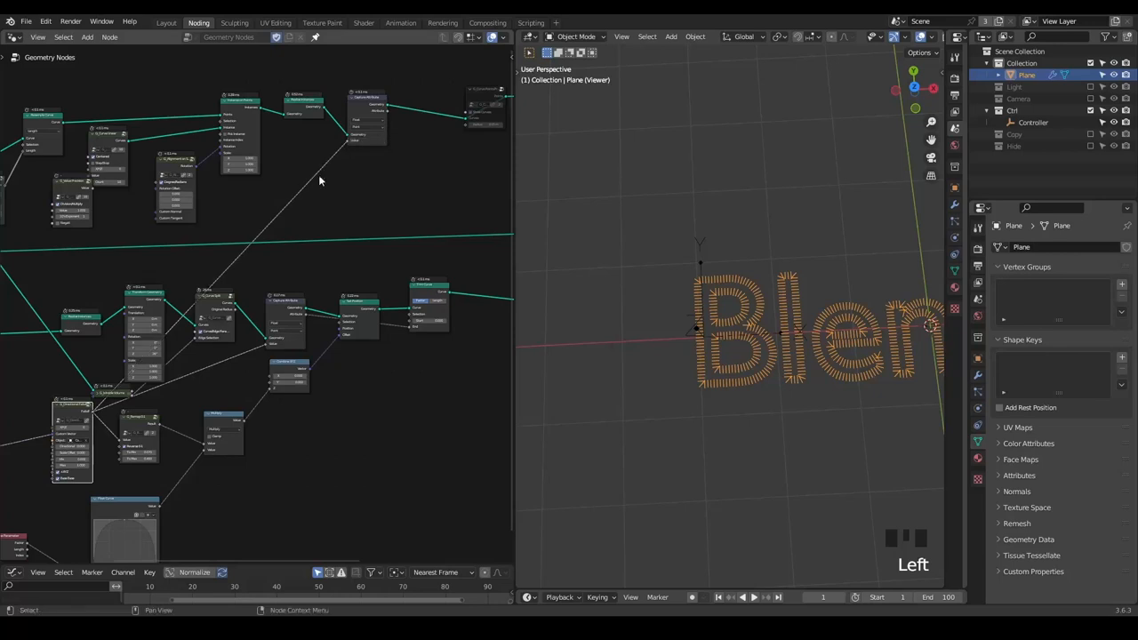
key(shift+d)
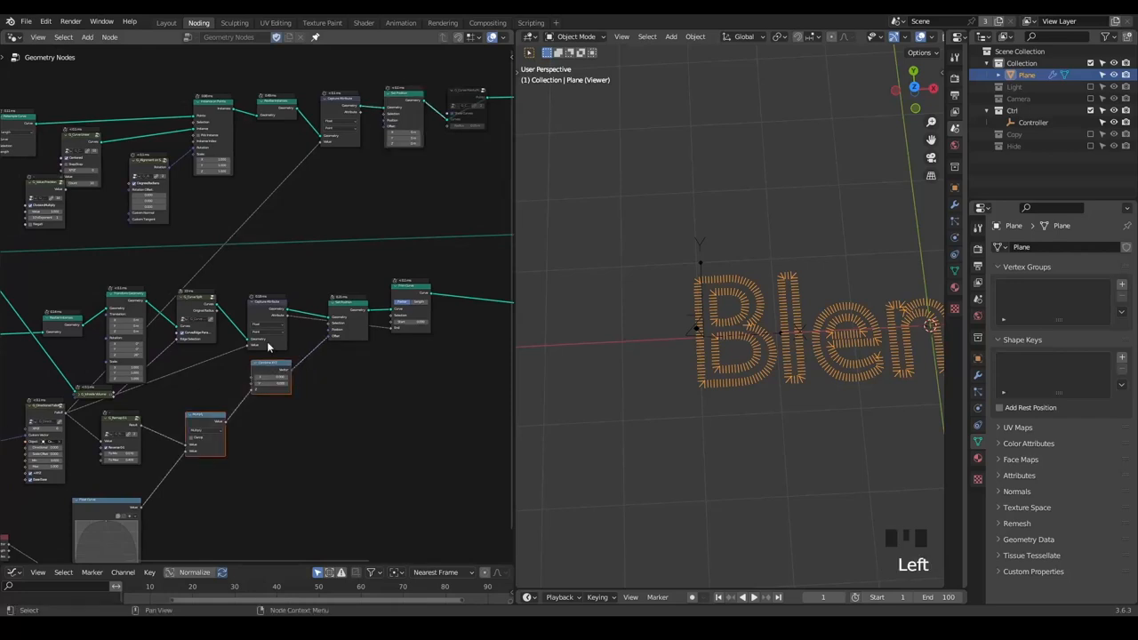
key(shift+ctrl+d)
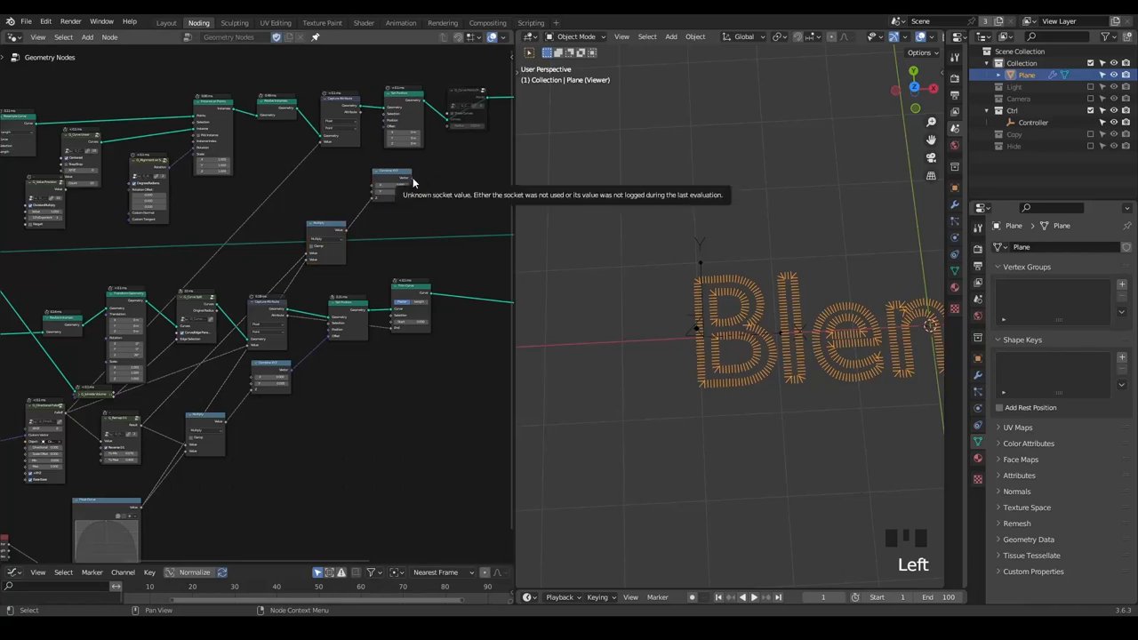
mouse_move(221, 236)
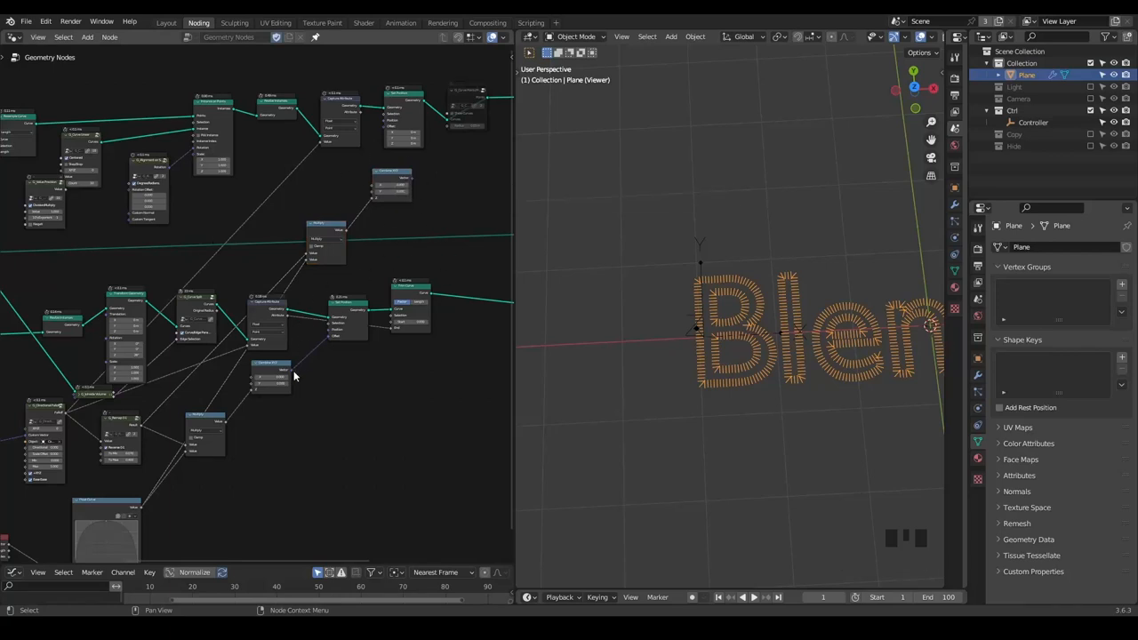
drag(270, 371, 382, 124)
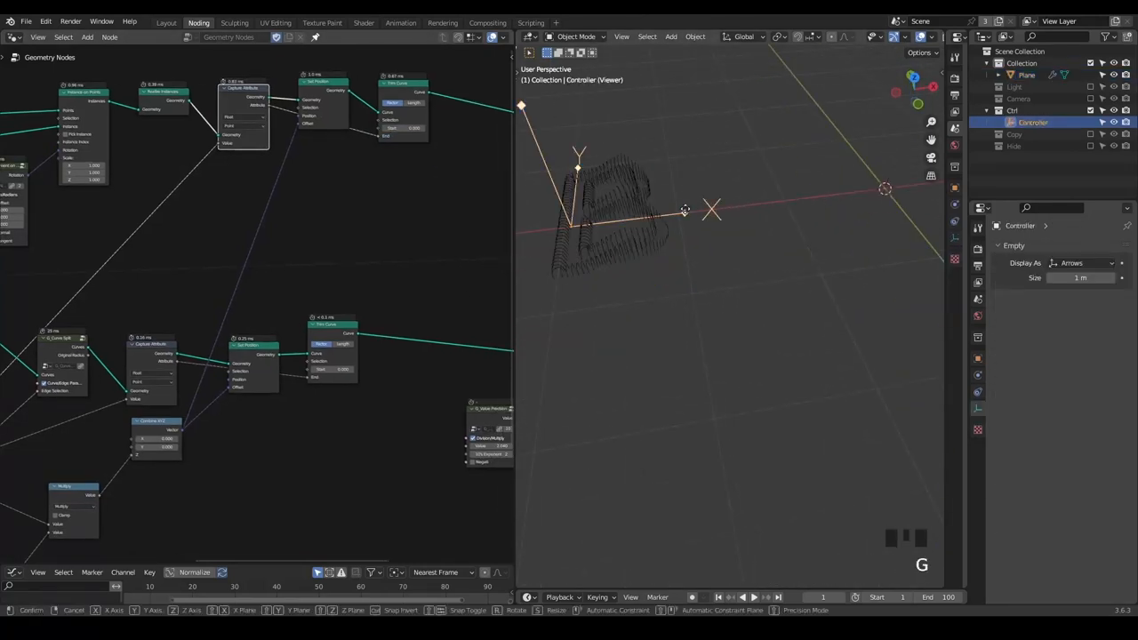
mouse_move(872, 249)
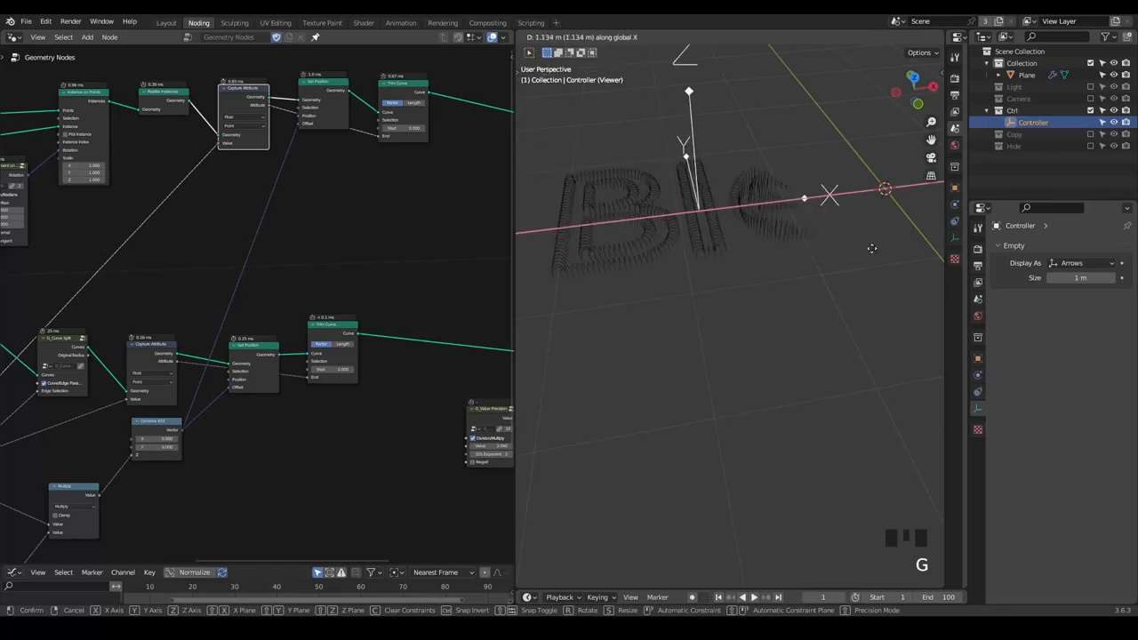
Rewire the bevel chain and slide the Controller empty along X to reveal thick strands.
click(454, 210)
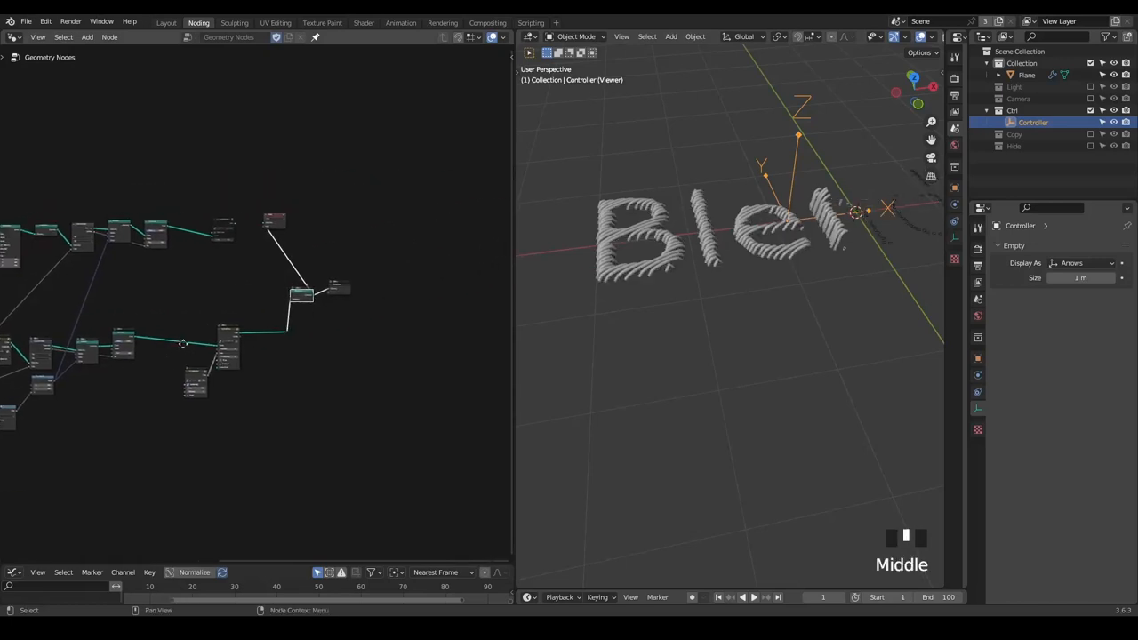
scroll(up, 3)
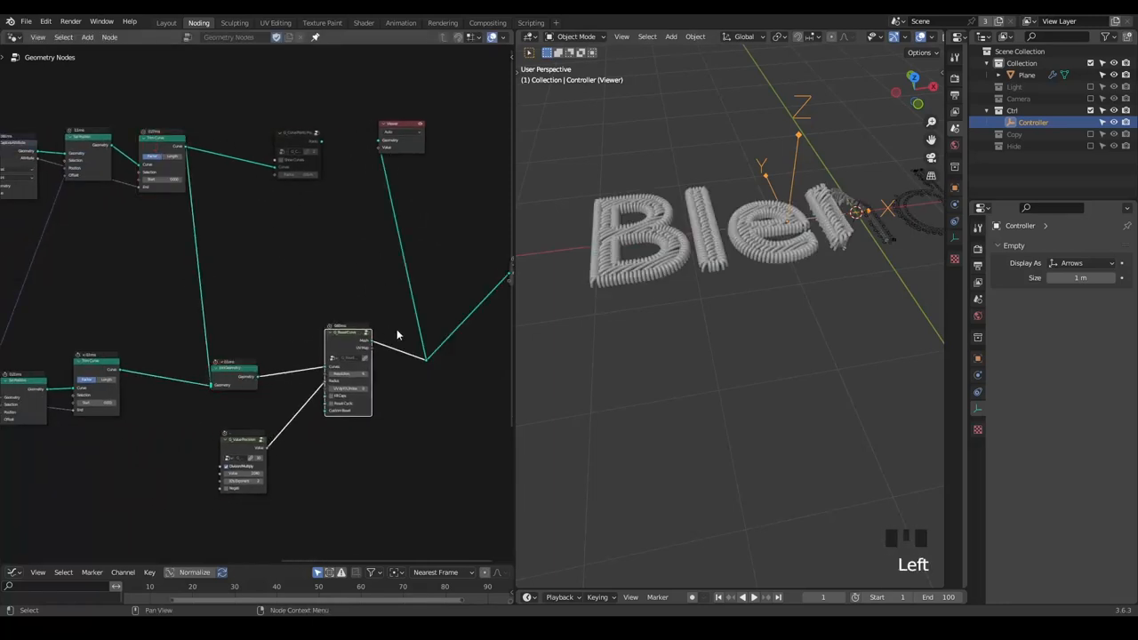
key(ctrl+x)
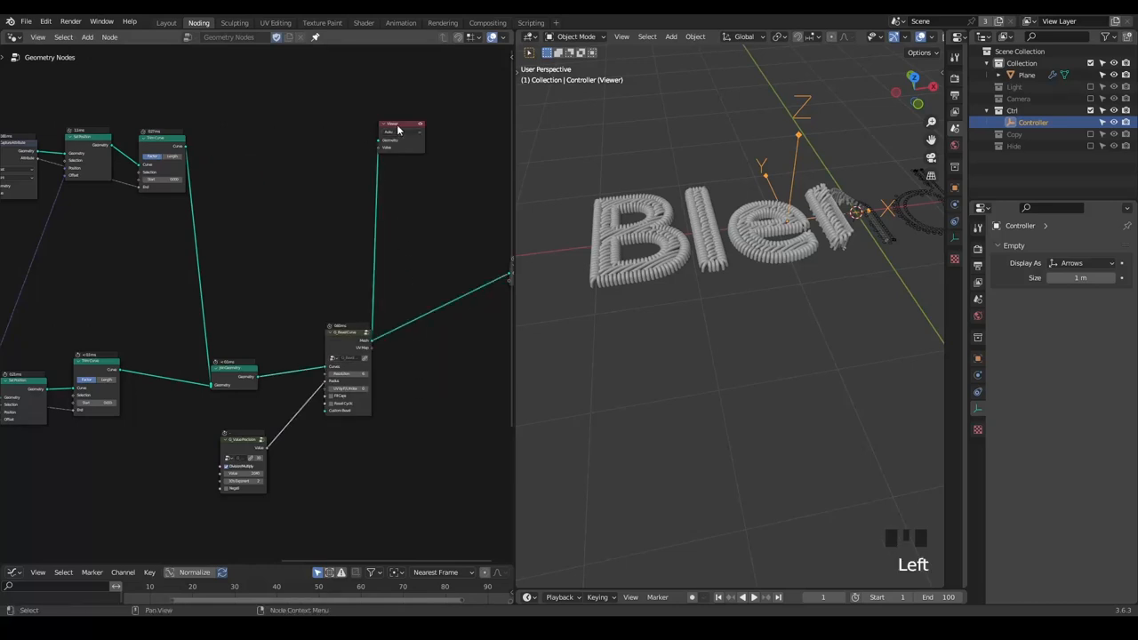
key(g)
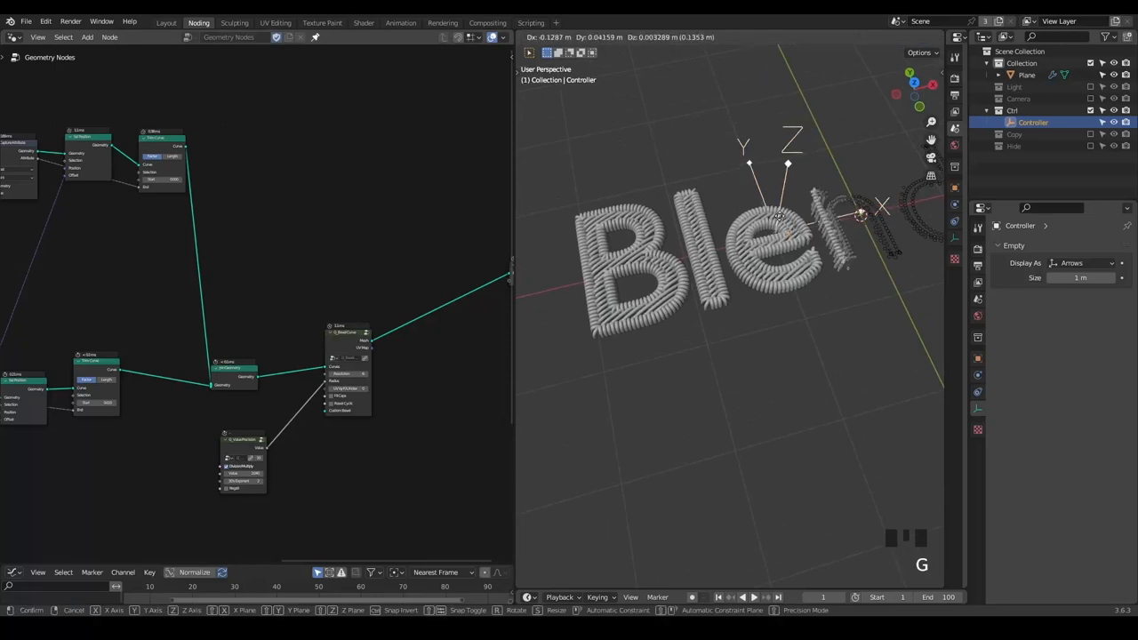
key(x)
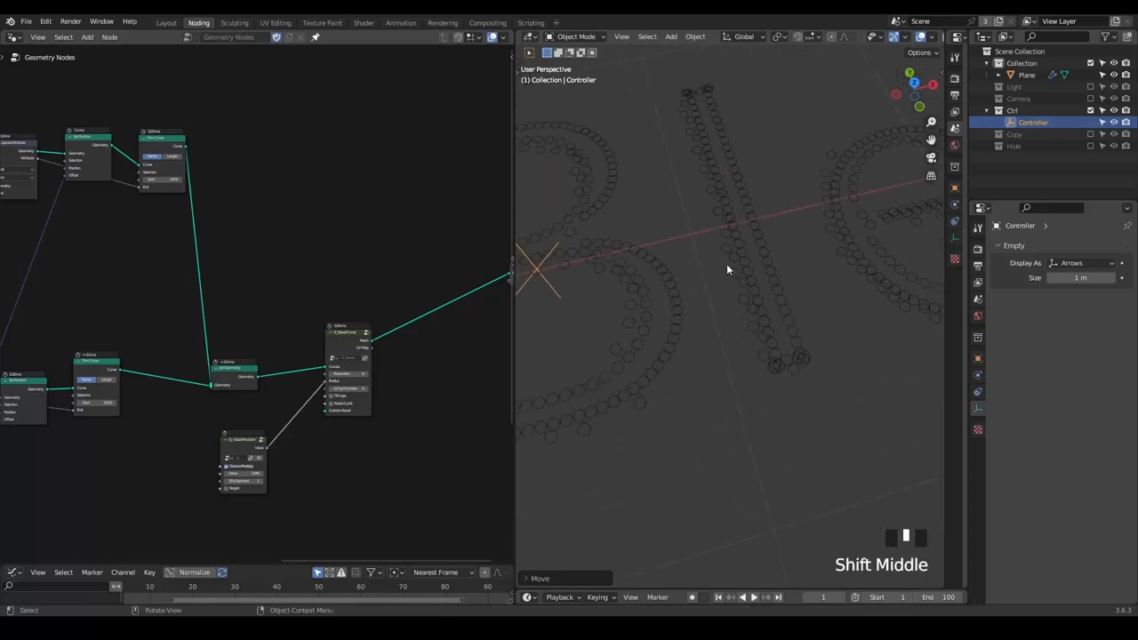
mouse_move(398, 394)
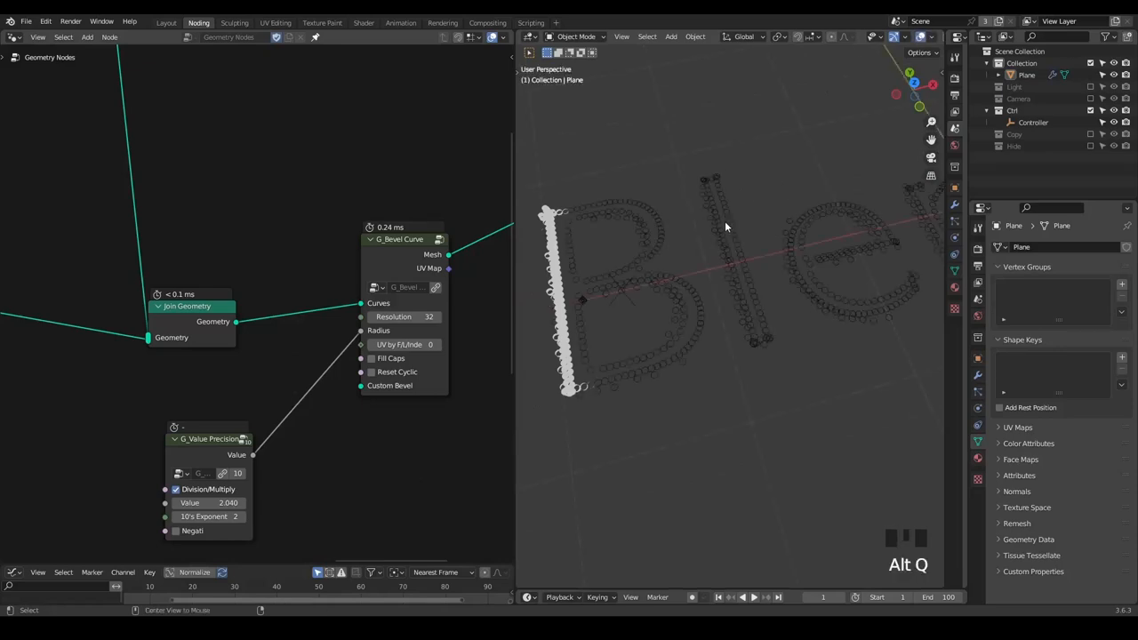
Add Delete Geometry before Bevel Curve with a Spline Length node for its selection.
scroll(up, 3)
text(del)
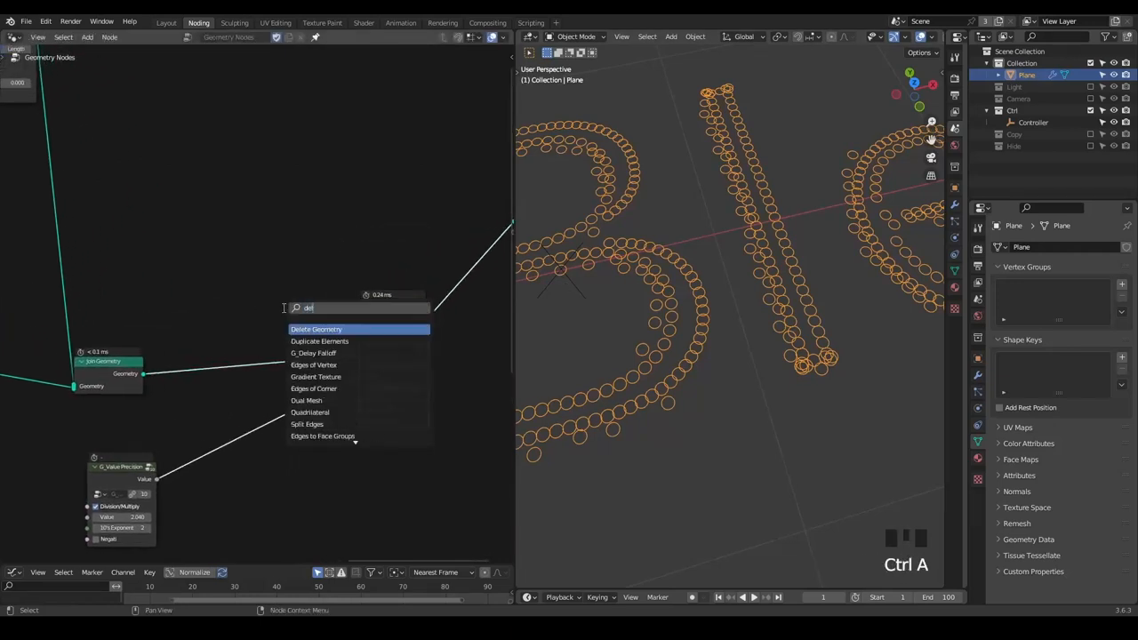
click(316, 329)
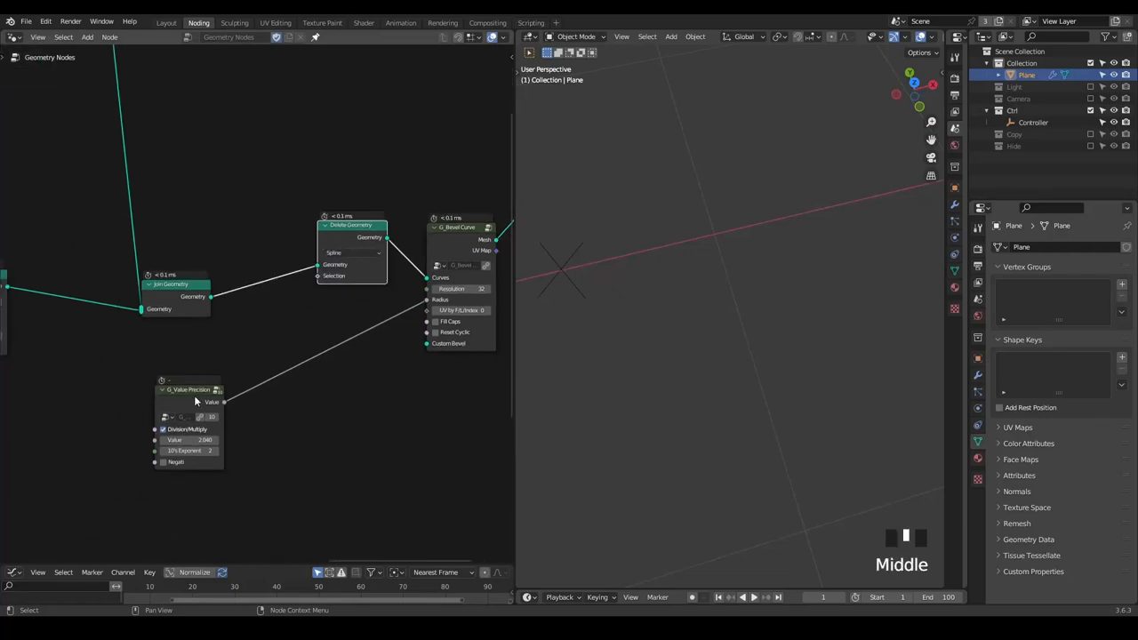
text(spl)
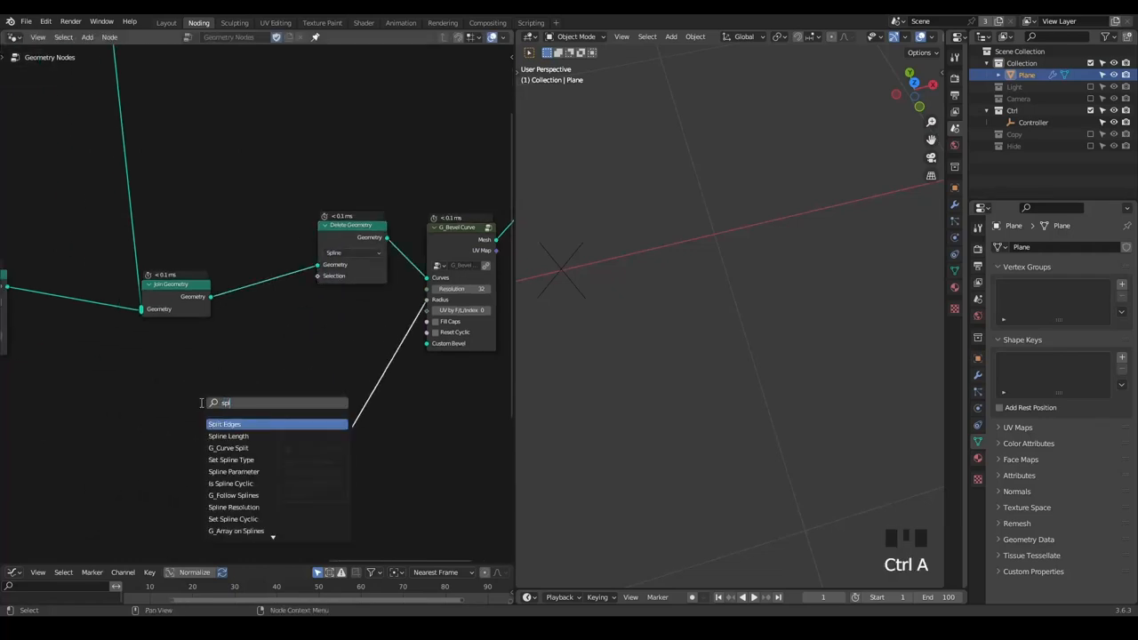
click(228, 436)
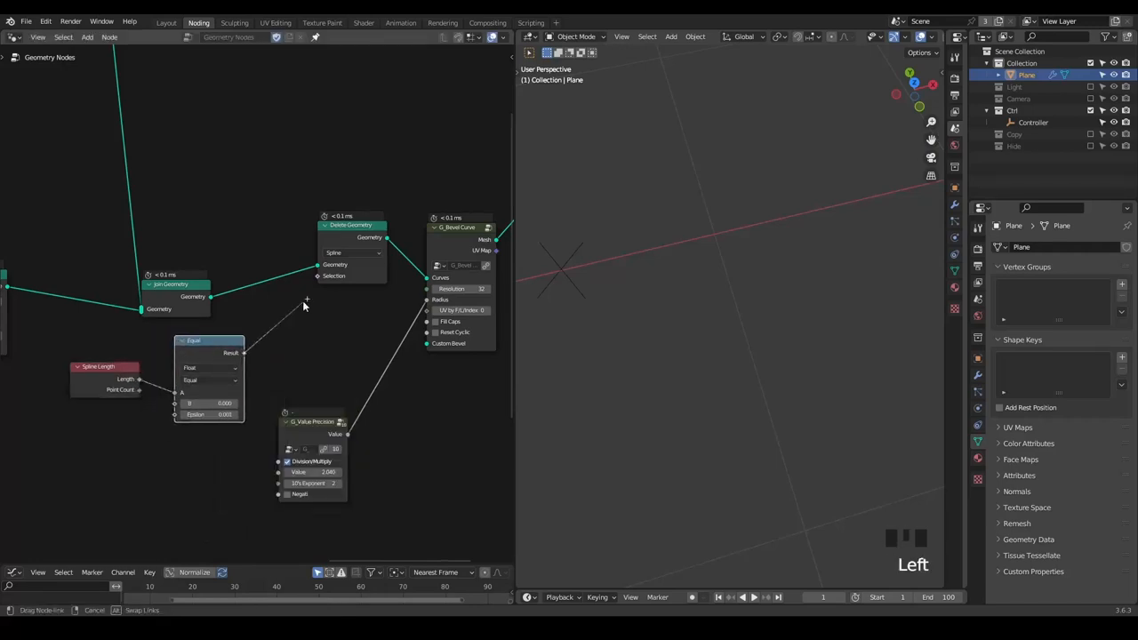
scroll(down, 3)
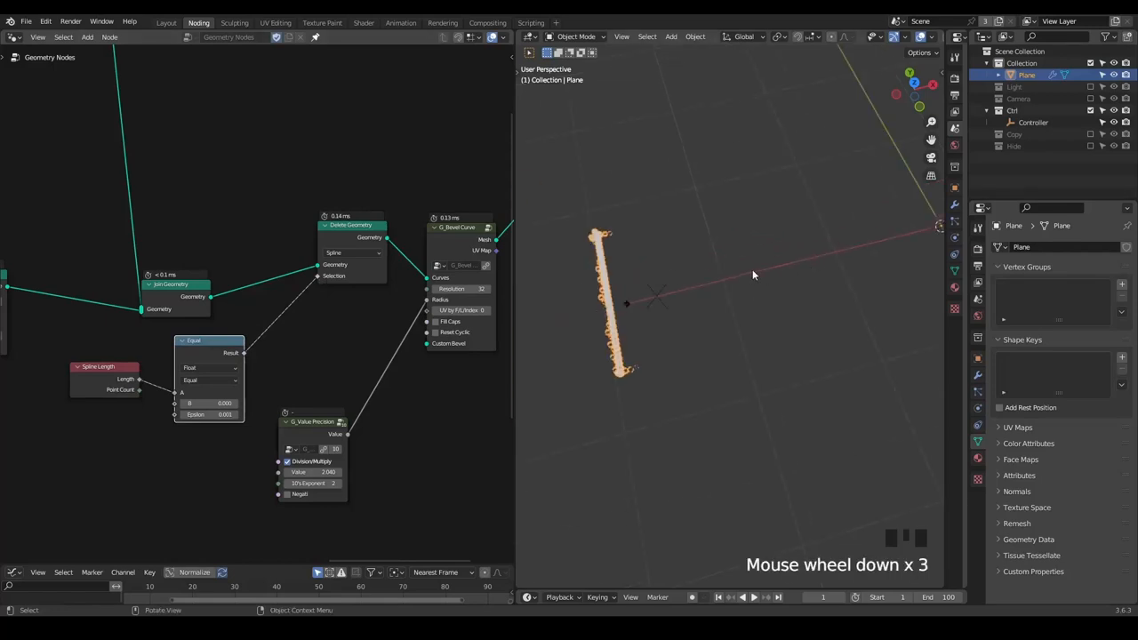
Move the Controller empty to preview the cleaned strands around the letter B.
key(g)
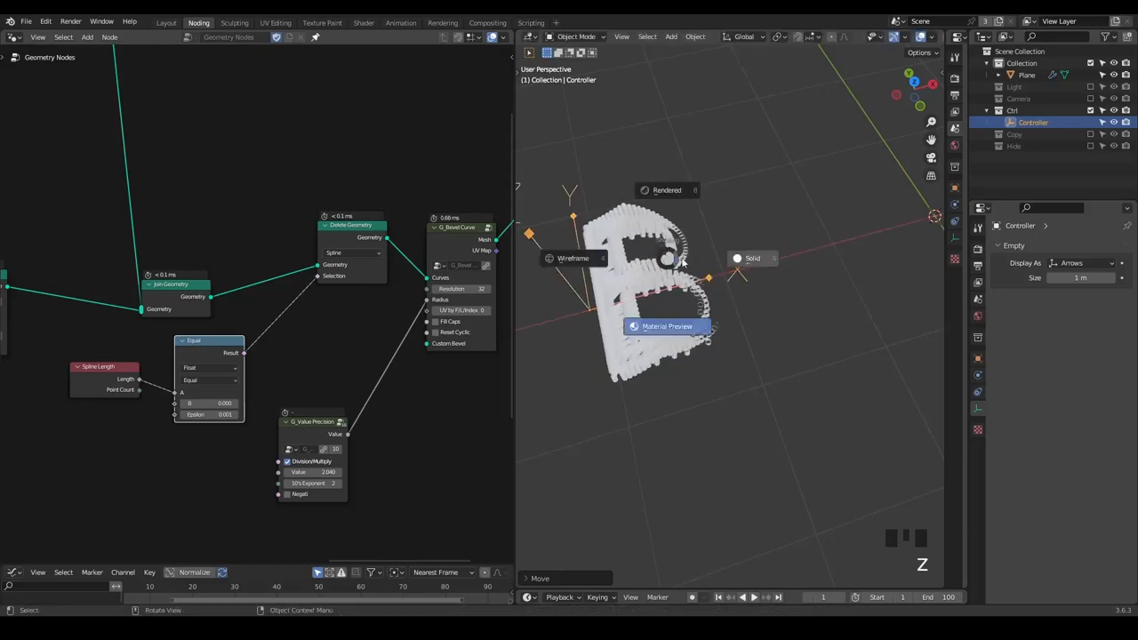
key(g)
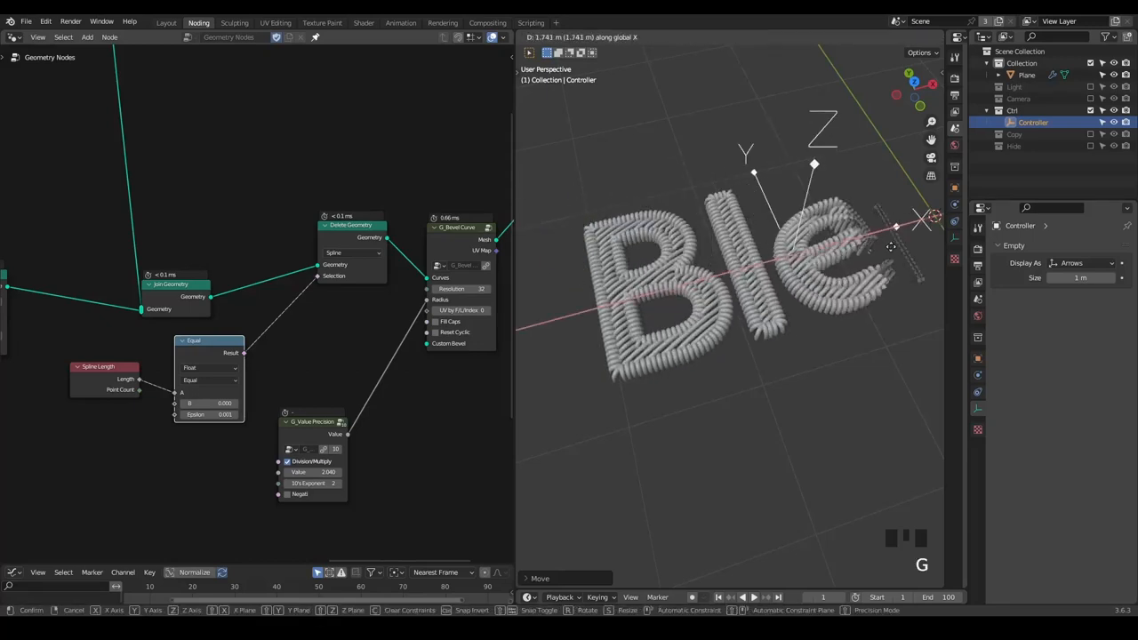
mouse_move(685, 267)
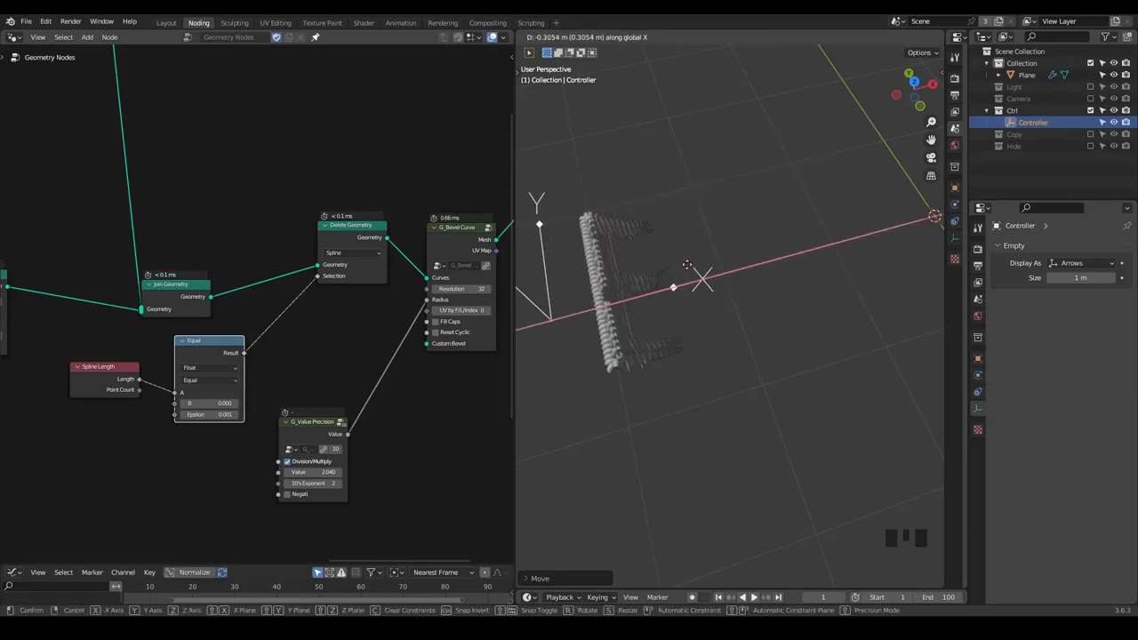
click(667, 267)
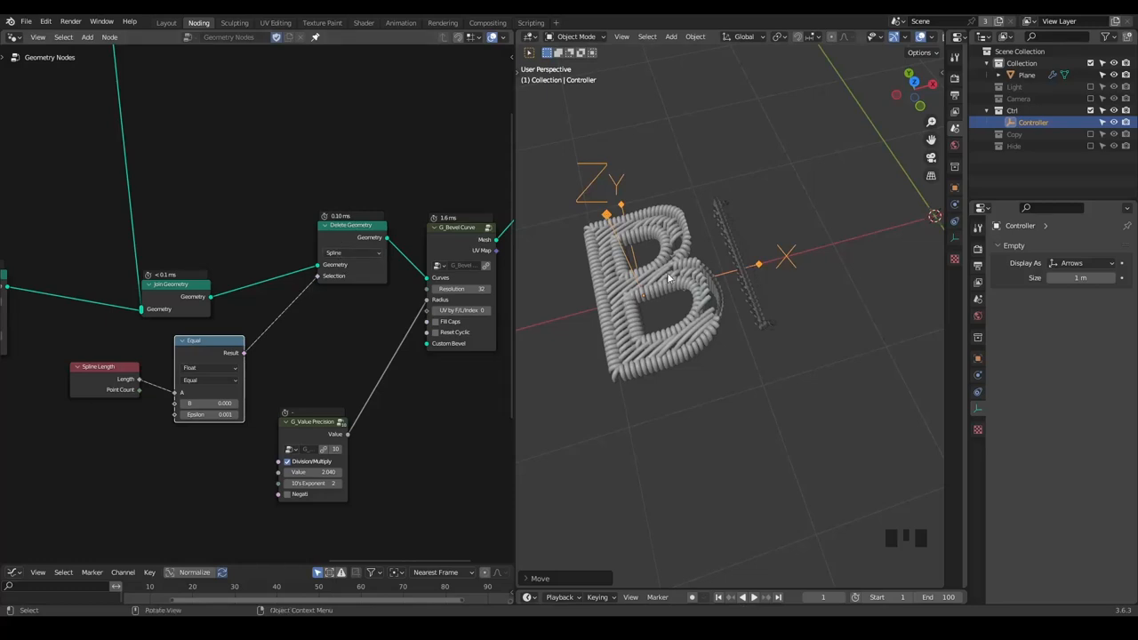
Slide the Controller empty across 'Blender' and back to the start, revealing strands on the first letter.
key(g)
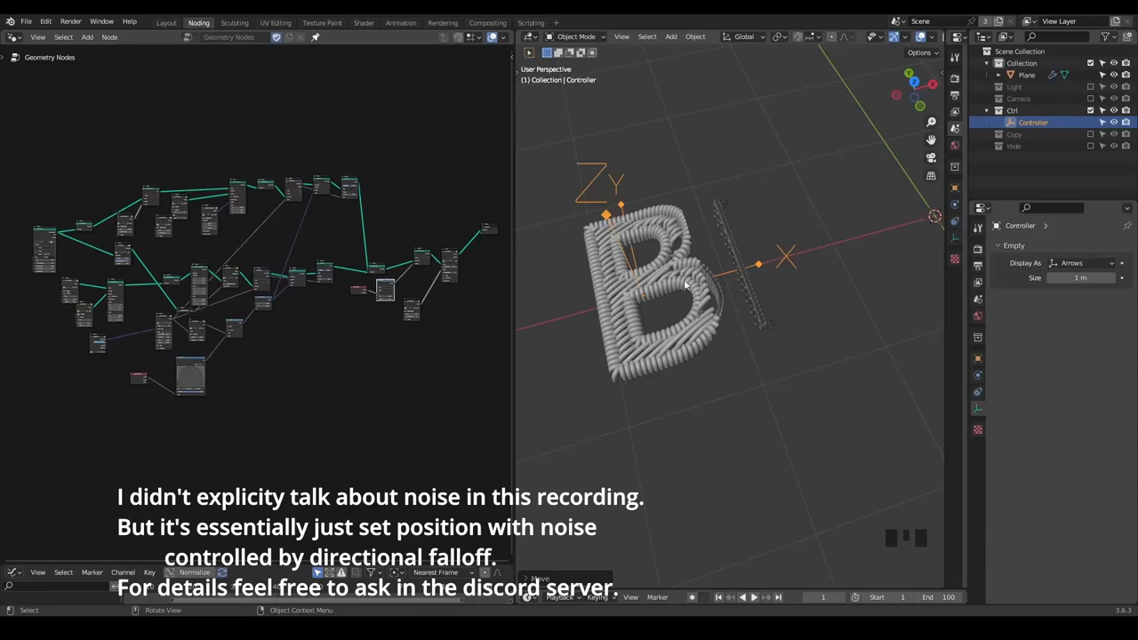
mouse_move(649, 291)
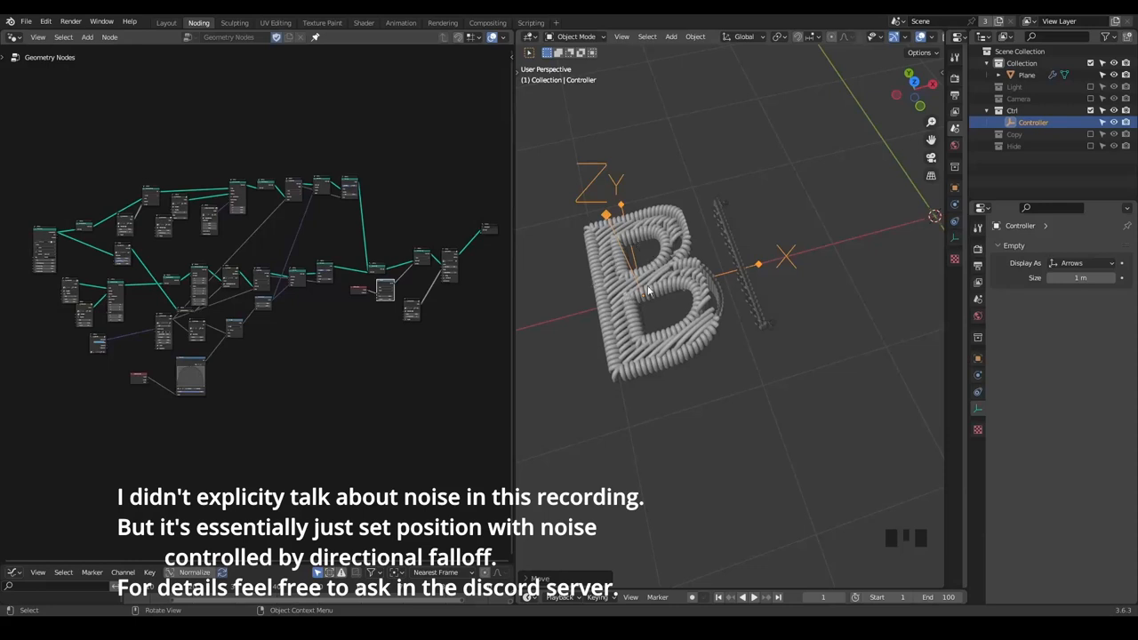
key(g)
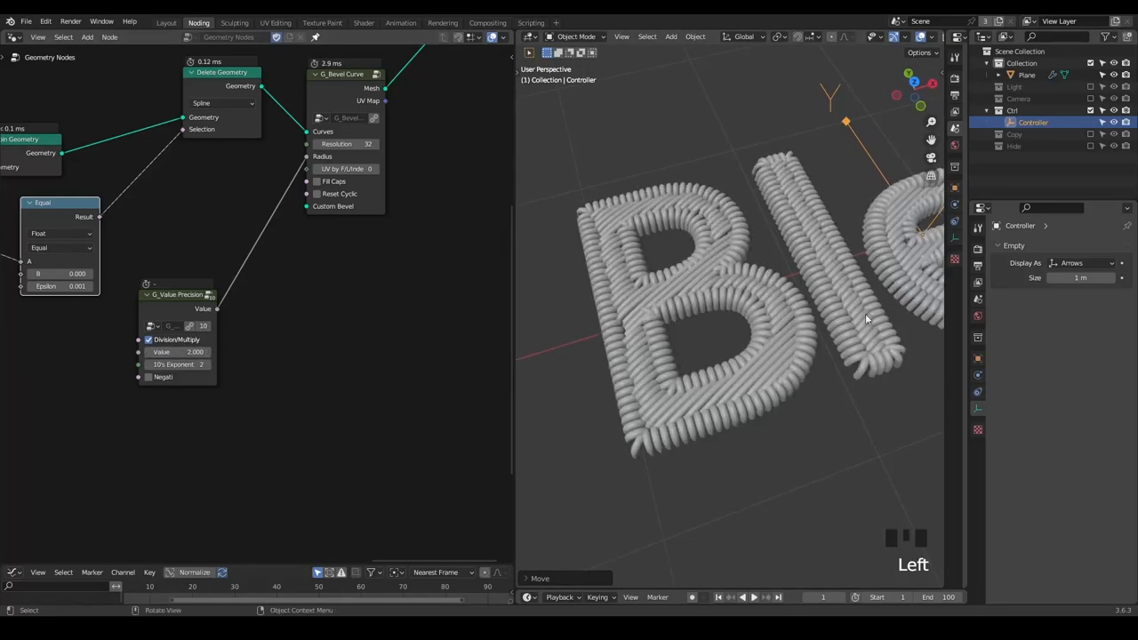
scroll(down, 3)
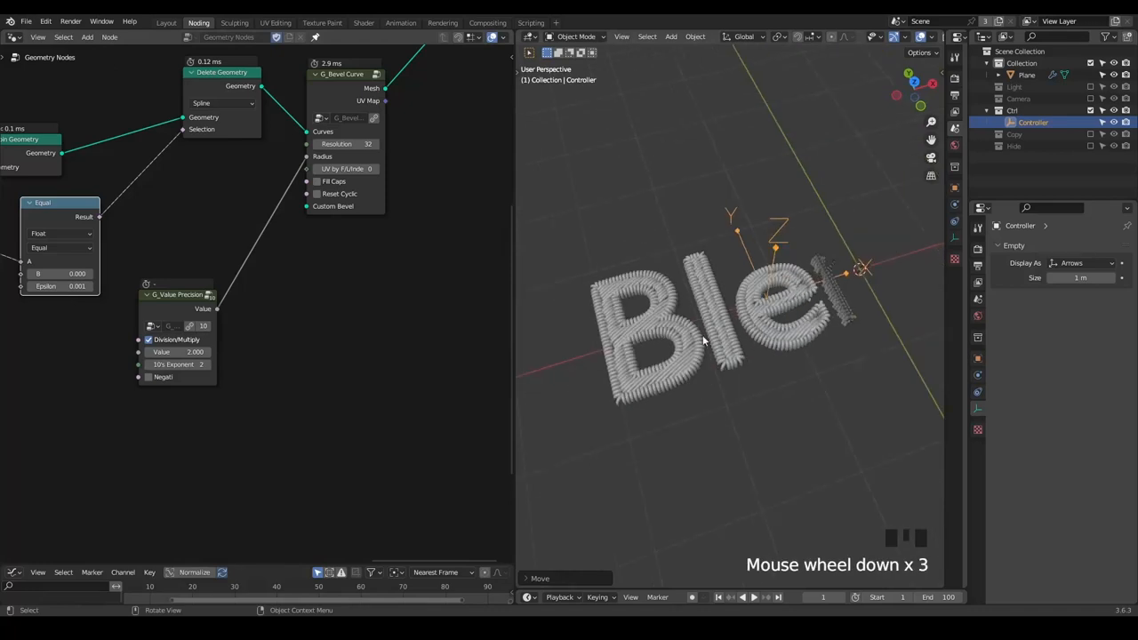
key(g)
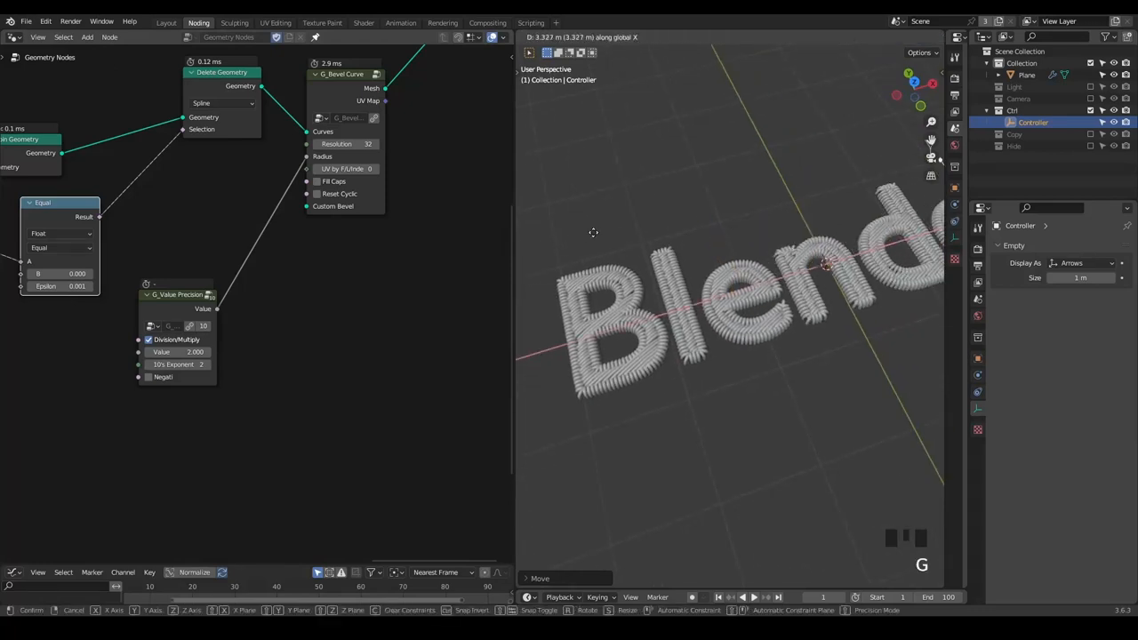
click(594, 324)
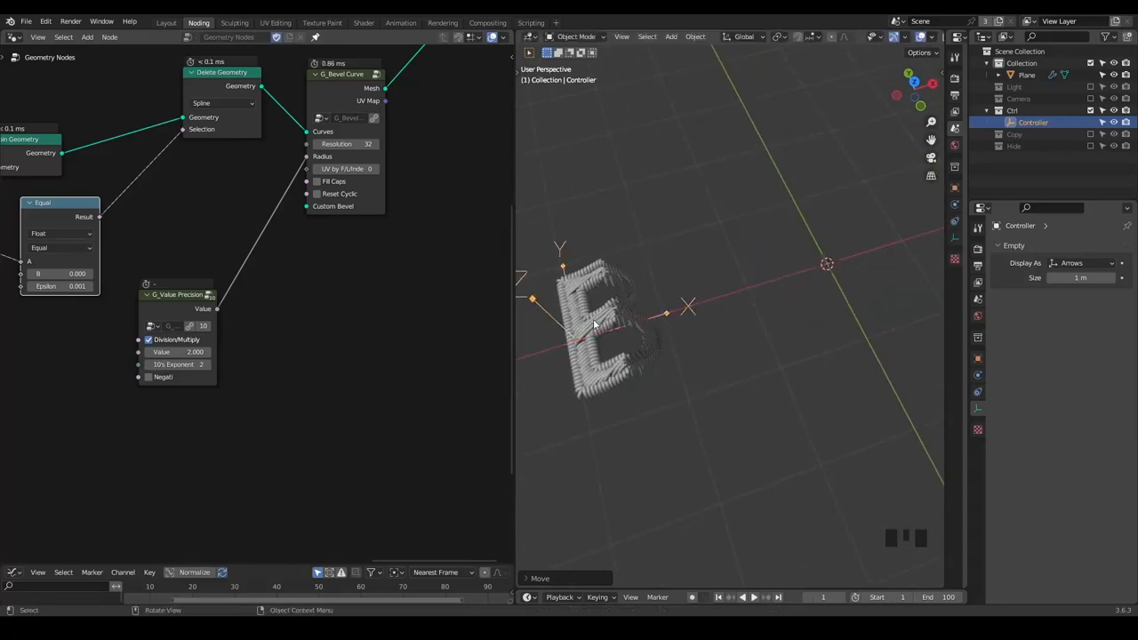